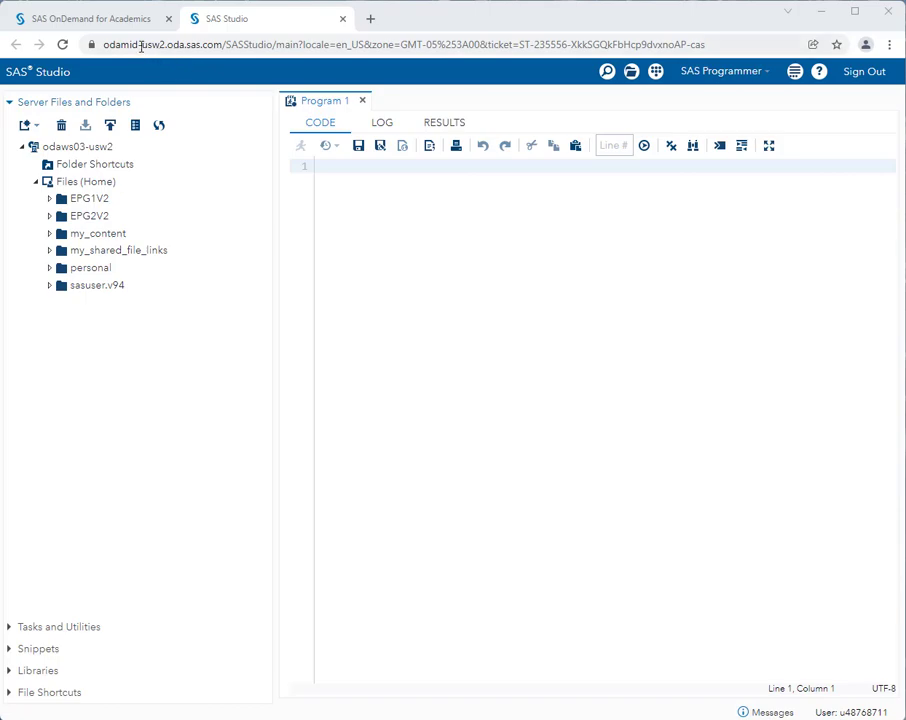
# - Turn off Enable autosave under Code and Log preferences and save the change
pyautogui.click(84, 18)
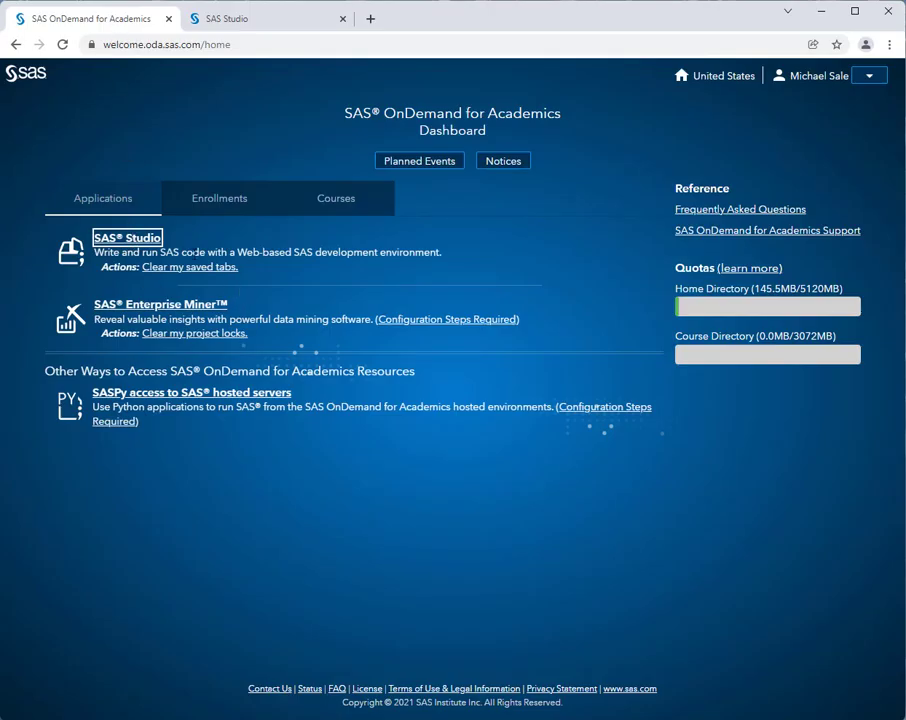
pyautogui.click(230, 18)
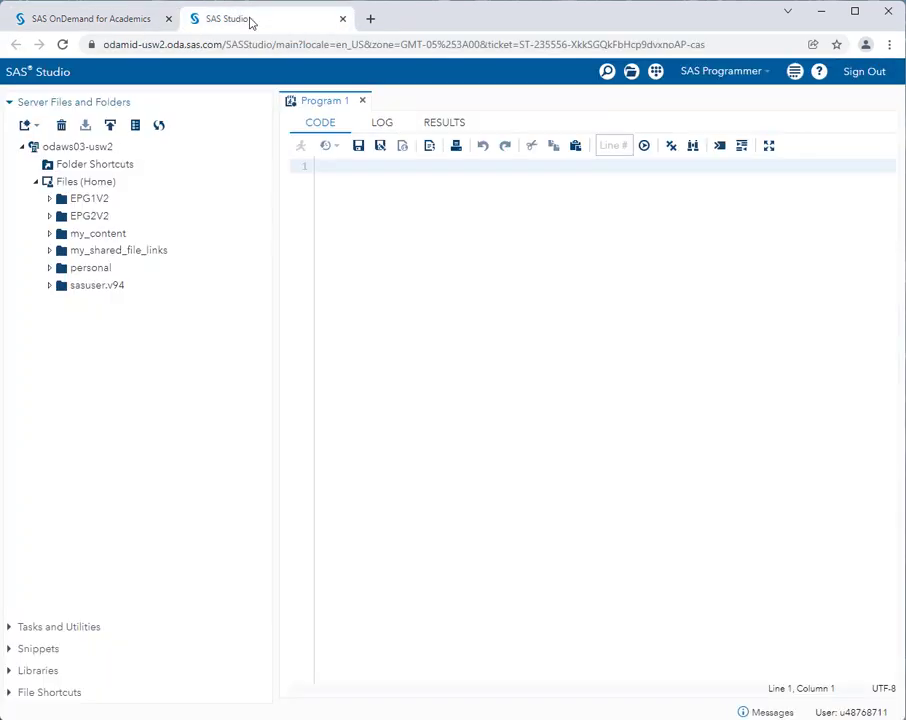
pyautogui.moveTo(414, 150)
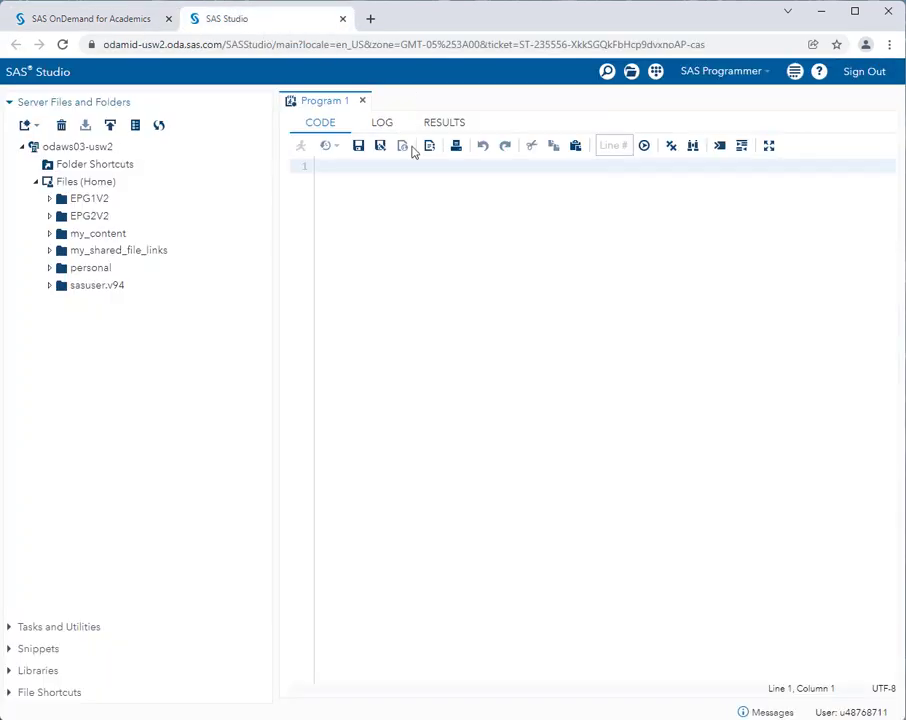
pyautogui.moveTo(404, 156)
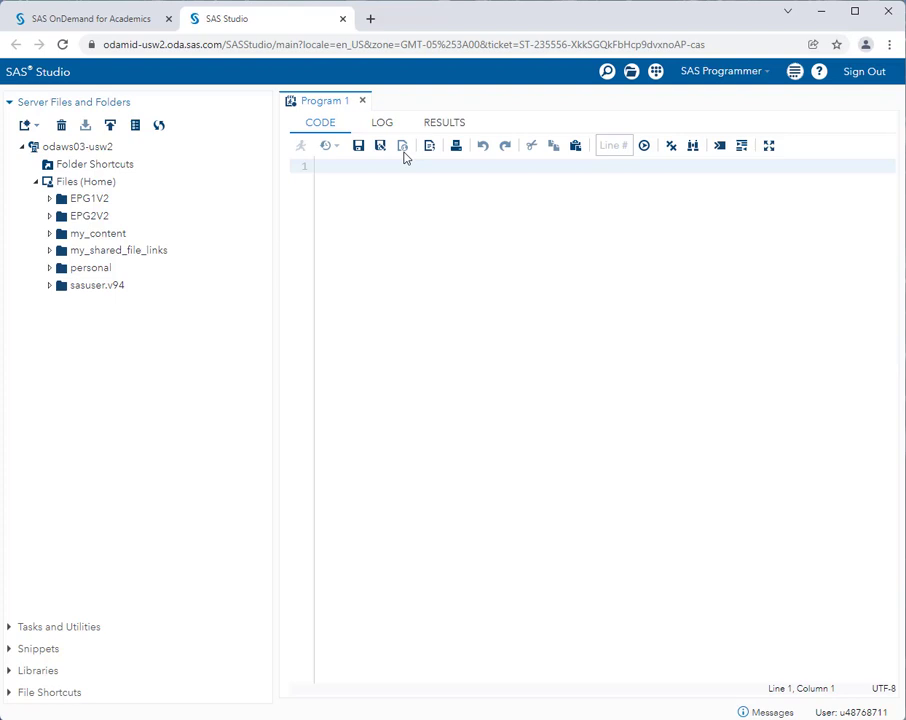
pyautogui.moveTo(348, 160)
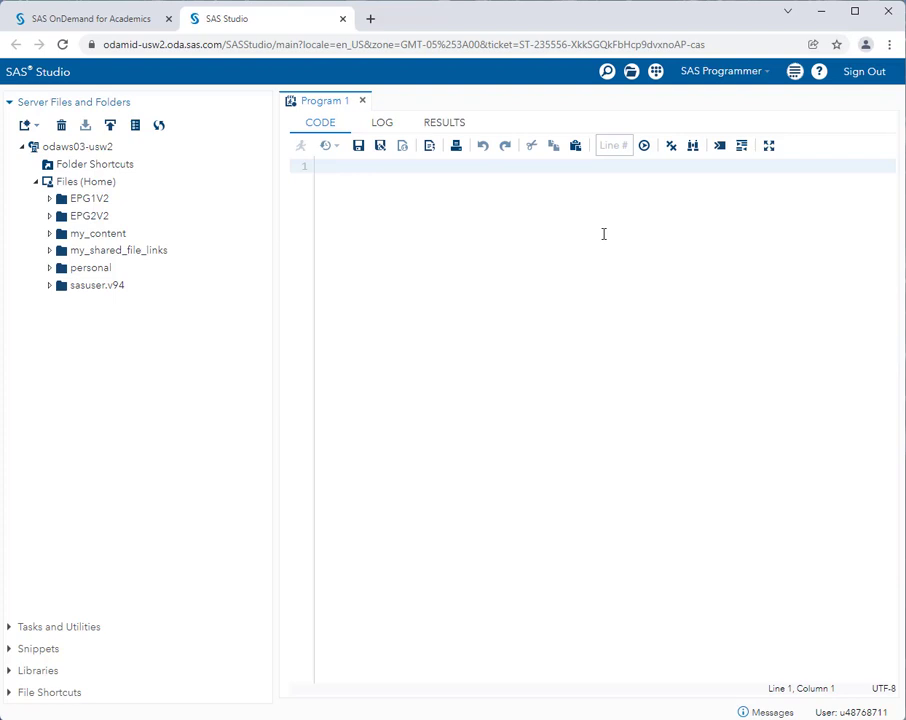
pyautogui.moveTo(796, 72)
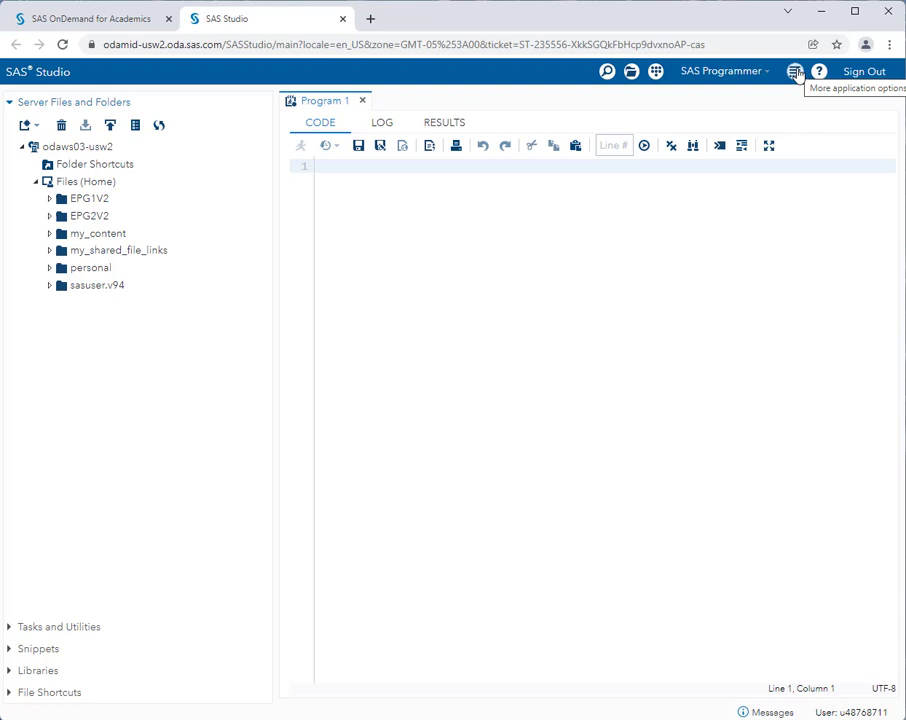
pyautogui.click(796, 72)
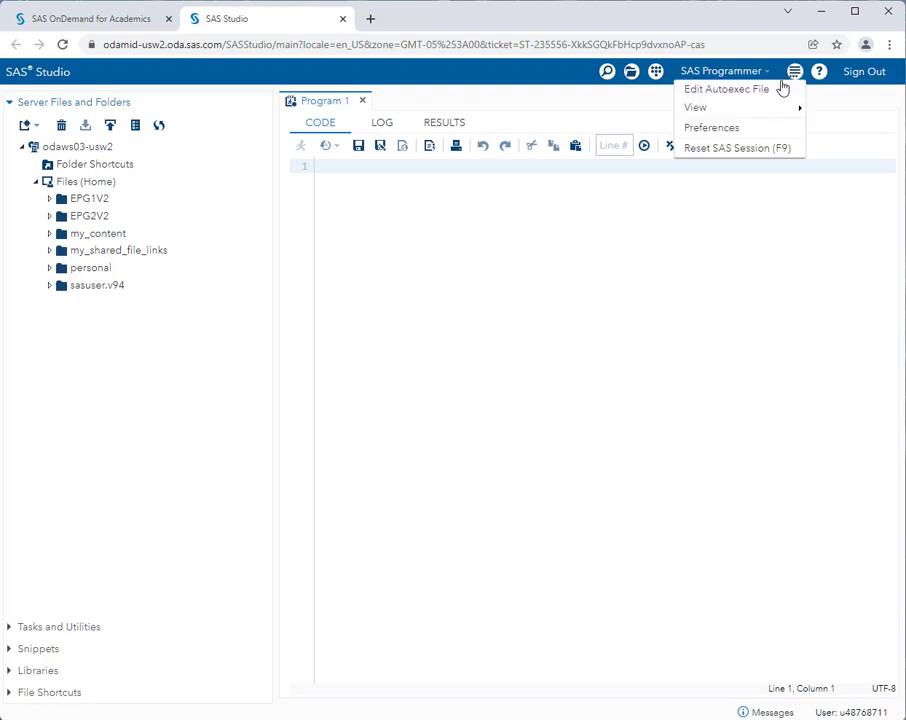
pyautogui.moveTo(712, 128)
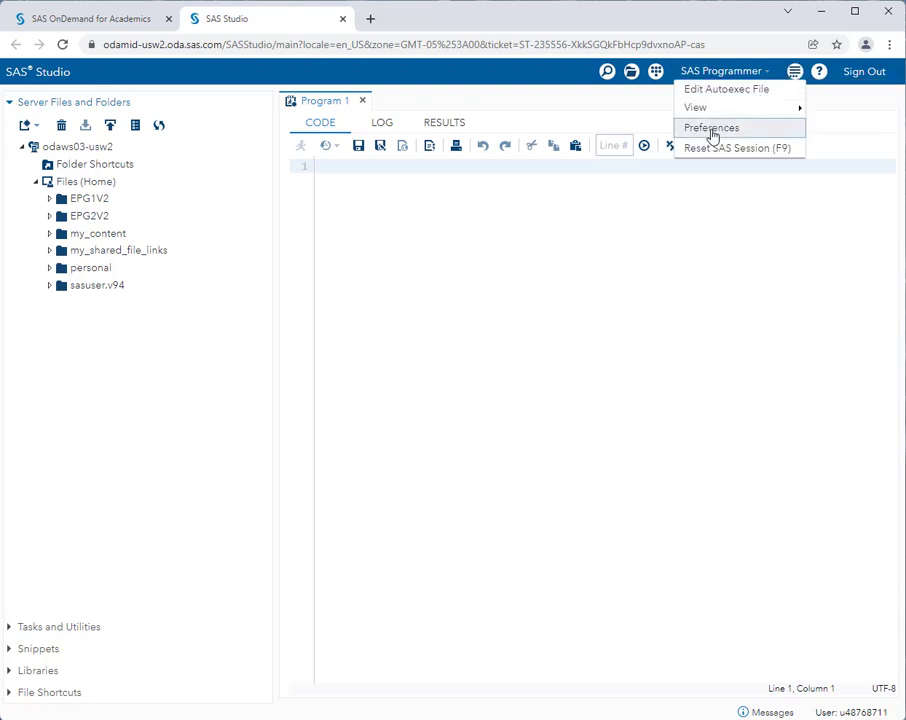
pyautogui.click(712, 128)
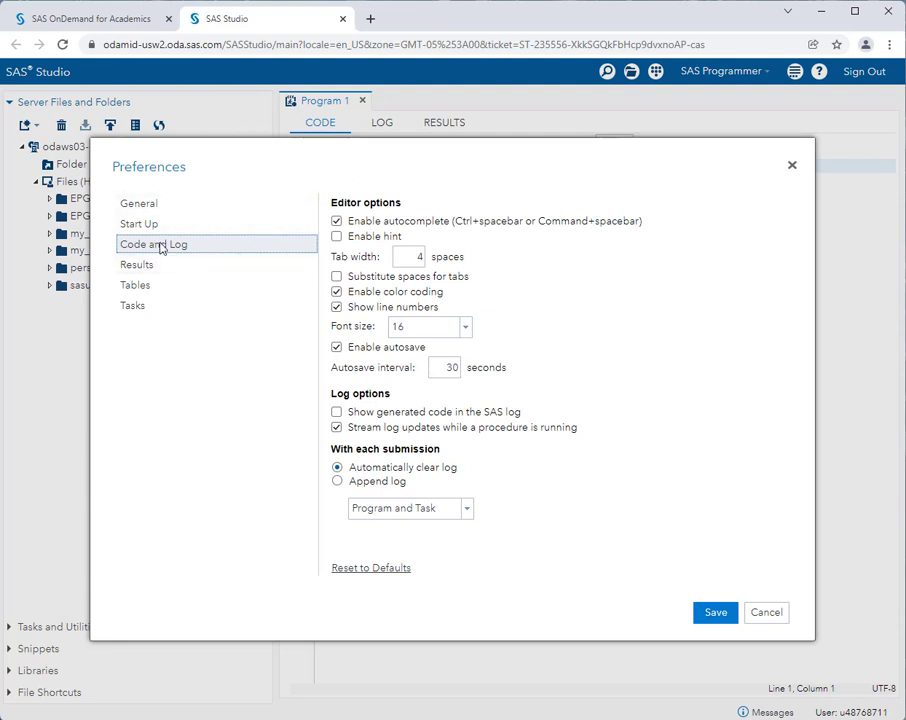
pyautogui.moveTo(658, 346)
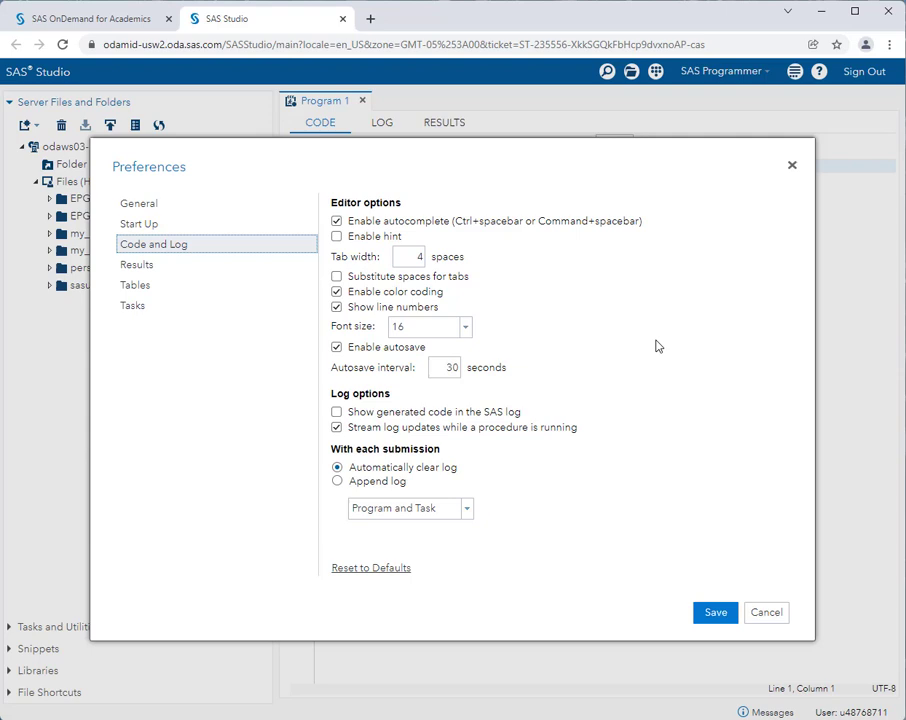
pyautogui.moveTo(520, 348)
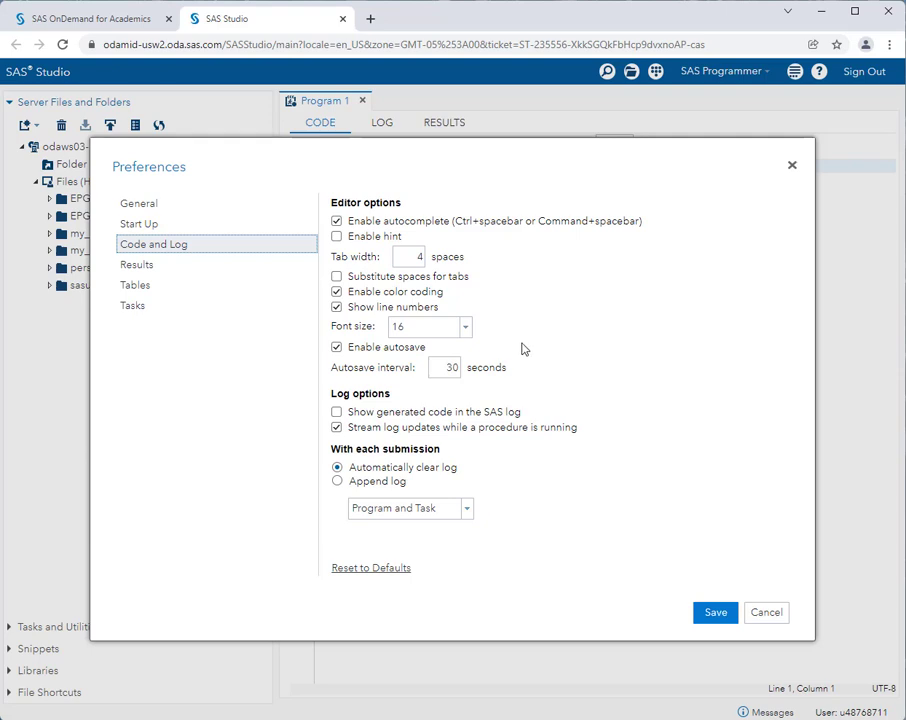
pyautogui.click(336, 348)
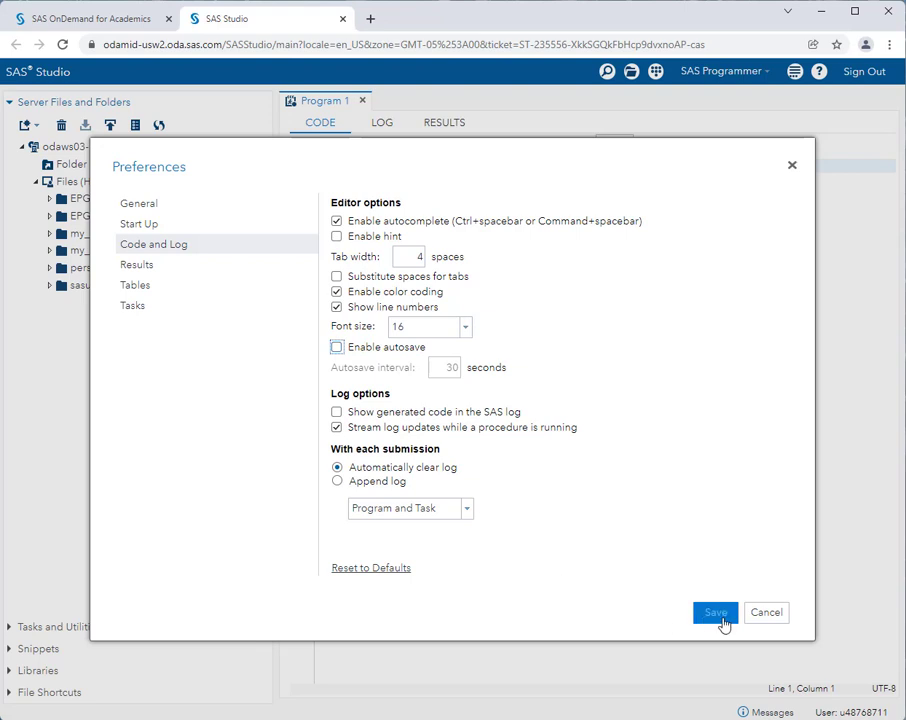
pyautogui.click(716, 612)
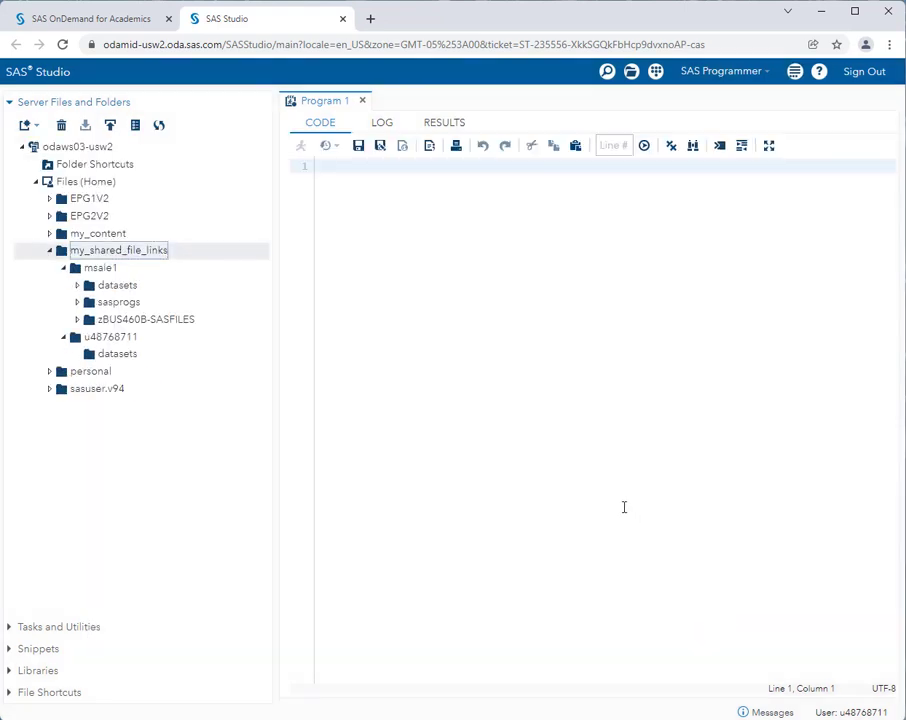
pyautogui.moveTo(612, 488)
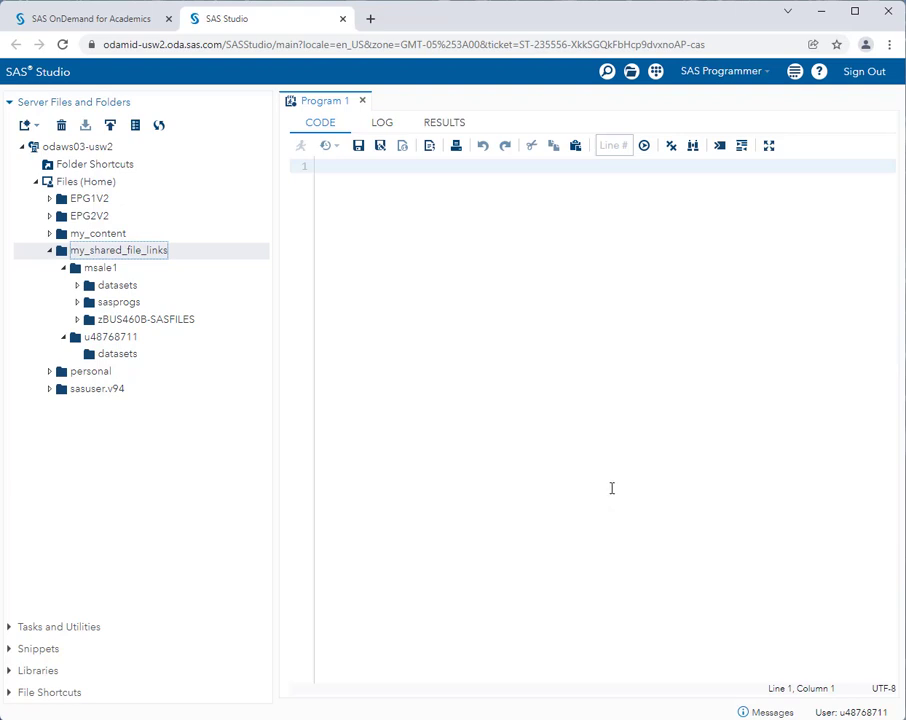
pyautogui.moveTo(608, 476)
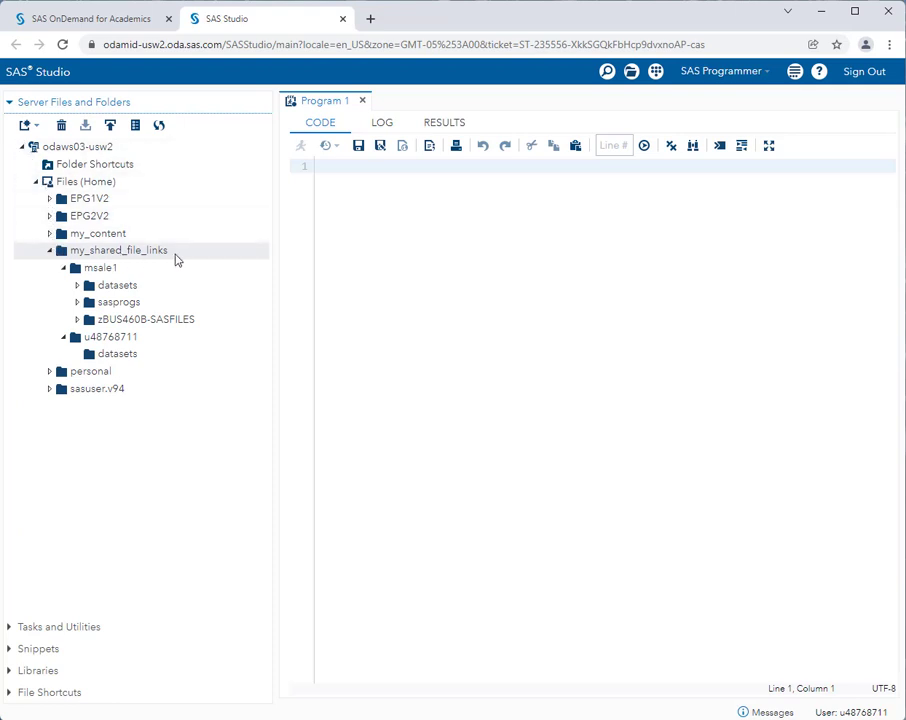
pyautogui.moveTo(84, 264)
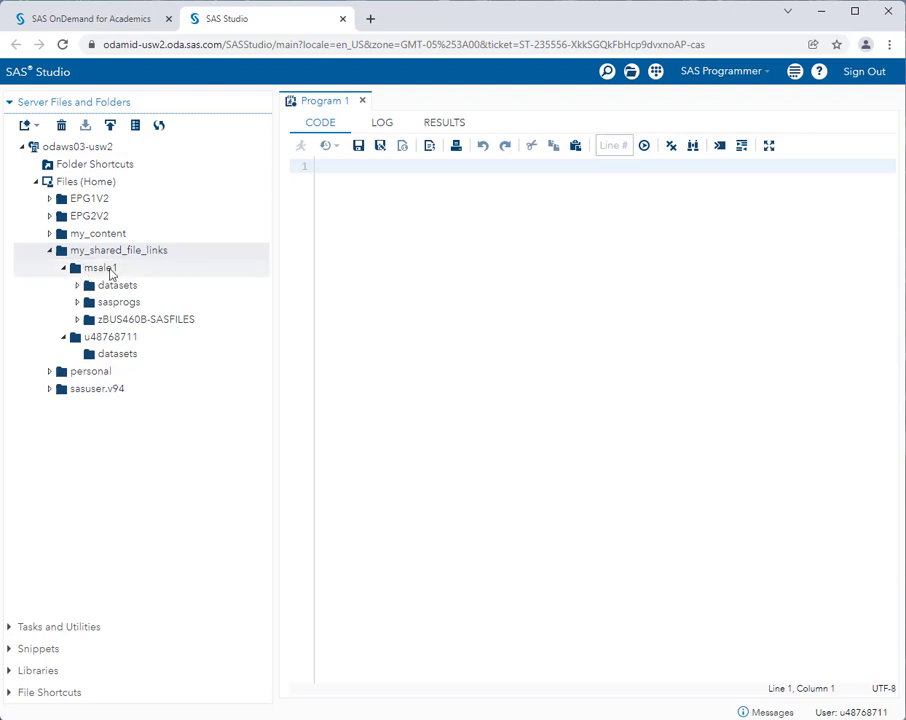
pyautogui.moveTo(144, 284)
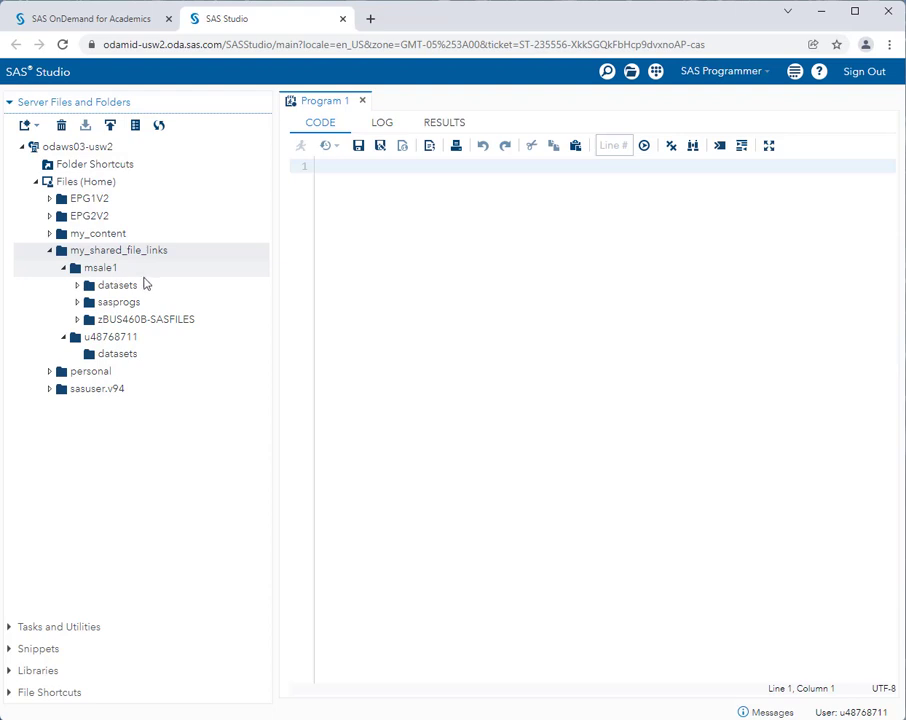
pyautogui.click(116, 284)
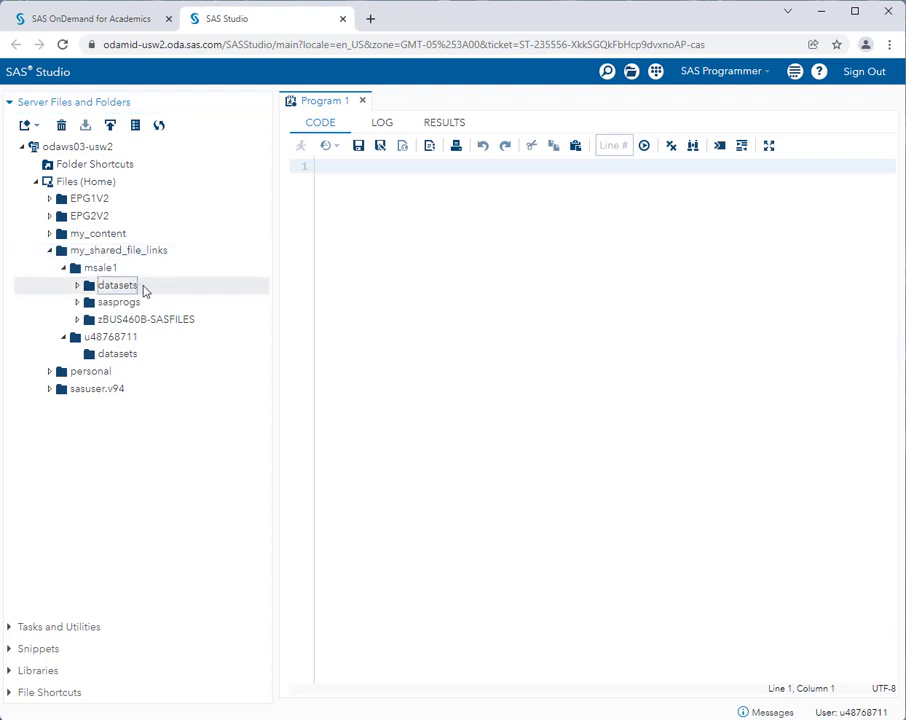
pyautogui.moveTo(124, 288)
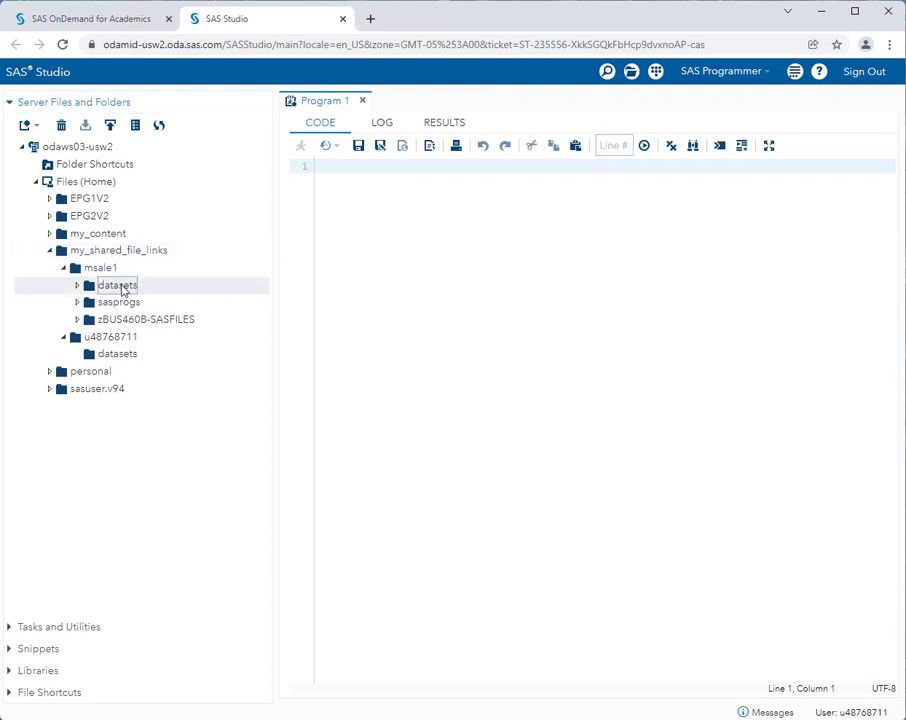
# - Create a DATASETS library from the datasets folder, re-created at every start-up
pyautogui.rightClick(116, 286)
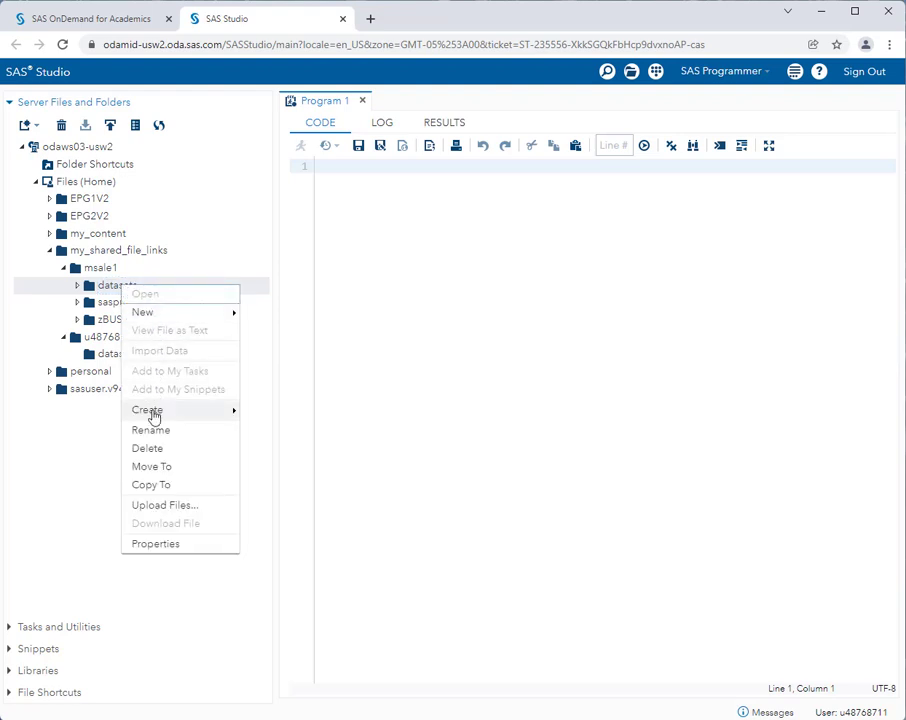
pyautogui.click(272, 452)
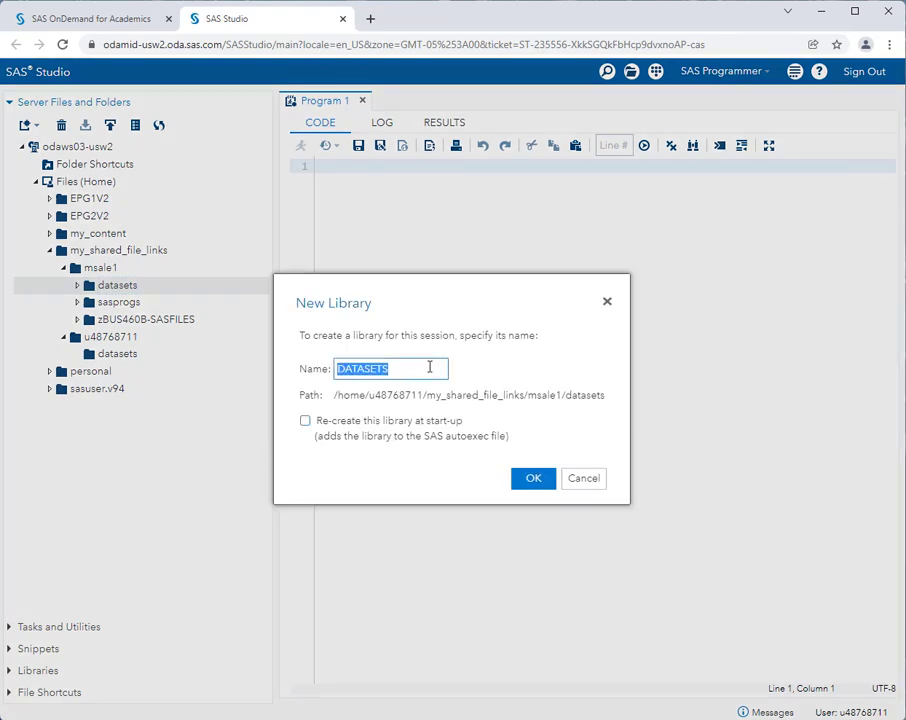
pyautogui.moveTo(350, 424)
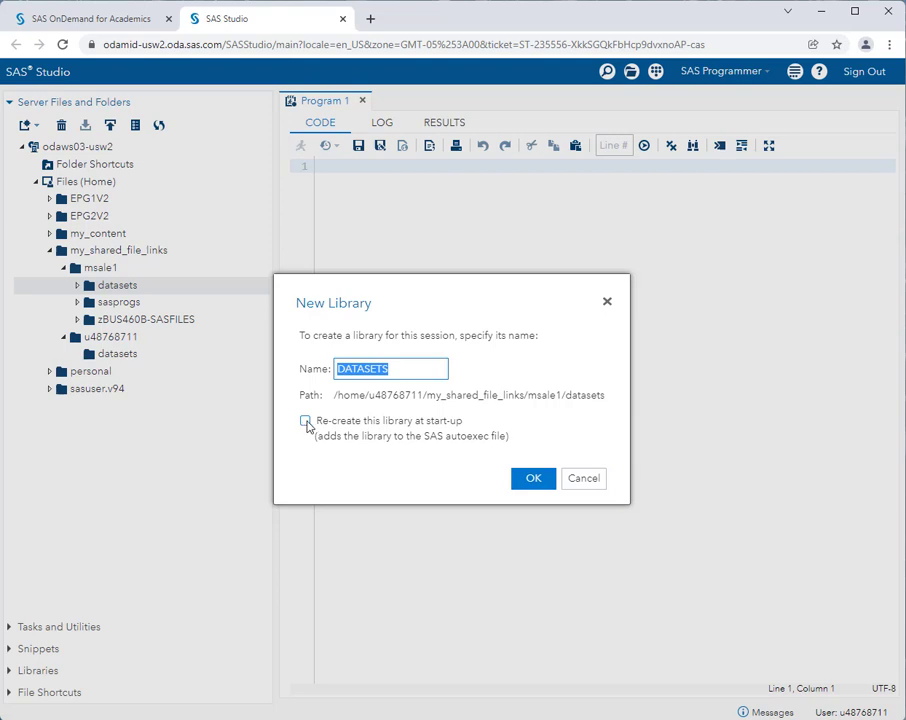
pyautogui.click(304, 420)
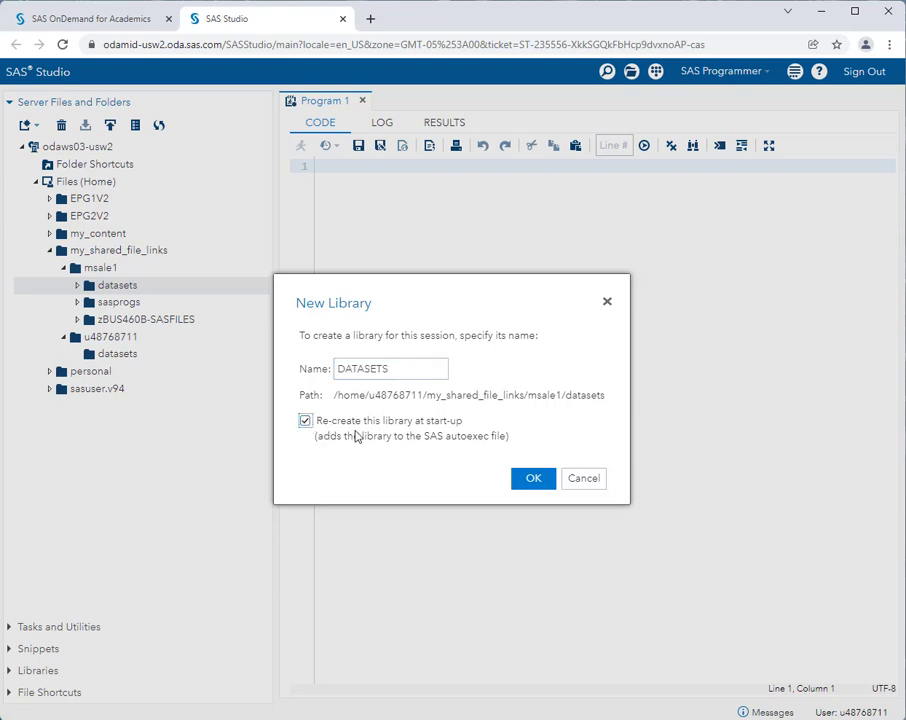
pyautogui.moveTo(432, 438)
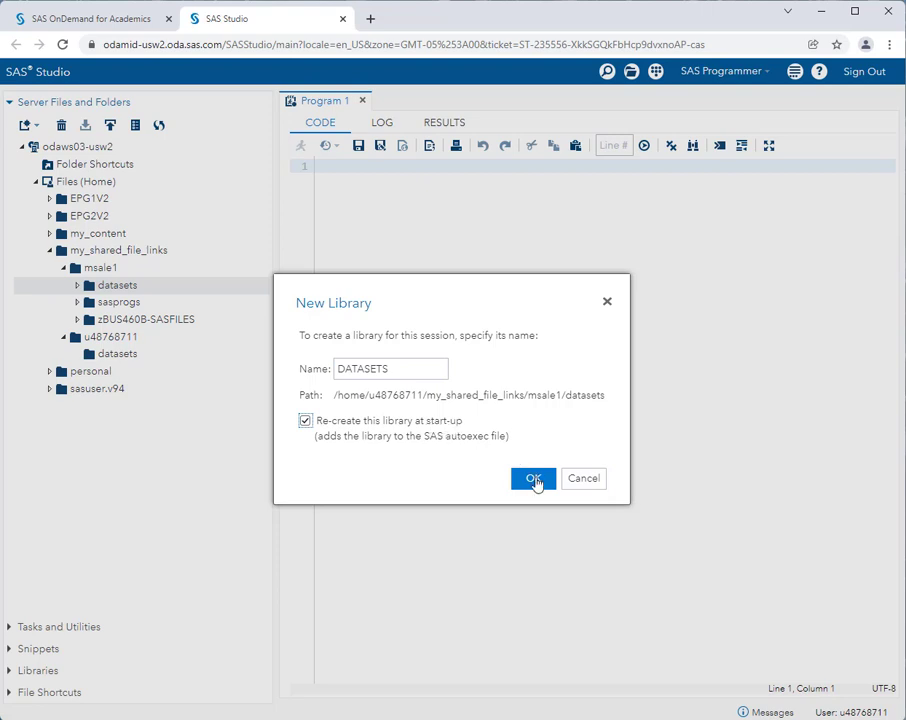
pyautogui.click(532, 478)
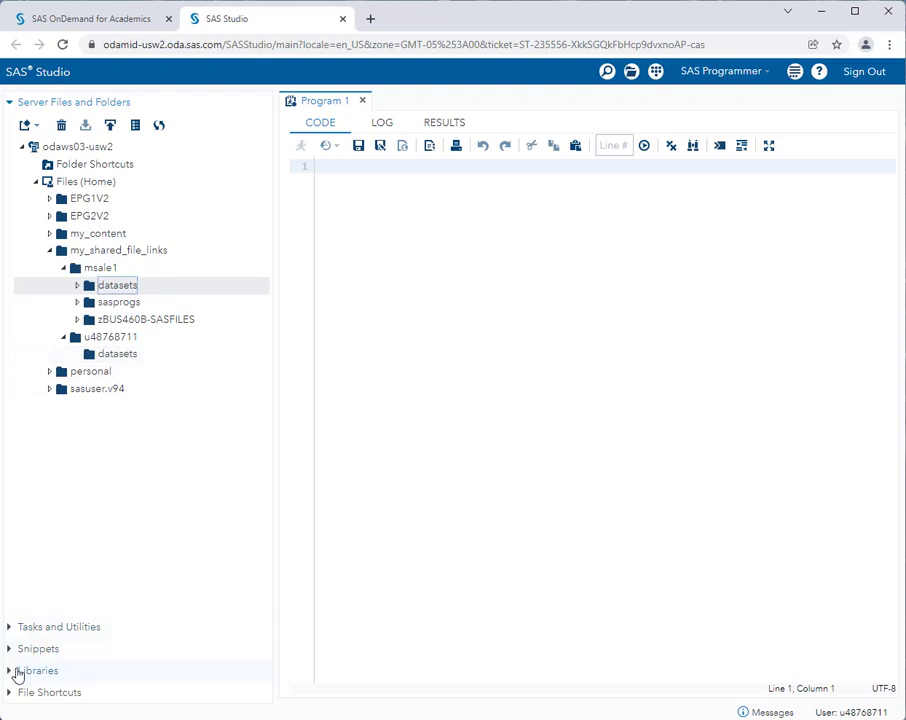
# - Expand My Libraries and select the new DATASETS library in the list
pyautogui.click(38, 670)
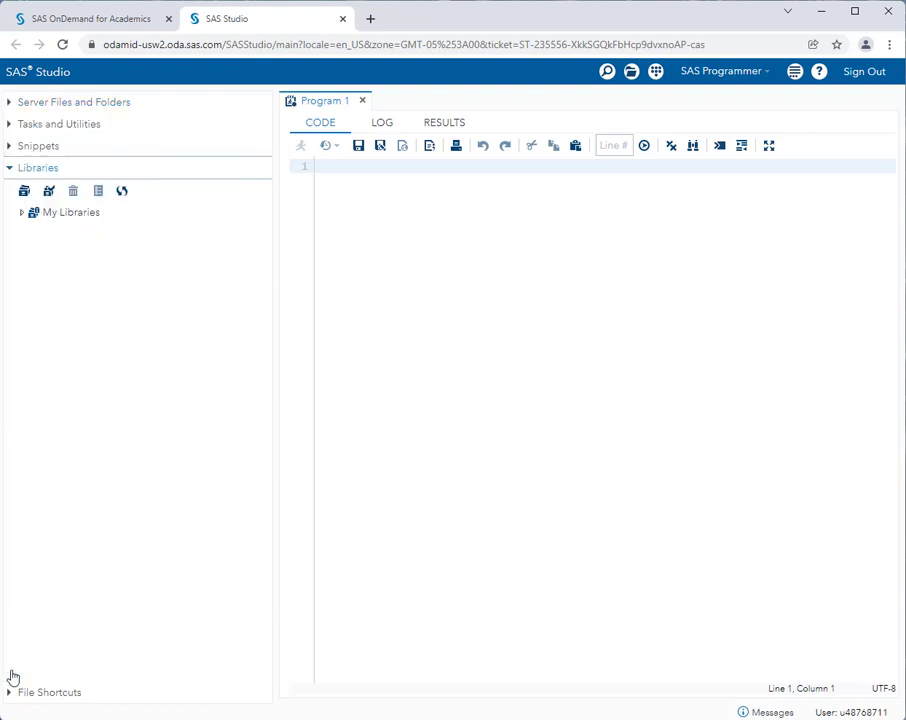
pyautogui.click(72, 212)
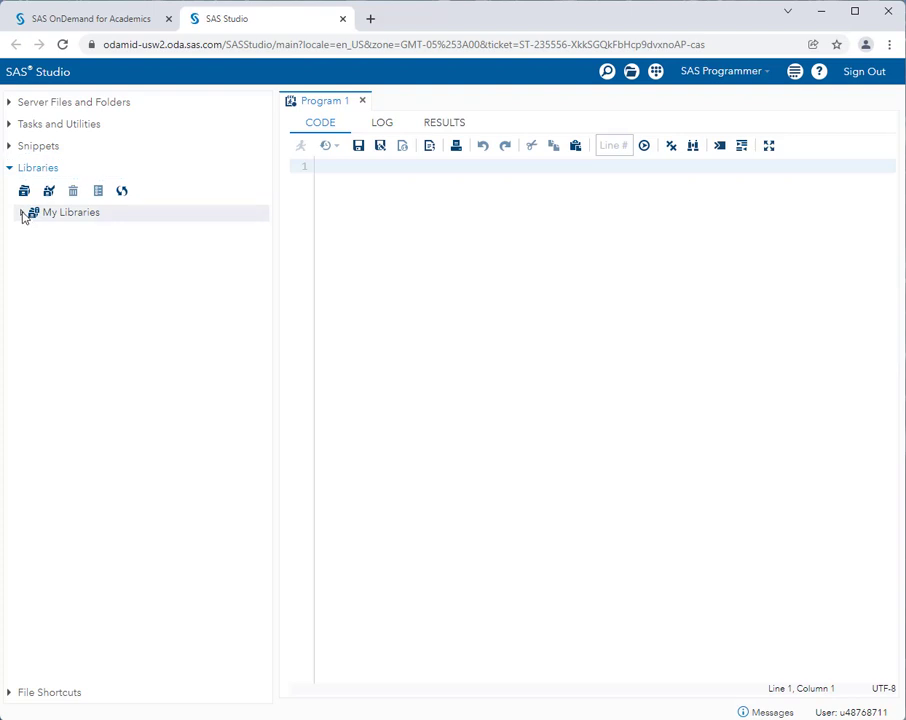
pyautogui.click(24, 212)
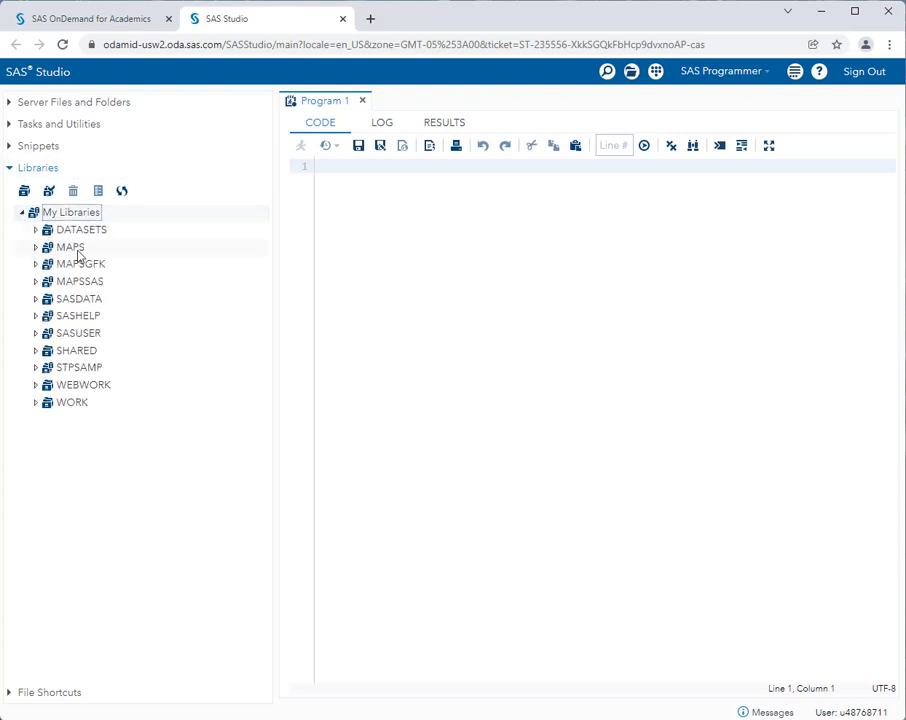
pyautogui.click(80, 230)
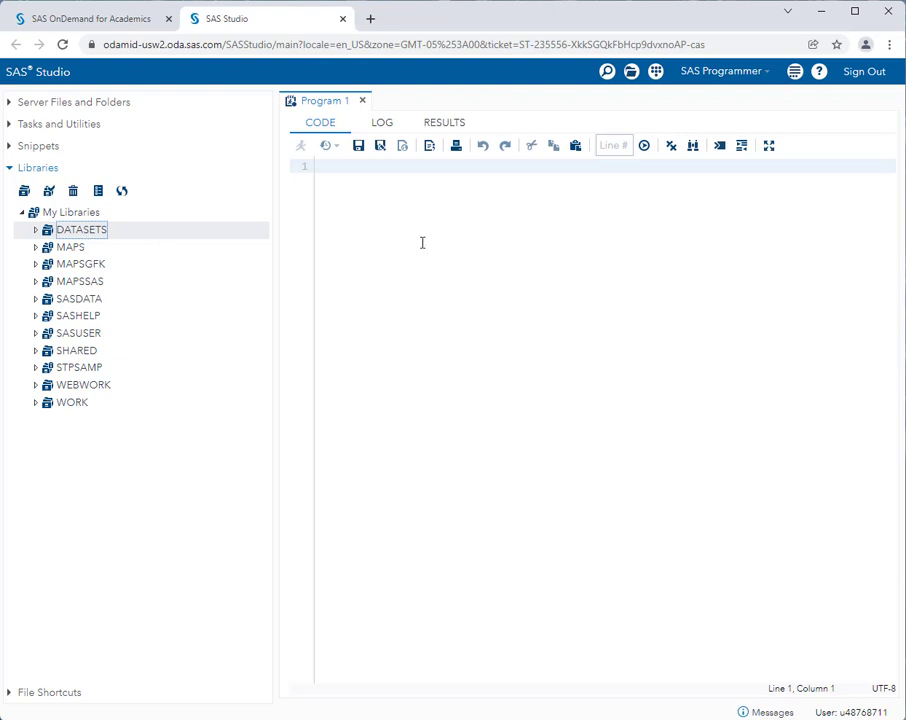
pyautogui.moveTo(374, 264)
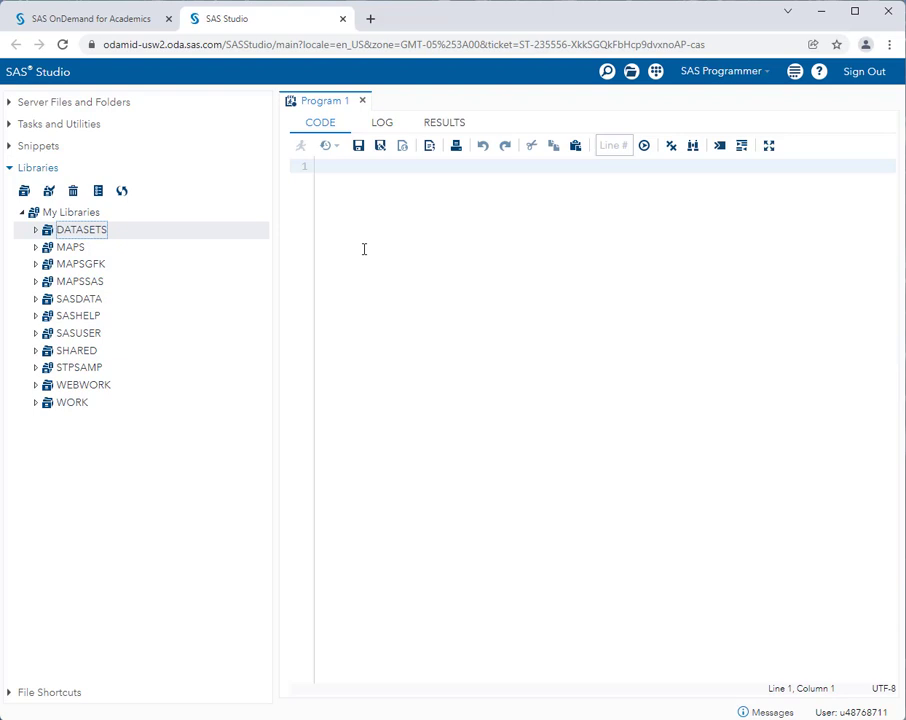
pyautogui.moveTo(356, 244)
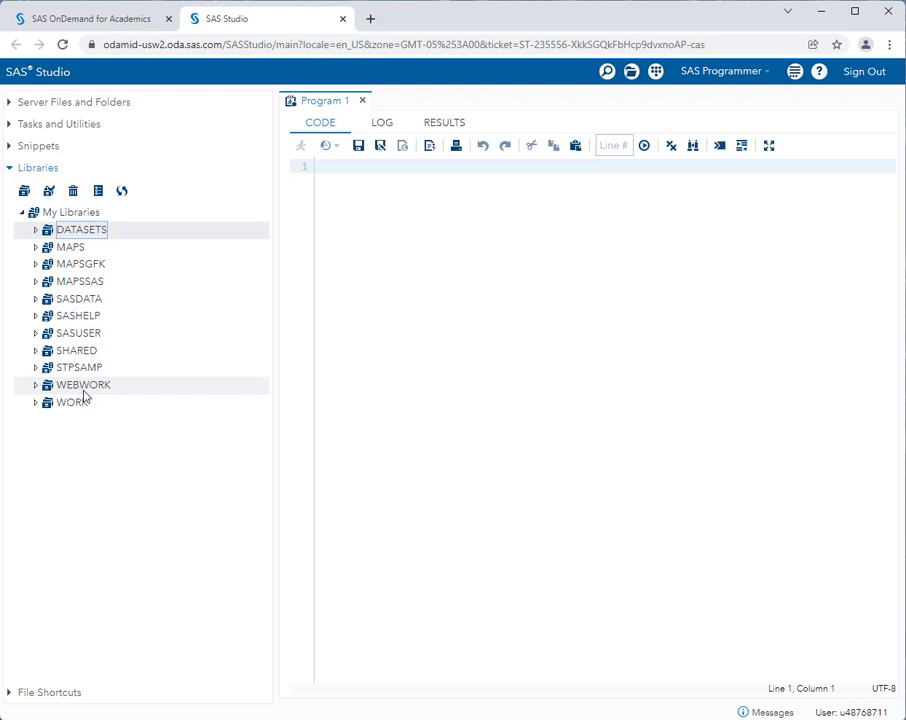
pyautogui.moveTo(76, 350)
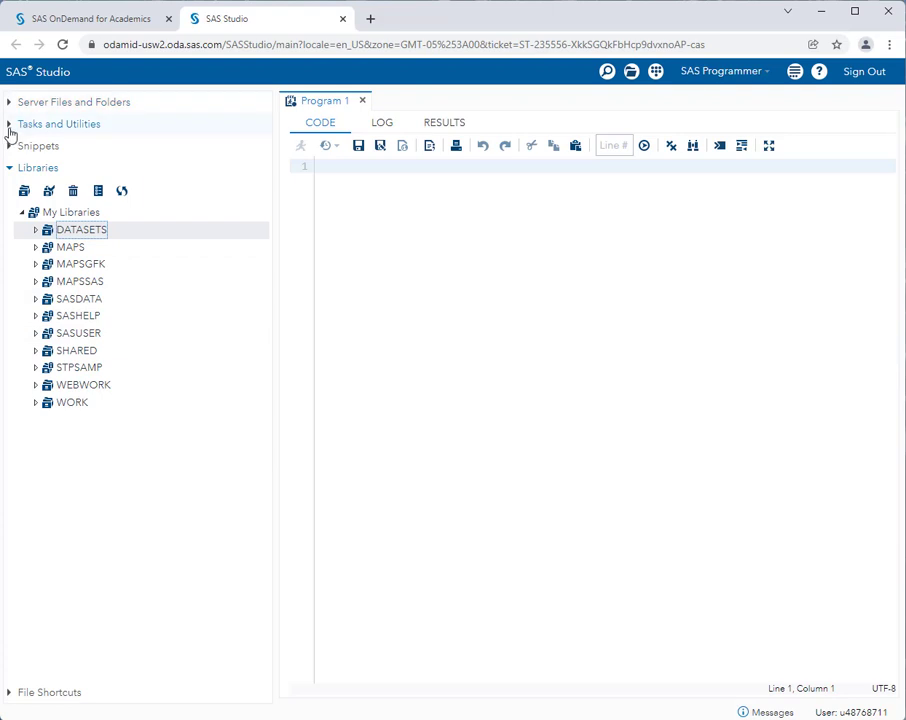
# - Browse Tasks and Utilities, expand the Graph category and select the Histogram task
pyautogui.click(60, 124)
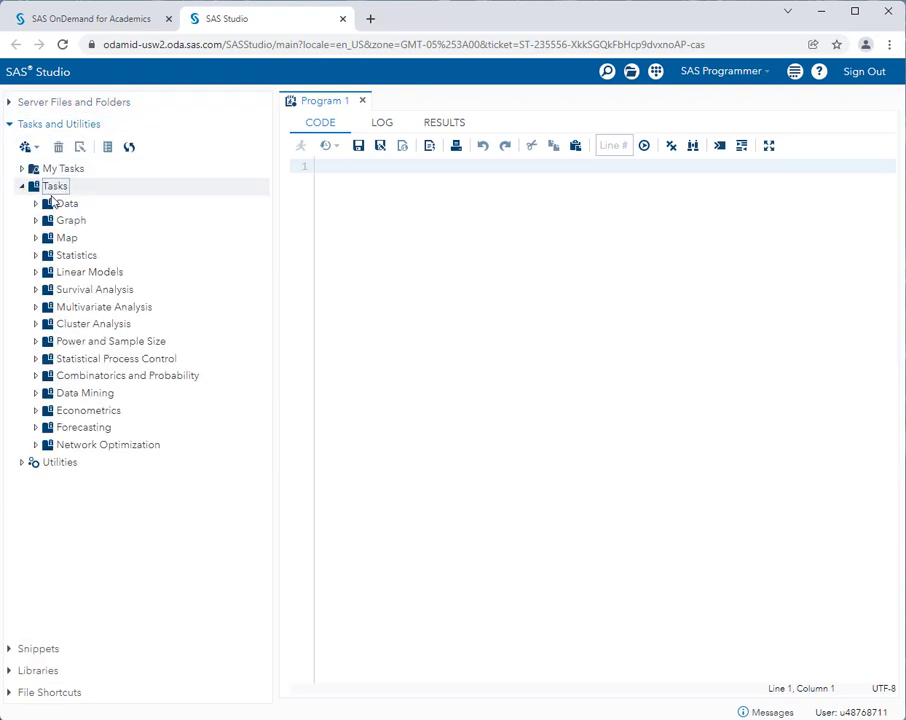
pyautogui.moveTo(68, 236)
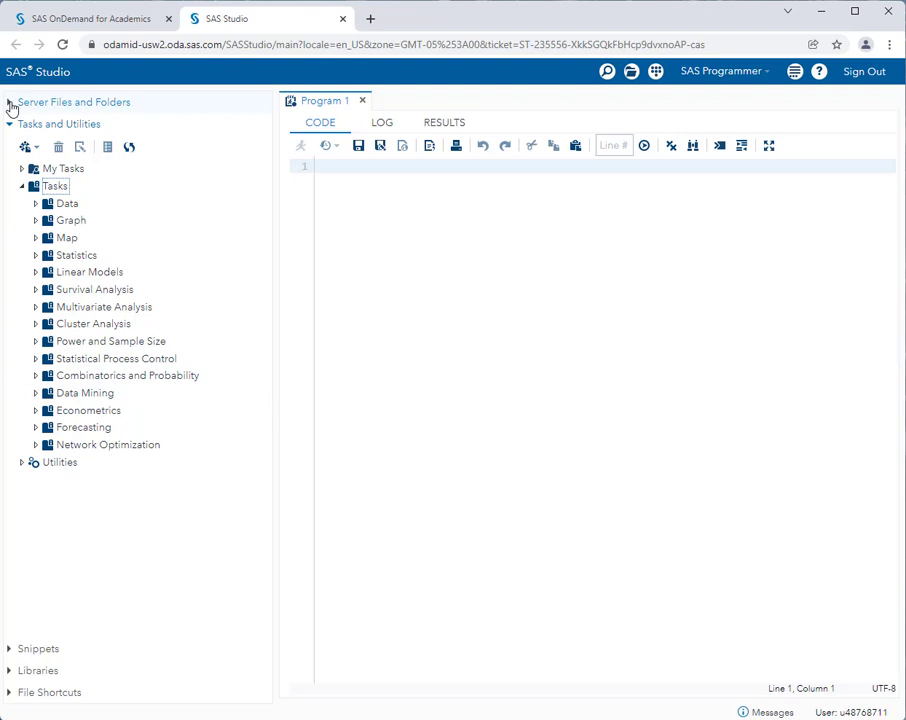
pyautogui.click(74, 102)
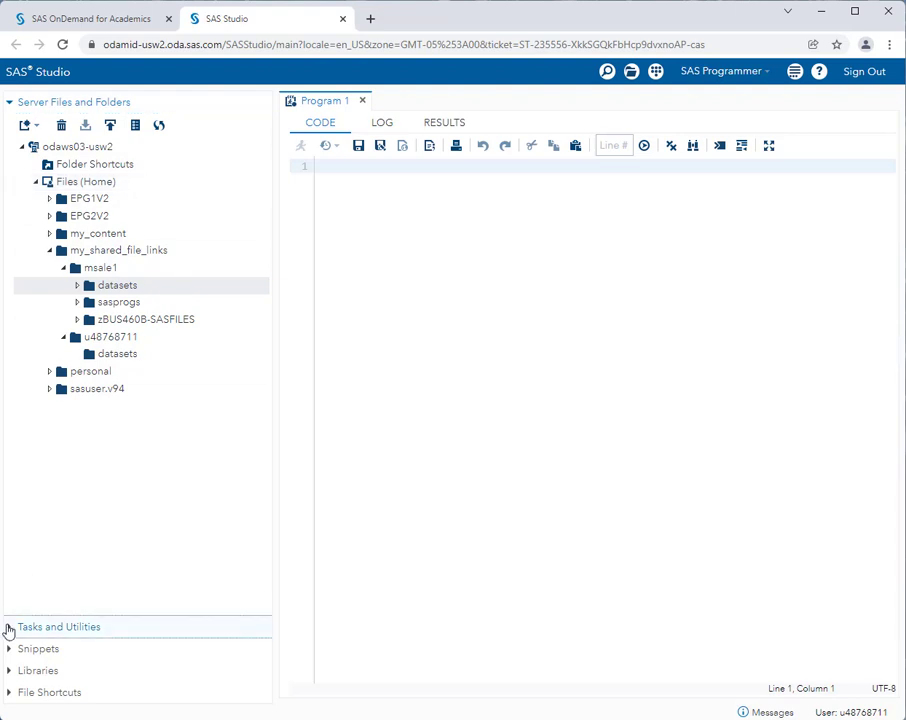
pyautogui.click(60, 626)
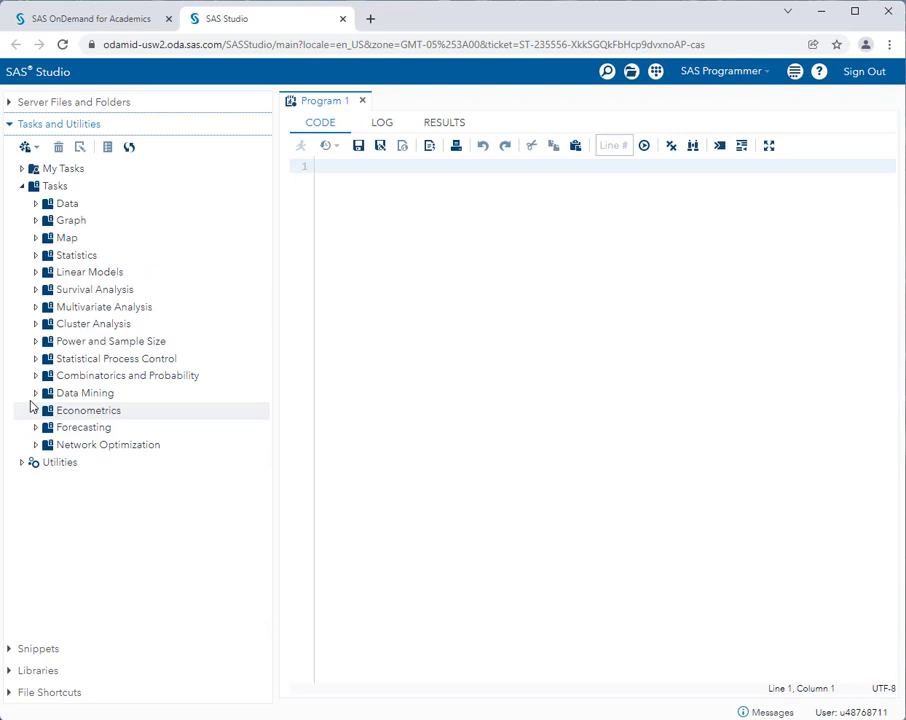
pyautogui.moveTo(68, 236)
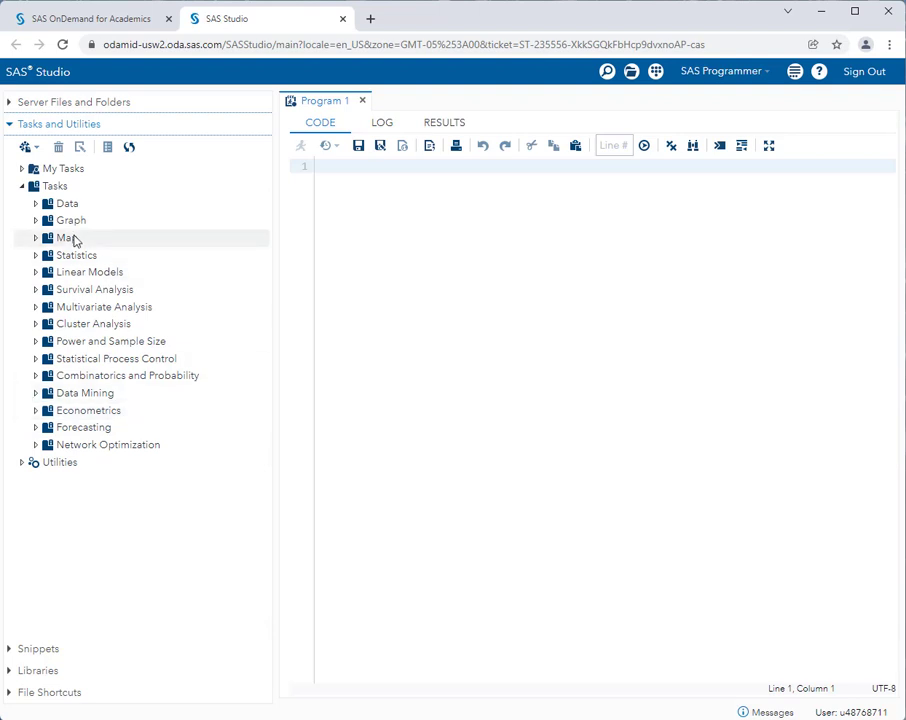
pyautogui.moveTo(72, 242)
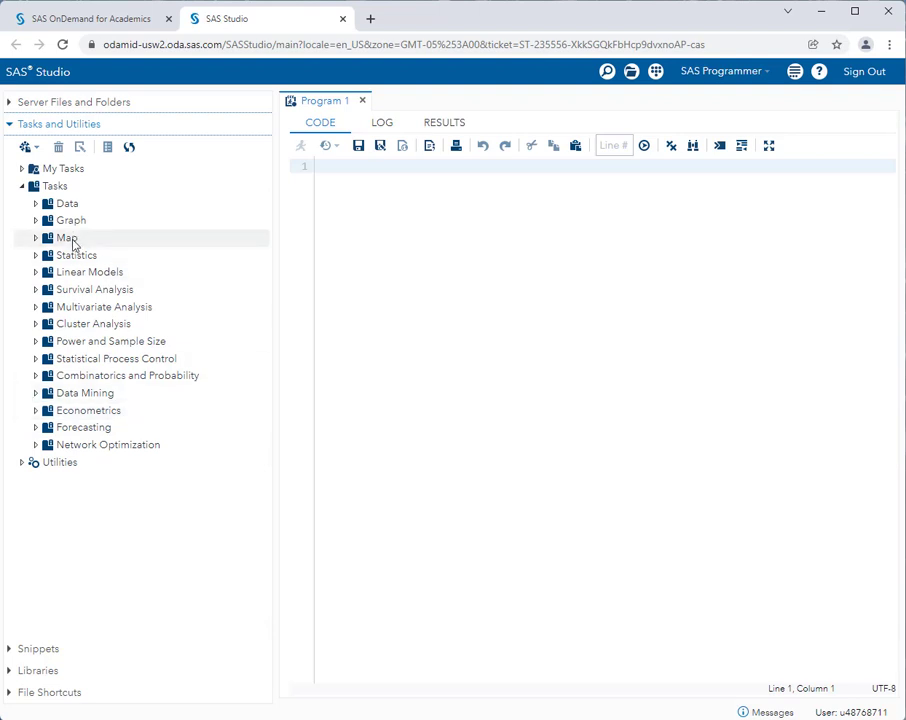
pyautogui.moveTo(164, 256)
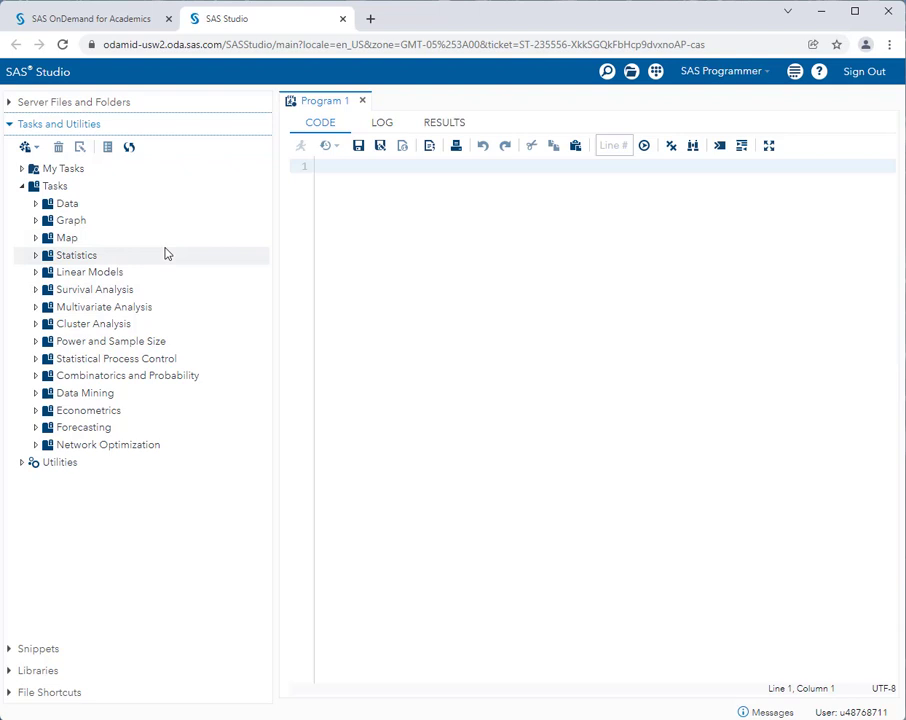
pyautogui.moveTo(104, 284)
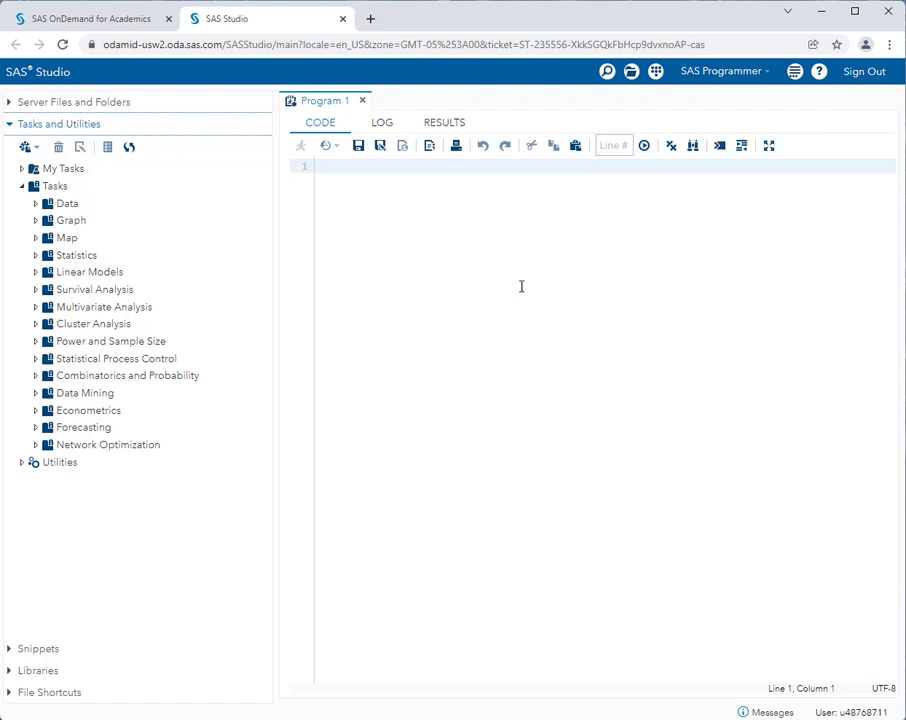
pyautogui.moveTo(516, 288)
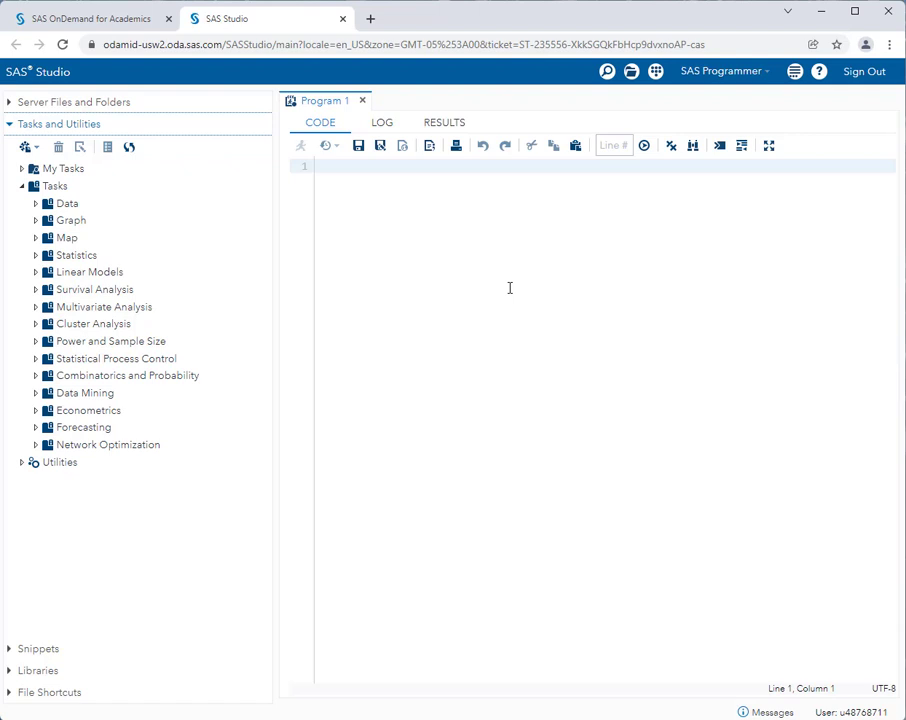
pyautogui.moveTo(492, 296)
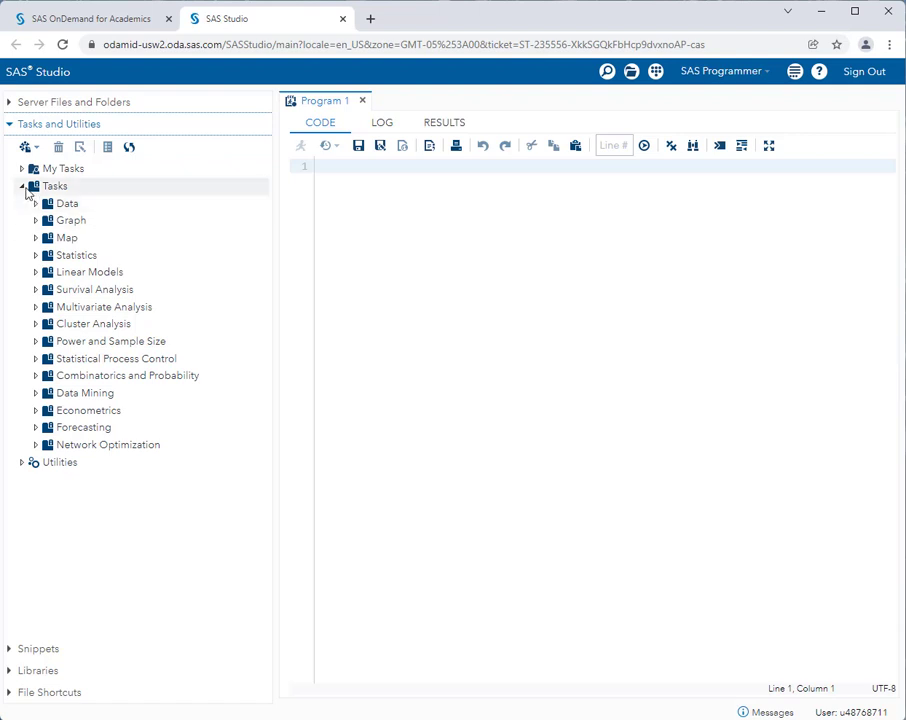
pyautogui.moveTo(70, 200)
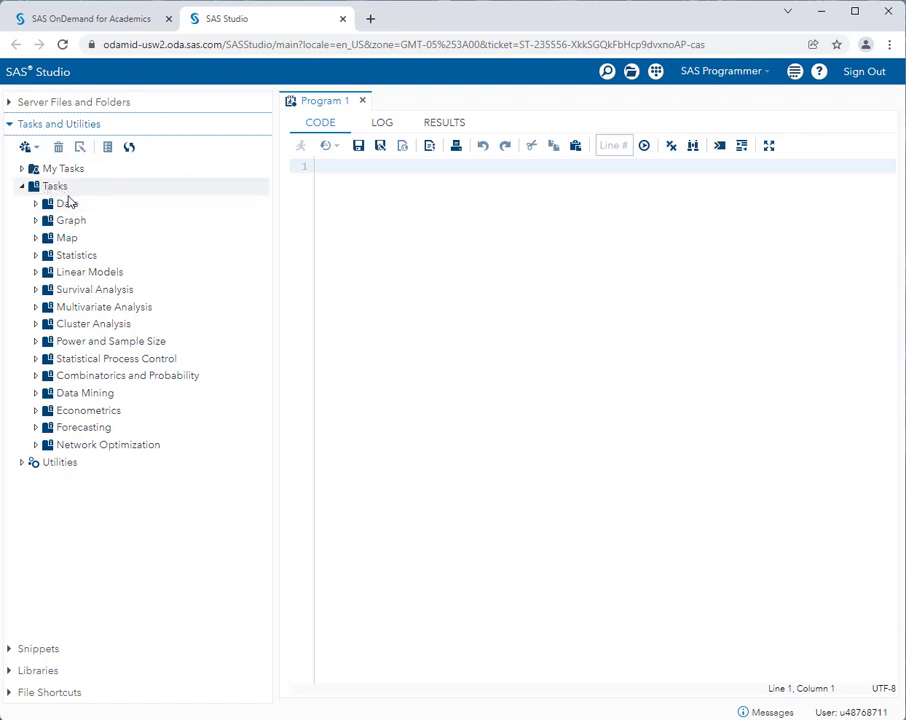
pyautogui.click(68, 220)
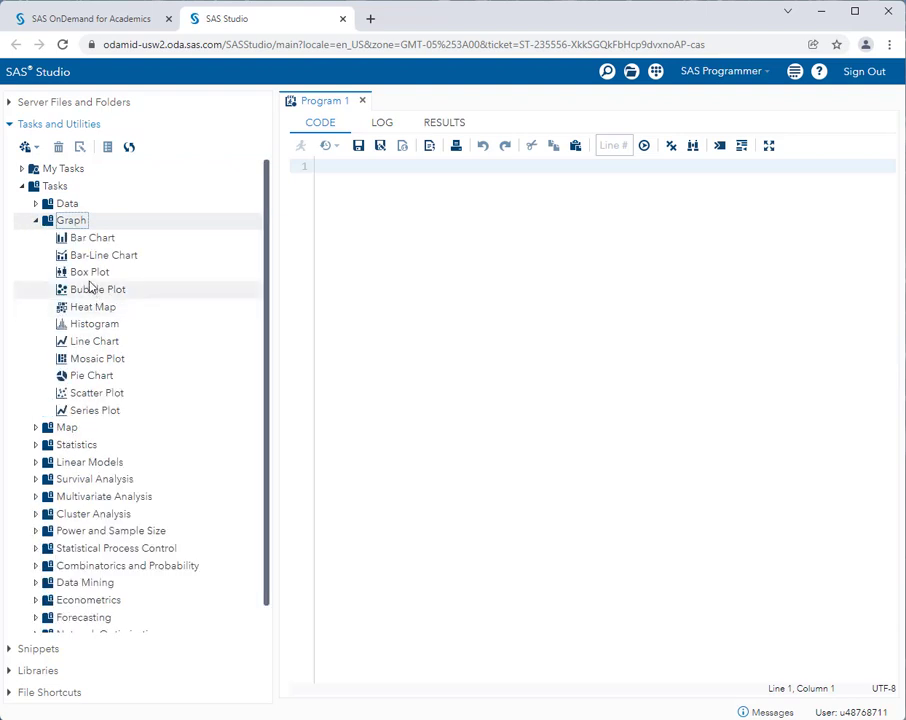
pyautogui.moveTo(98, 392)
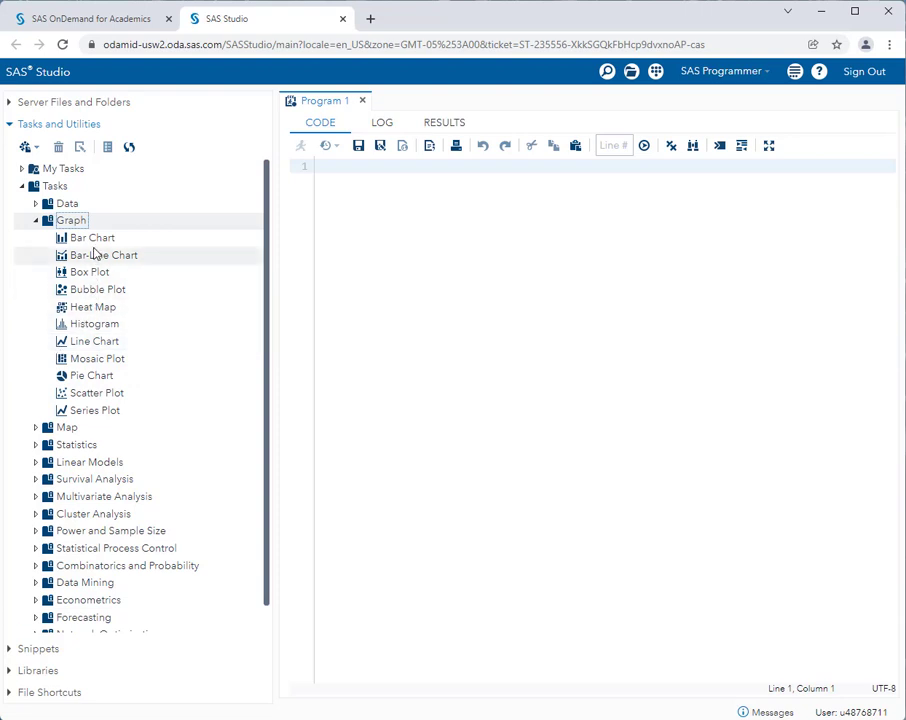
pyautogui.moveTo(90, 220)
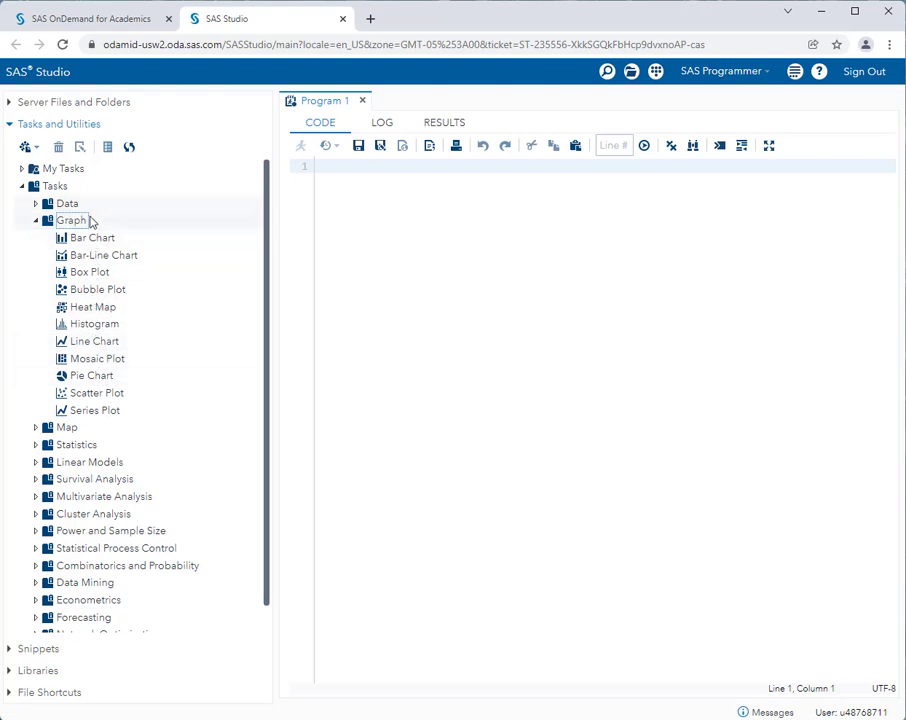
pyautogui.moveTo(96, 288)
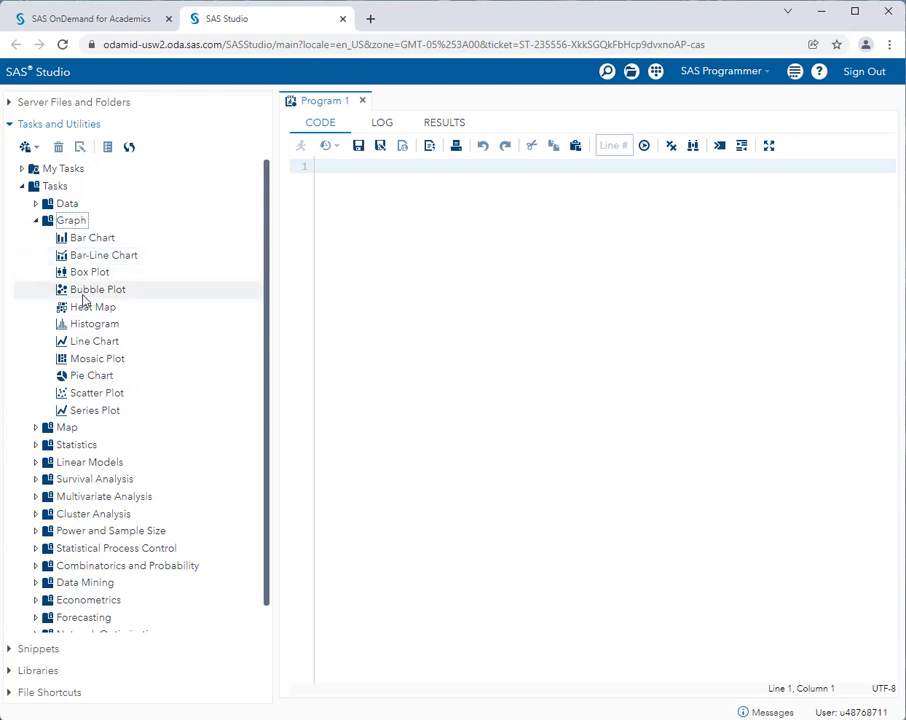
pyautogui.moveTo(92, 308)
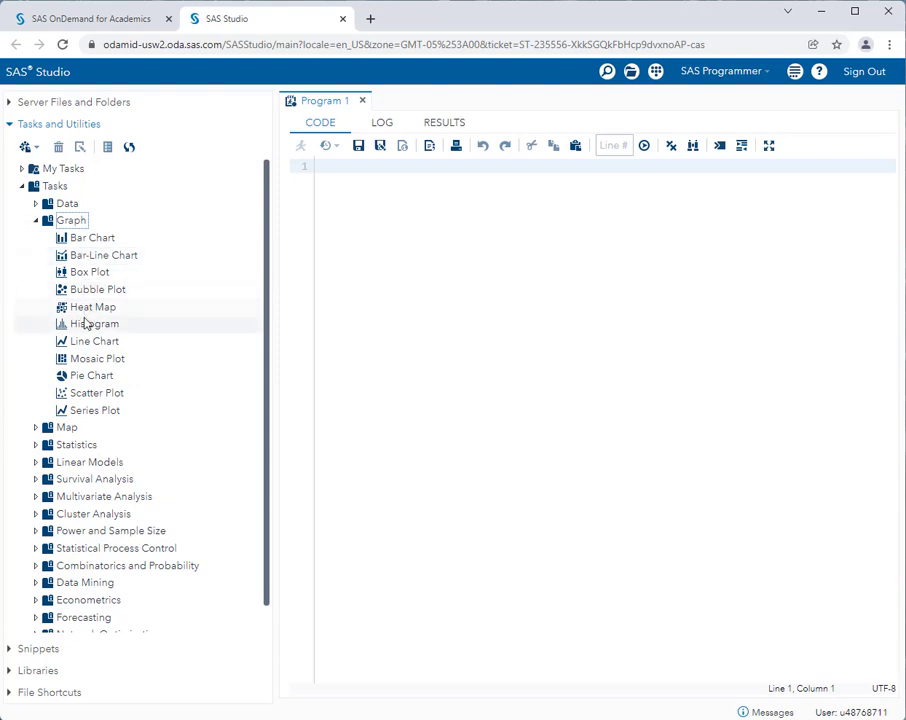
pyautogui.click(96, 324)
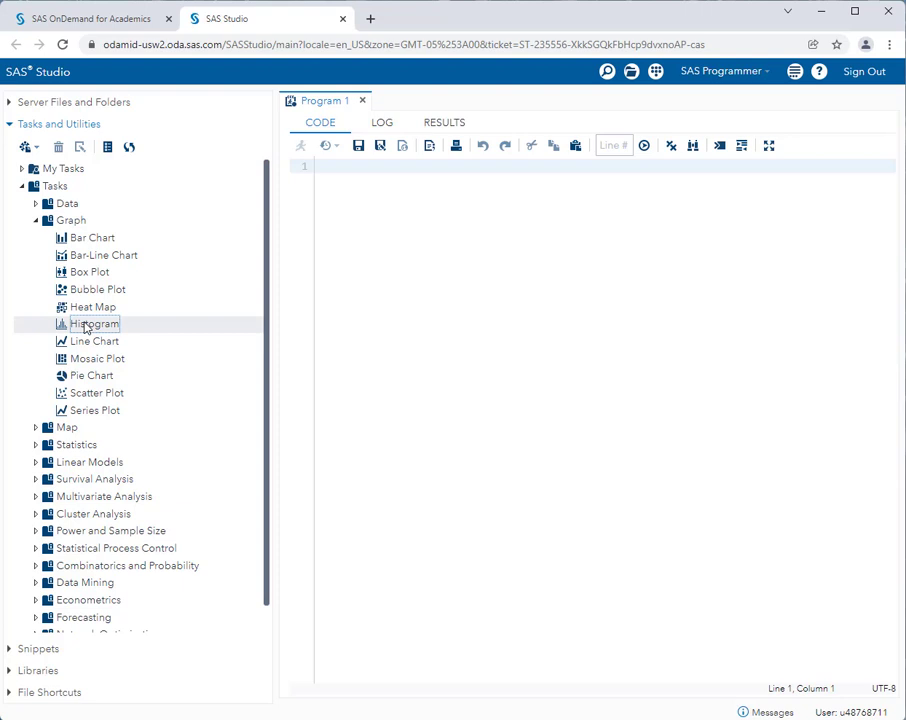
# - Launch the Histogram task so it fills the work area
pyautogui.doubleClick(96, 324)
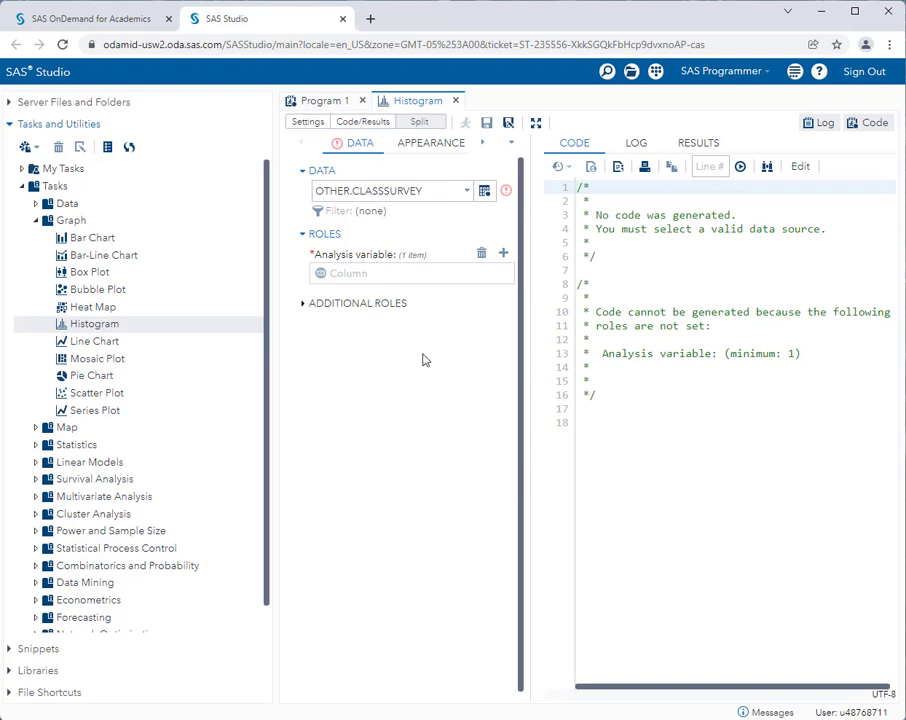
pyautogui.moveTo(642, 336)
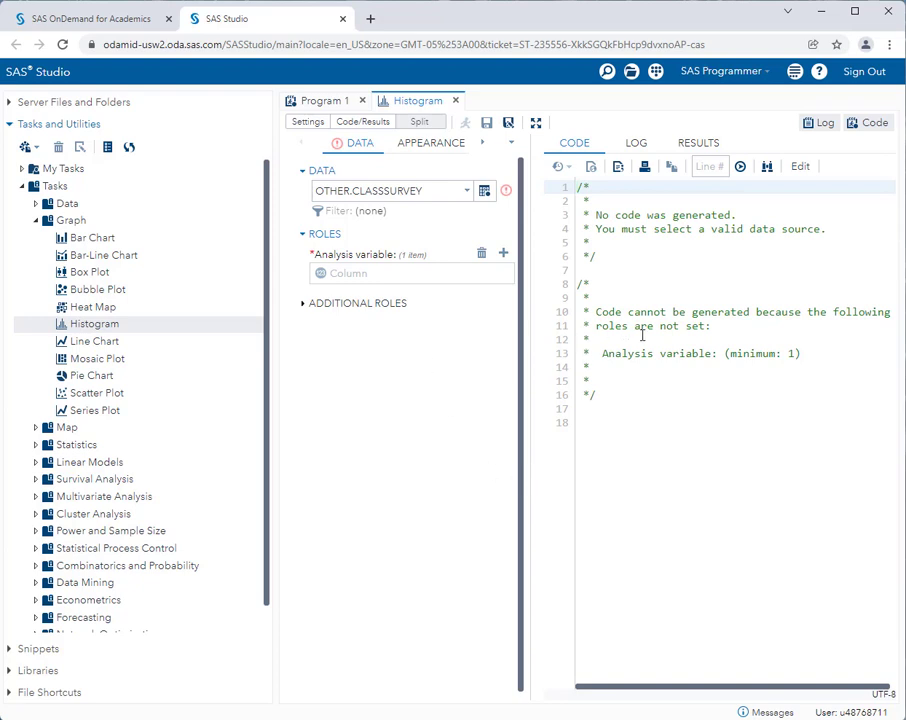
pyautogui.moveTo(528, 340)
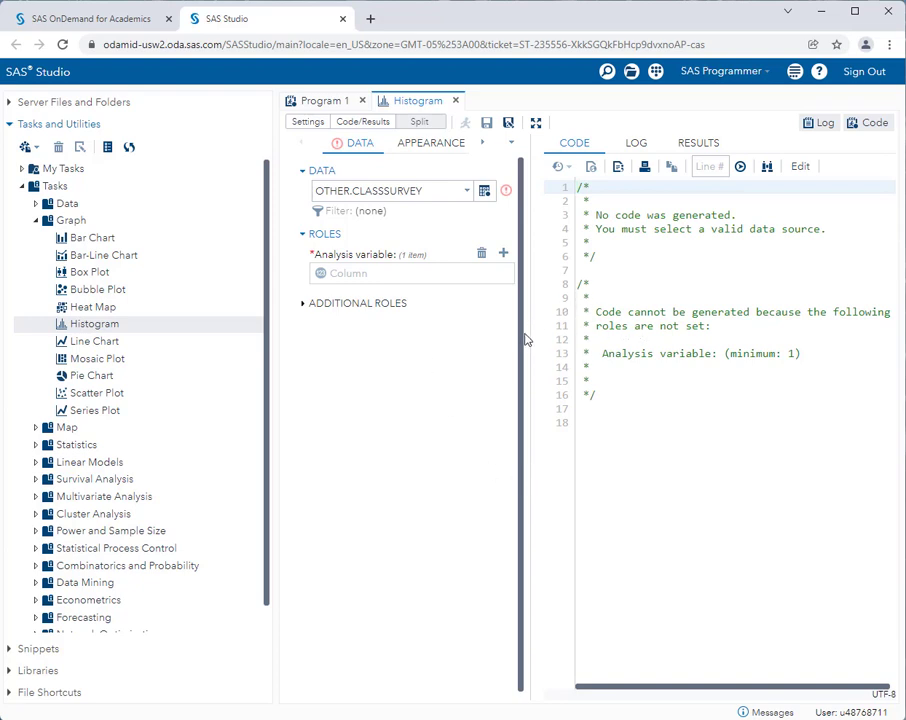
pyautogui.moveTo(368, 332)
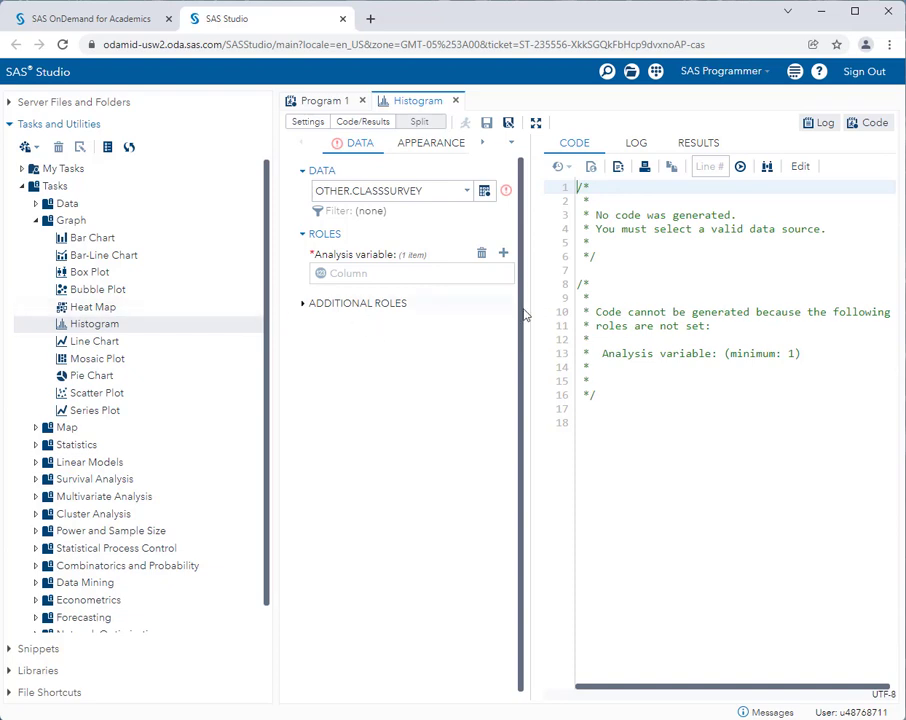
pyautogui.moveTo(240, 308)
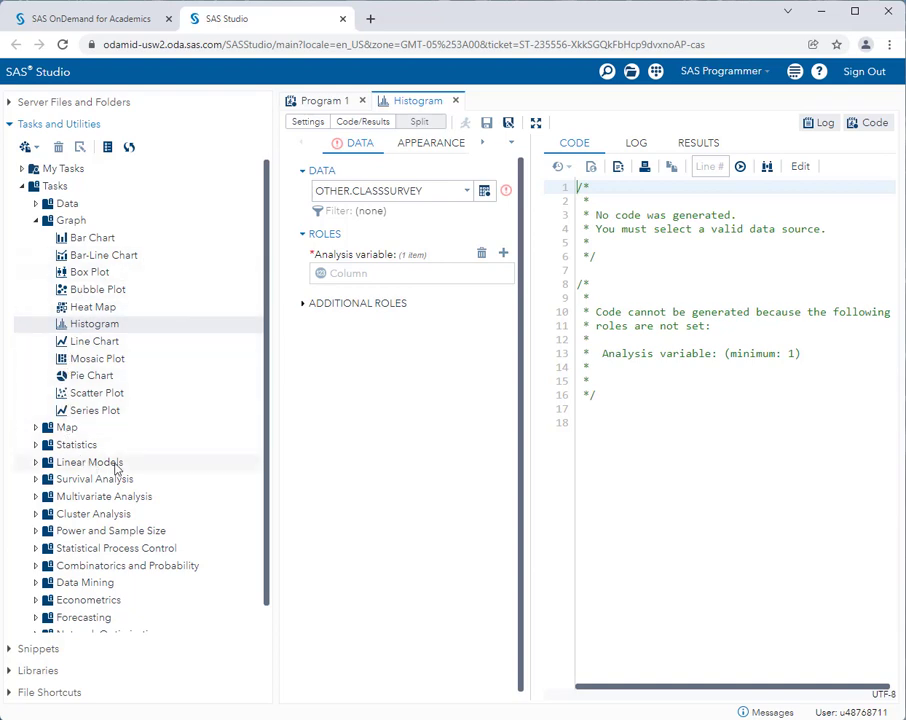
pyautogui.moveTo(154, 468)
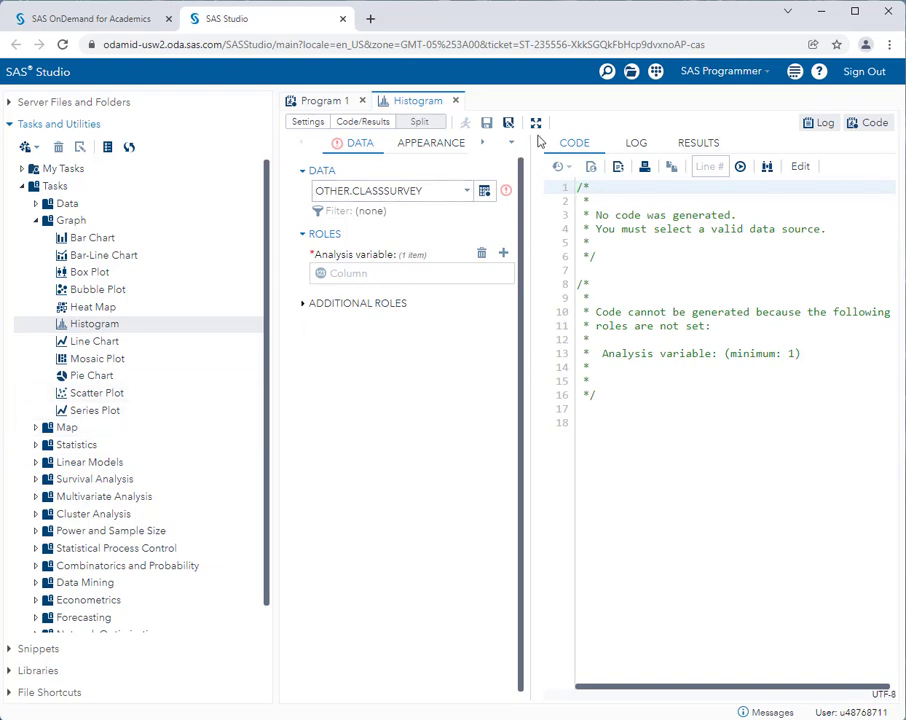
pyautogui.moveTo(536, 122)
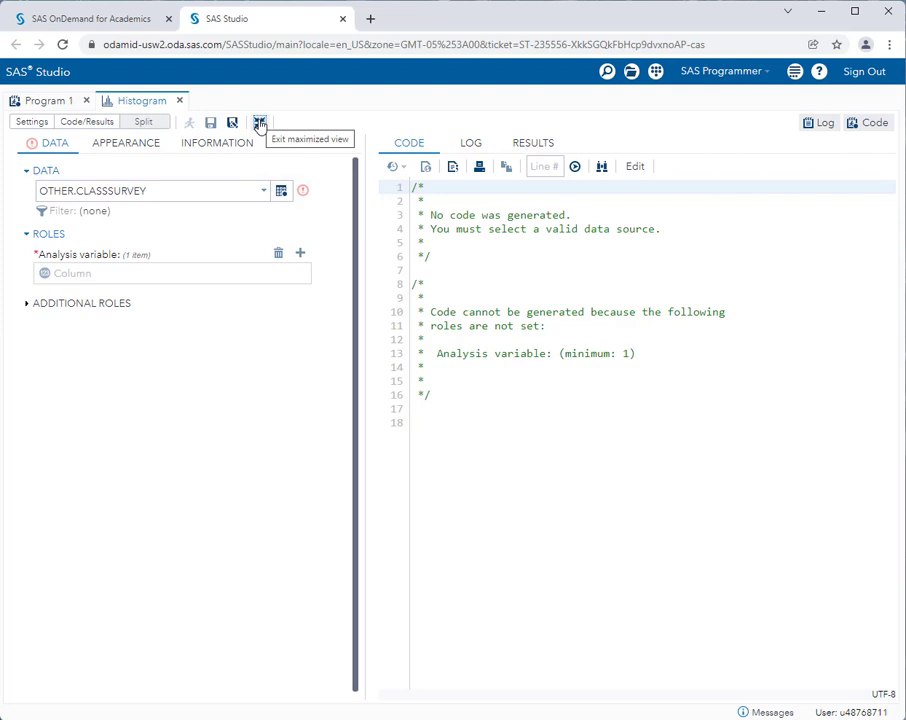
pyautogui.click(260, 122)
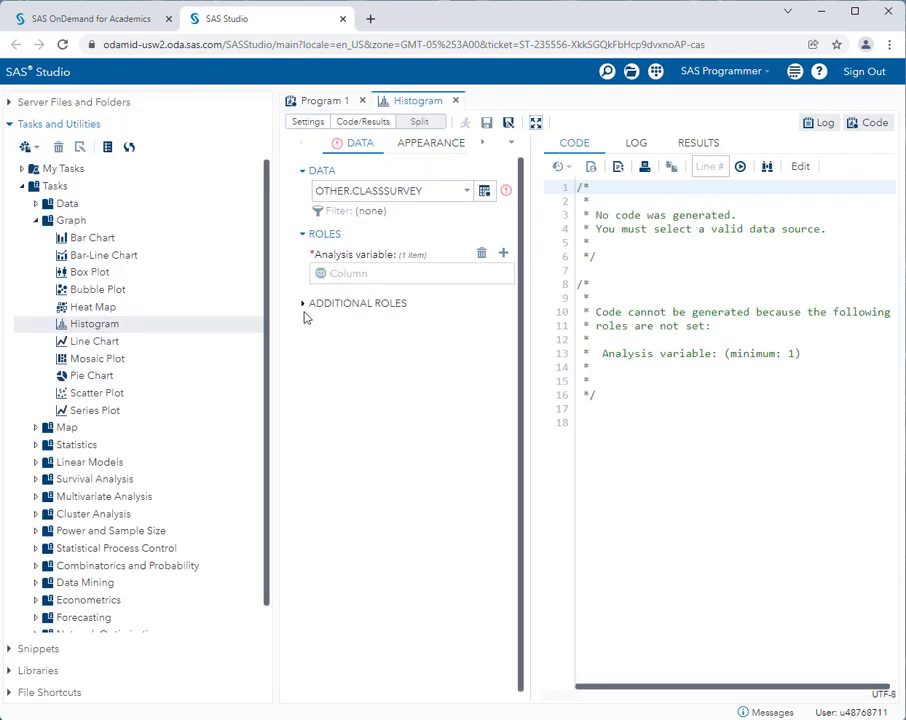
pyautogui.moveTo(536, 122)
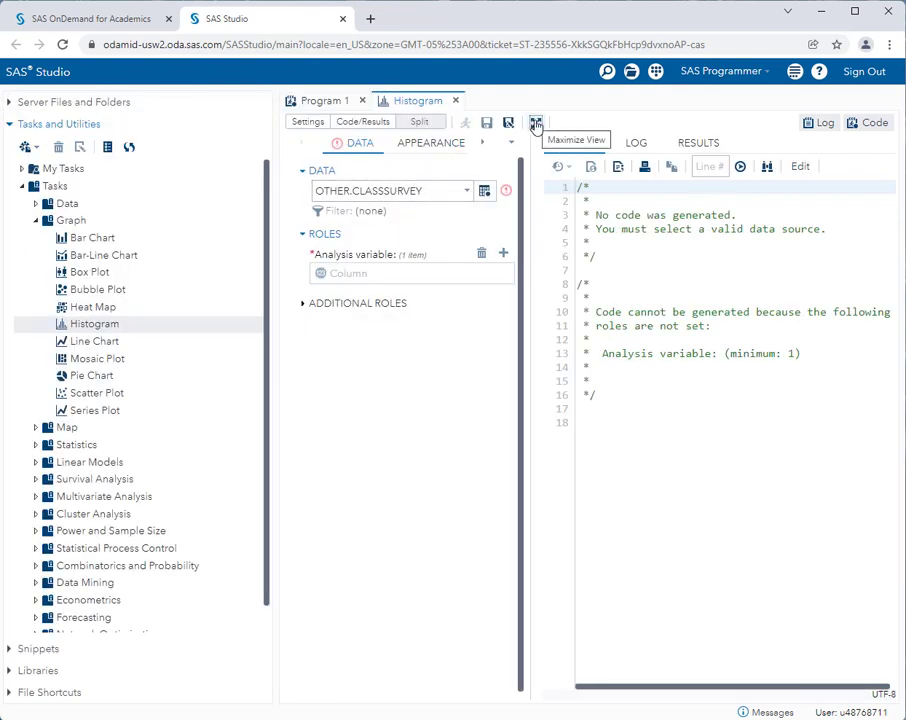
pyautogui.click(536, 122)
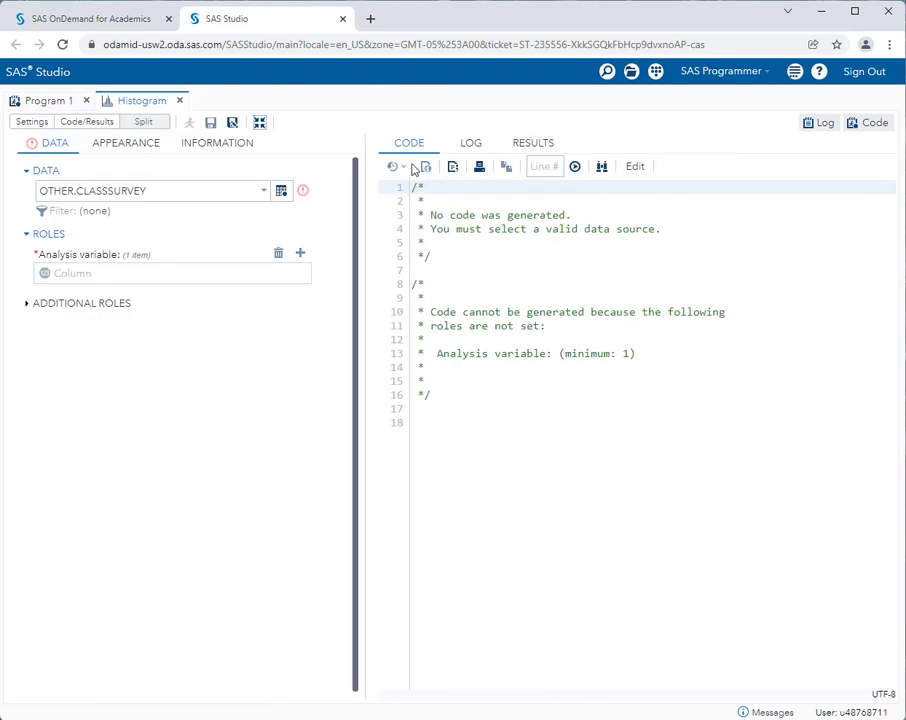
pyautogui.moveTo(132, 210)
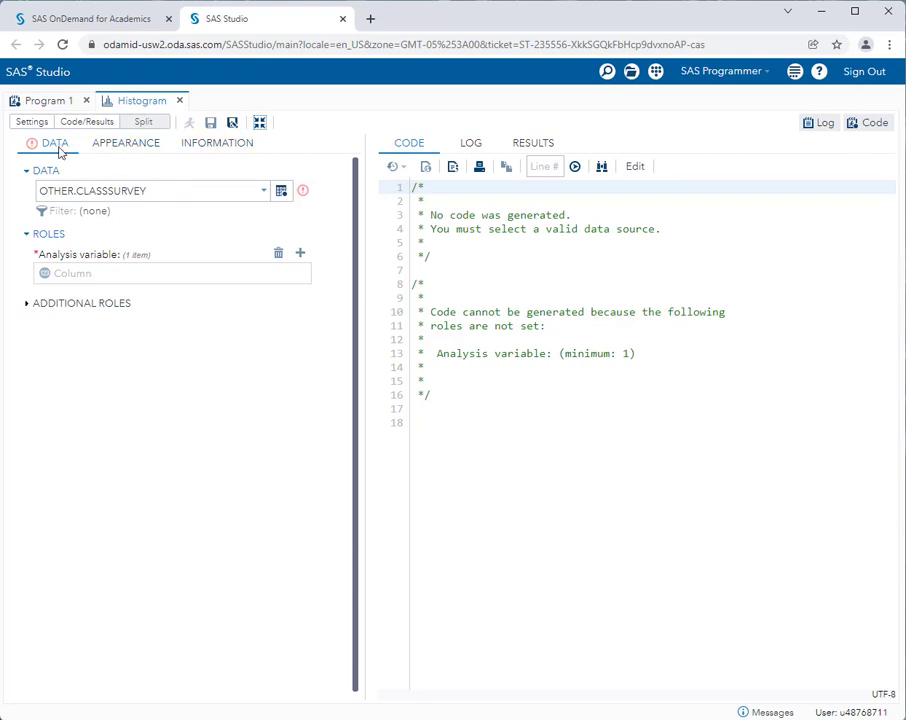
pyautogui.moveTo(56, 142)
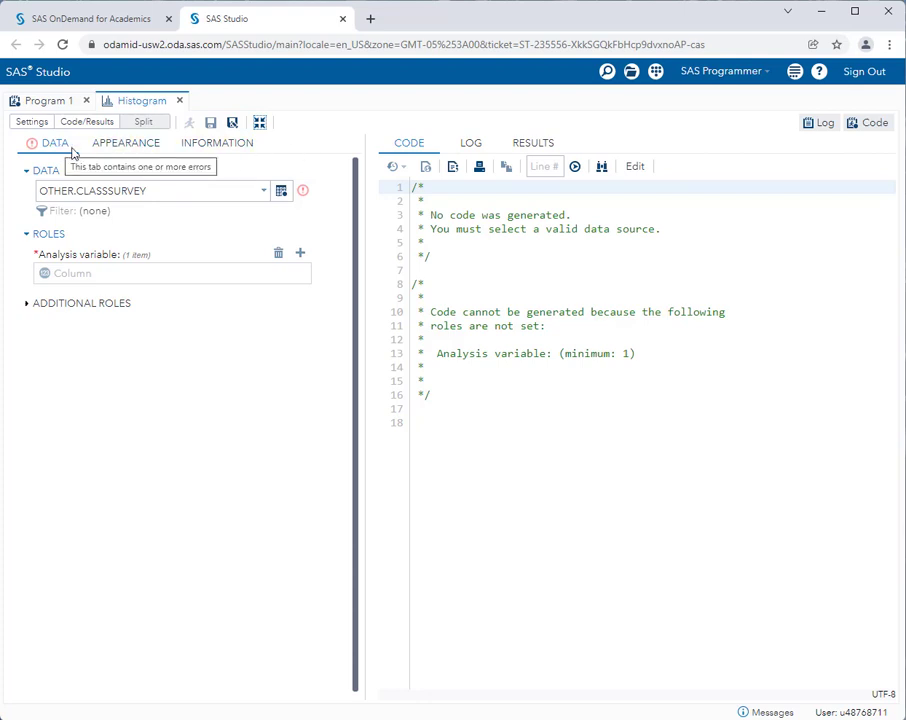
pyautogui.moveTo(216, 148)
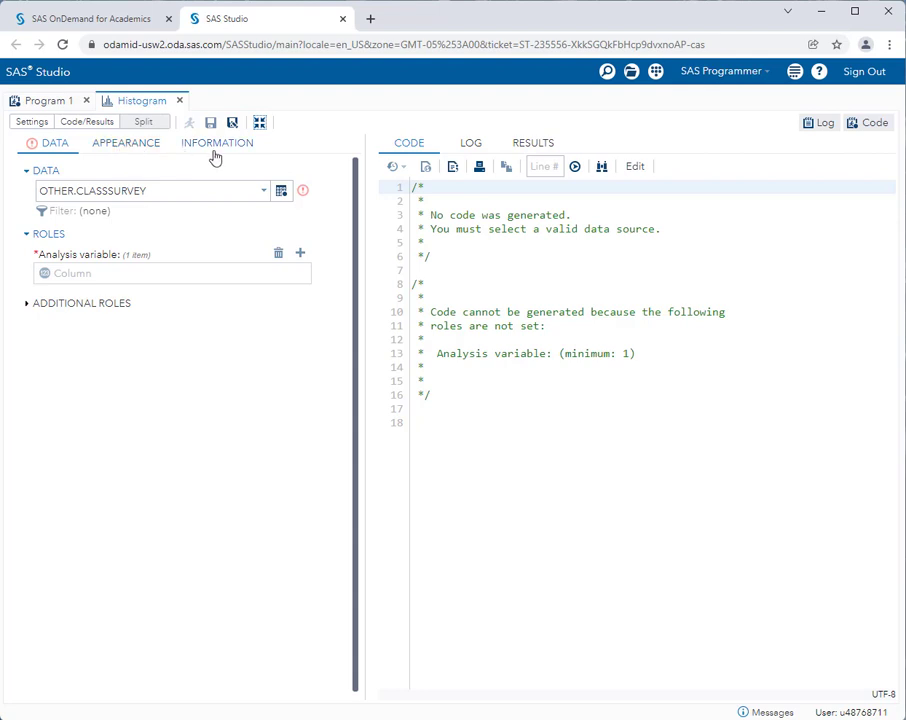
pyautogui.click(216, 144)
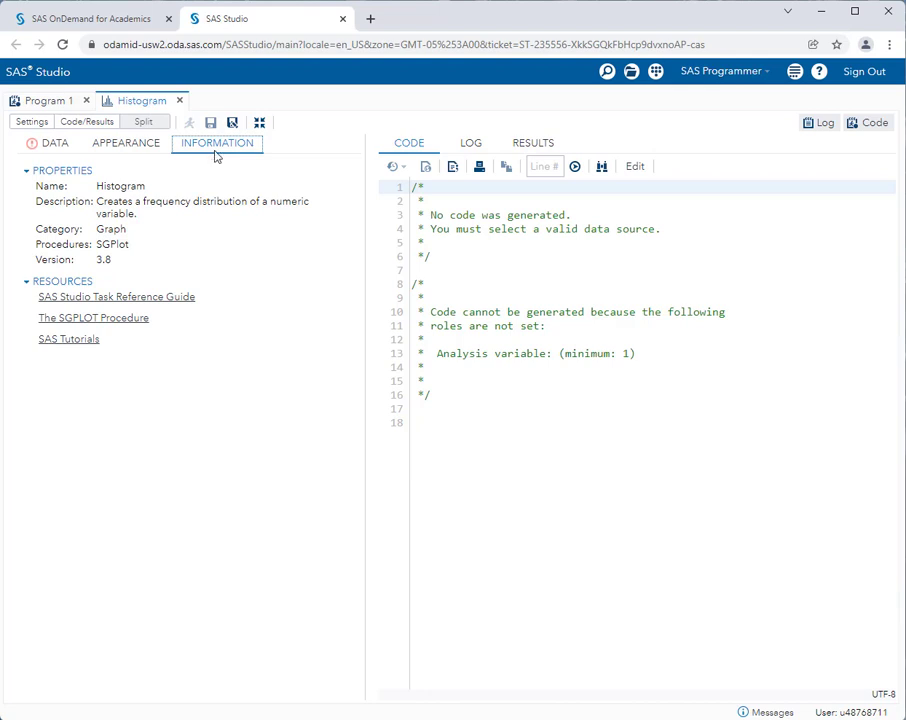
pyautogui.moveTo(236, 204)
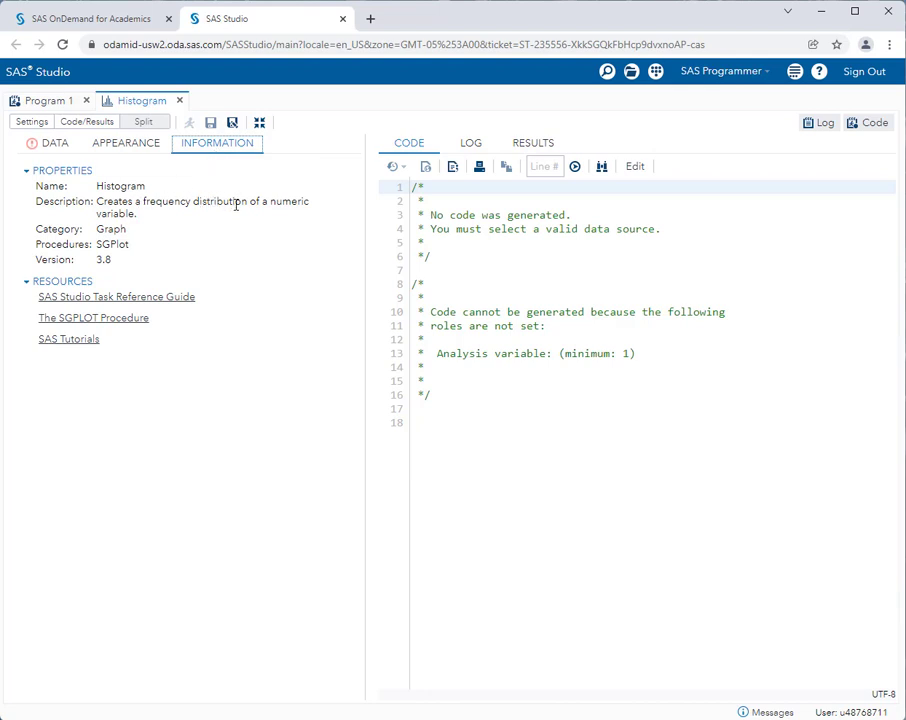
pyautogui.moveTo(242, 316)
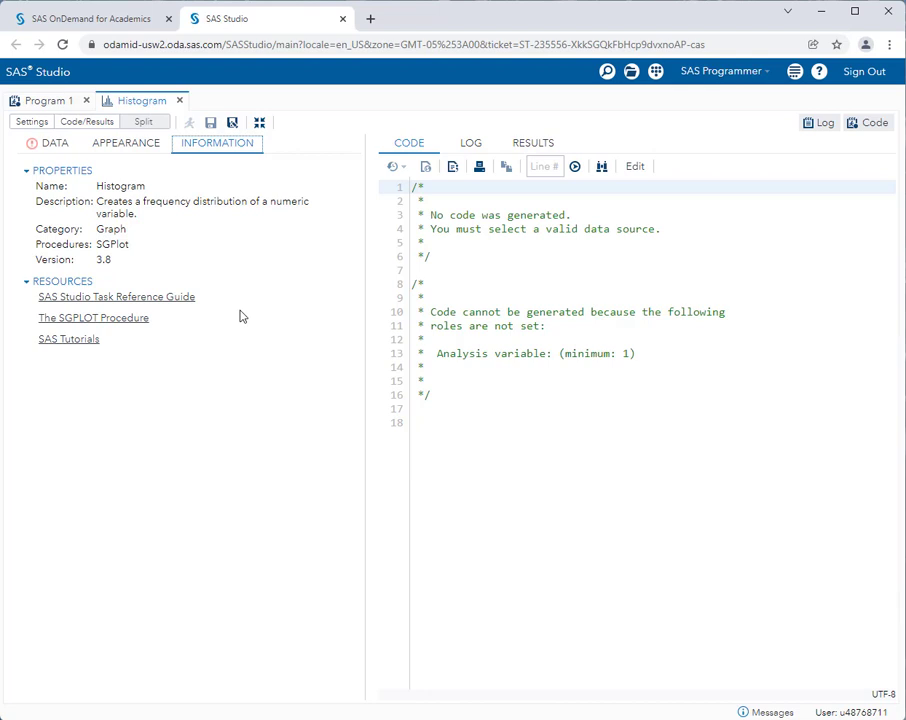
pyautogui.moveTo(192, 190)
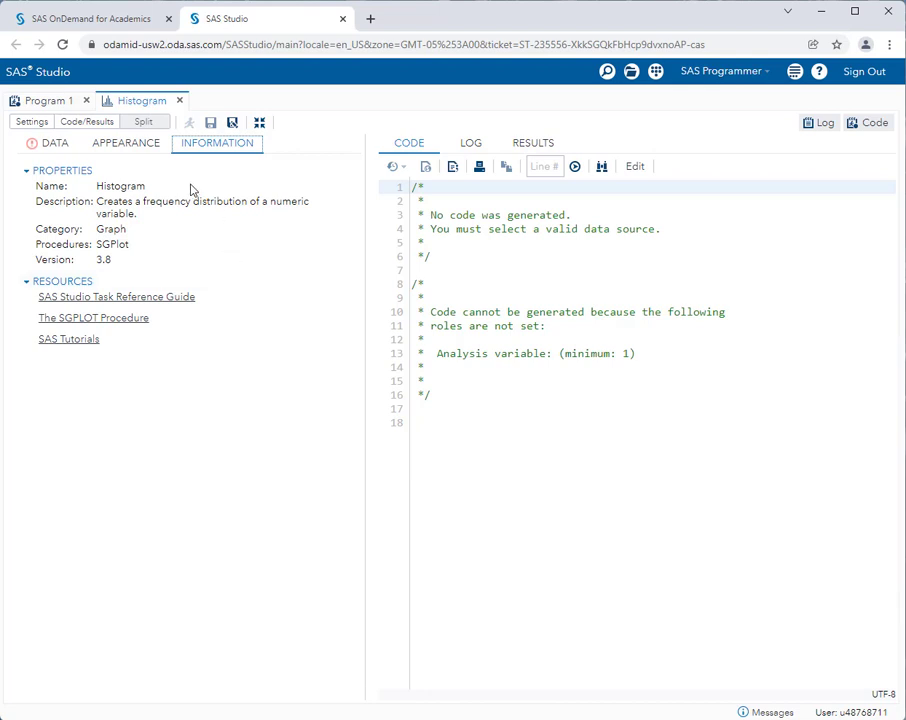
pyautogui.moveTo(230, 224)
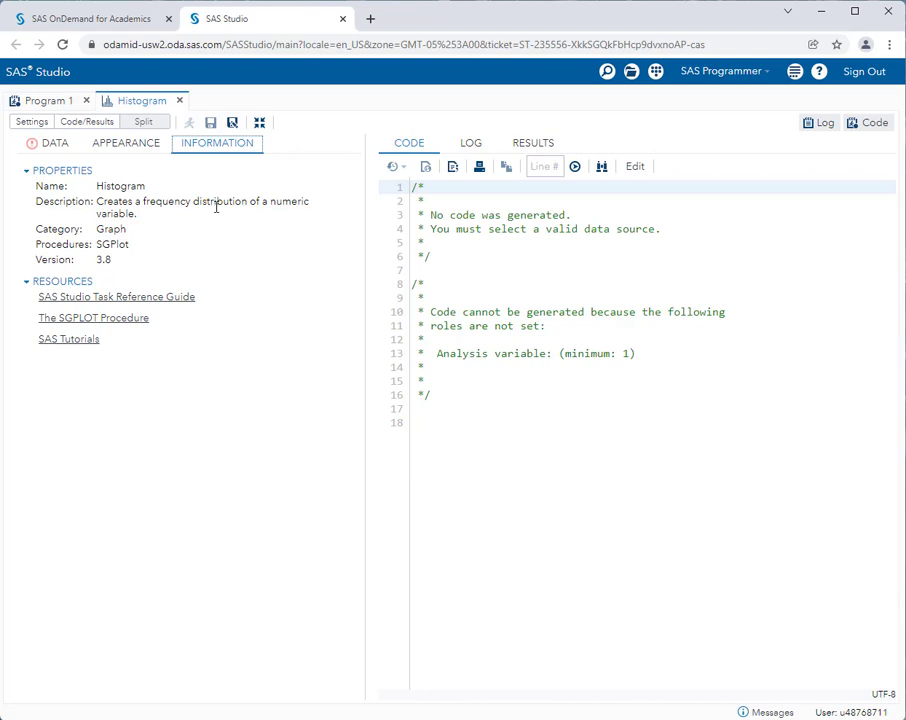
pyautogui.click(54, 144)
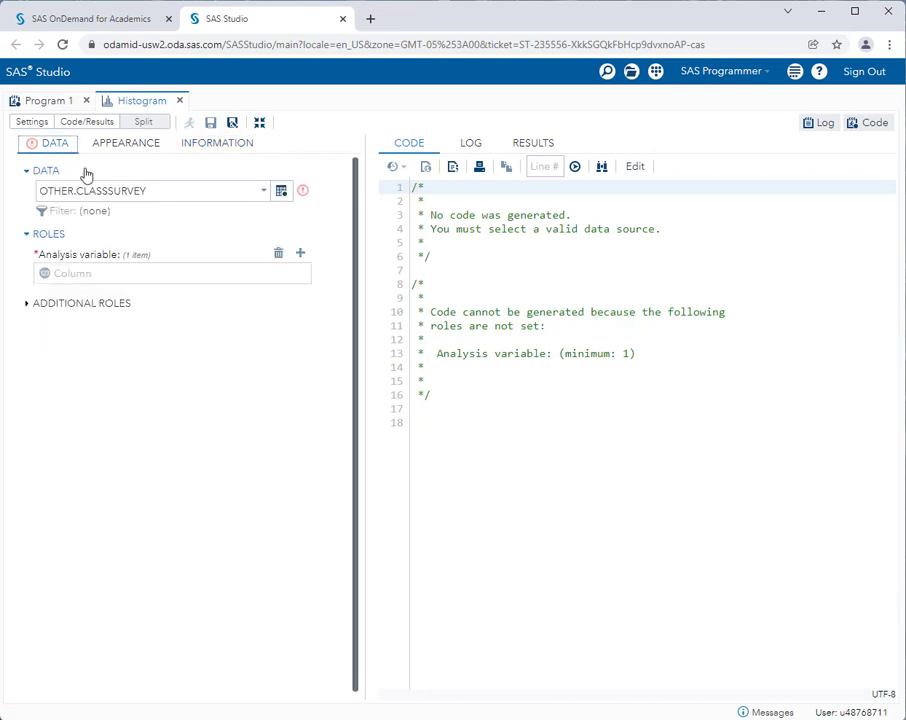
pyautogui.click(126, 144)
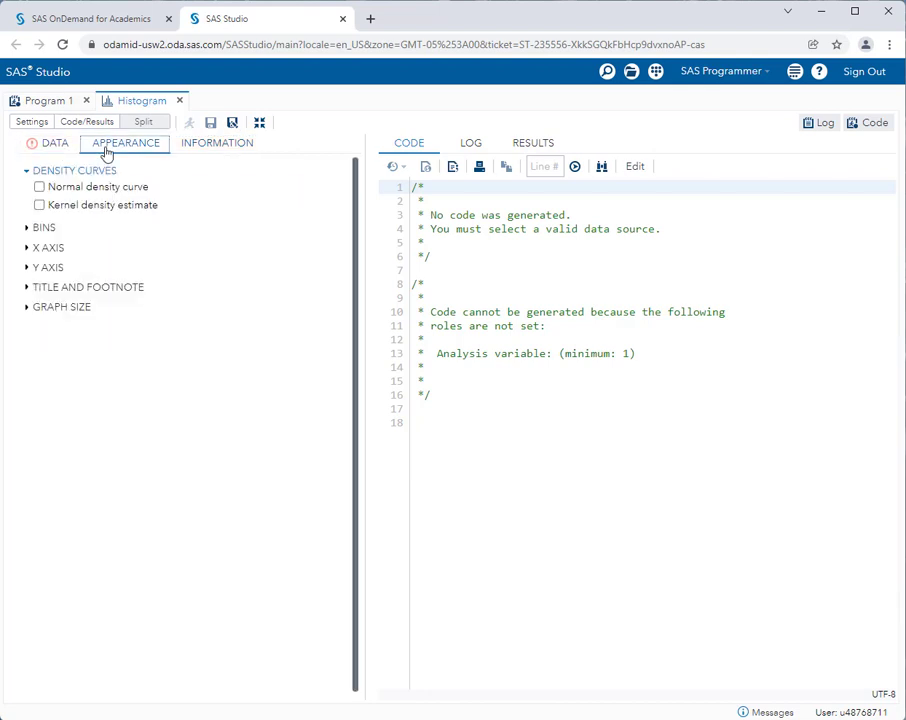
pyautogui.click(56, 144)
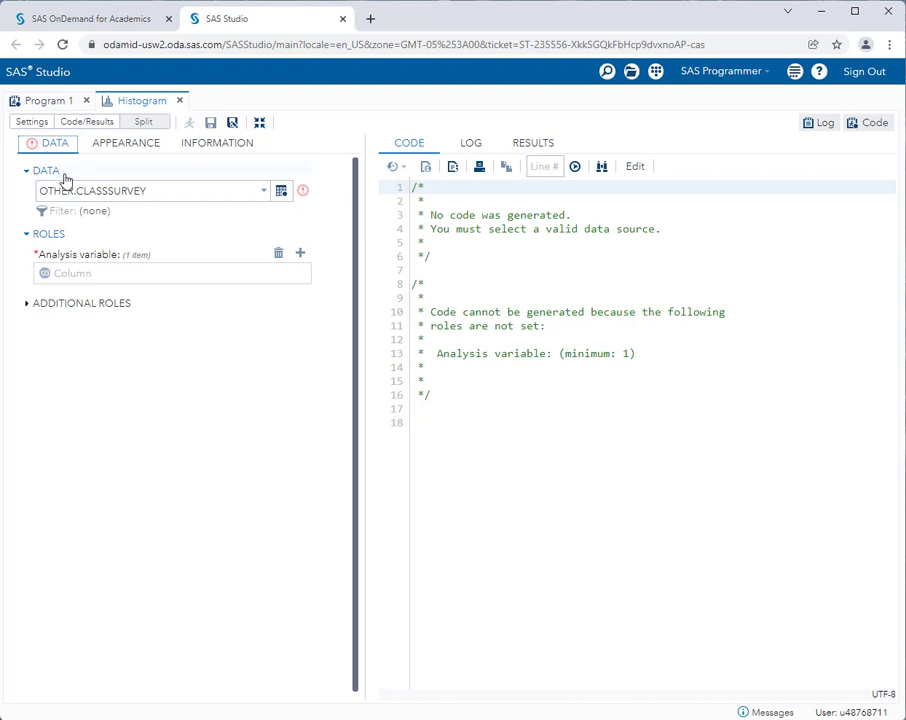
pyautogui.moveTo(92, 184)
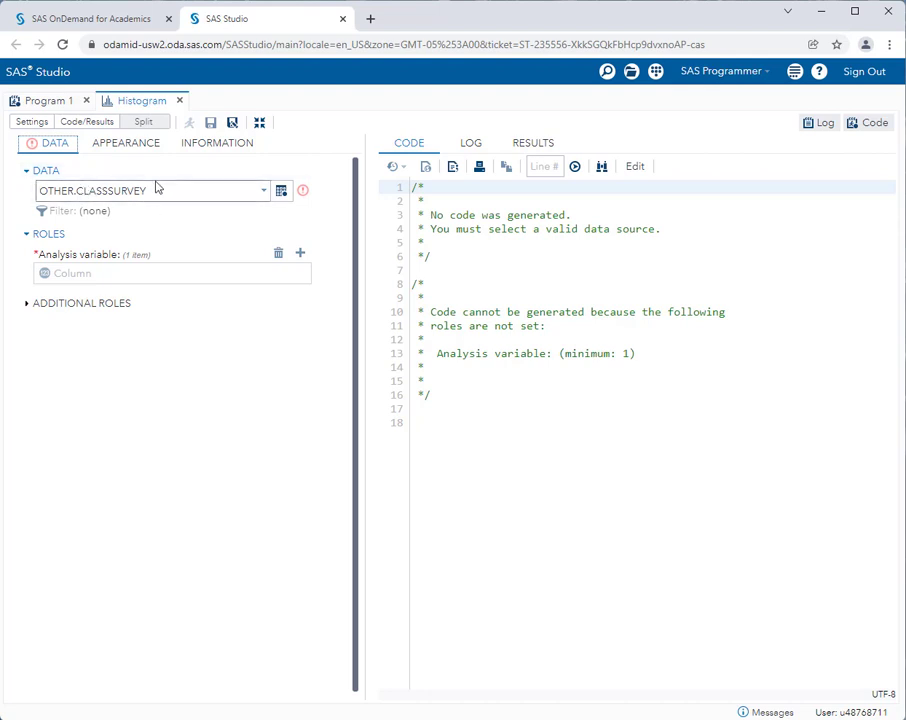
pyautogui.moveTo(164, 172)
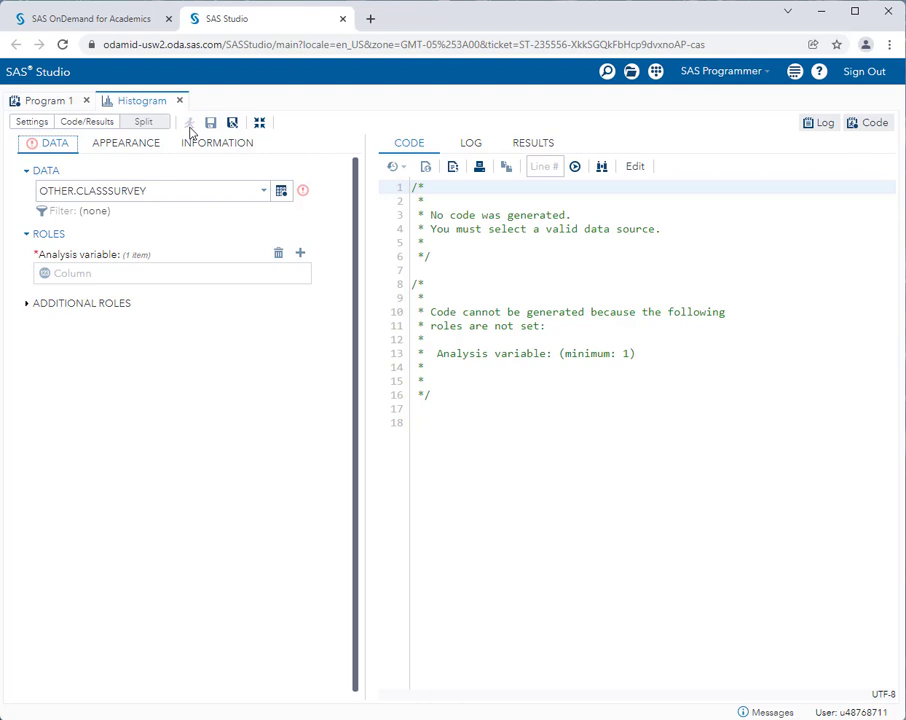
pyautogui.moveTo(188, 122)
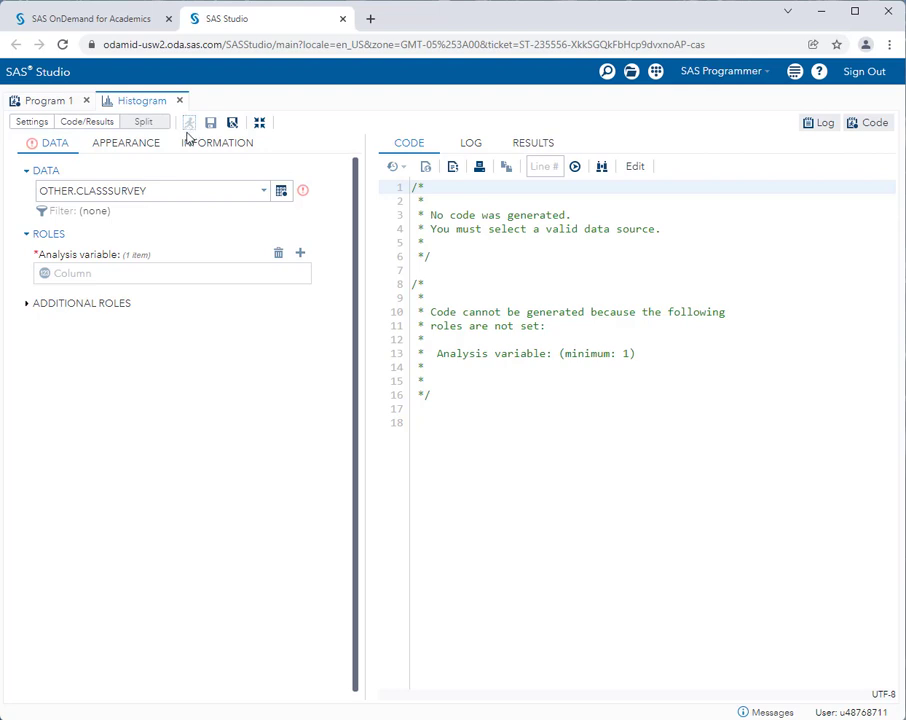
pyautogui.moveTo(188, 140)
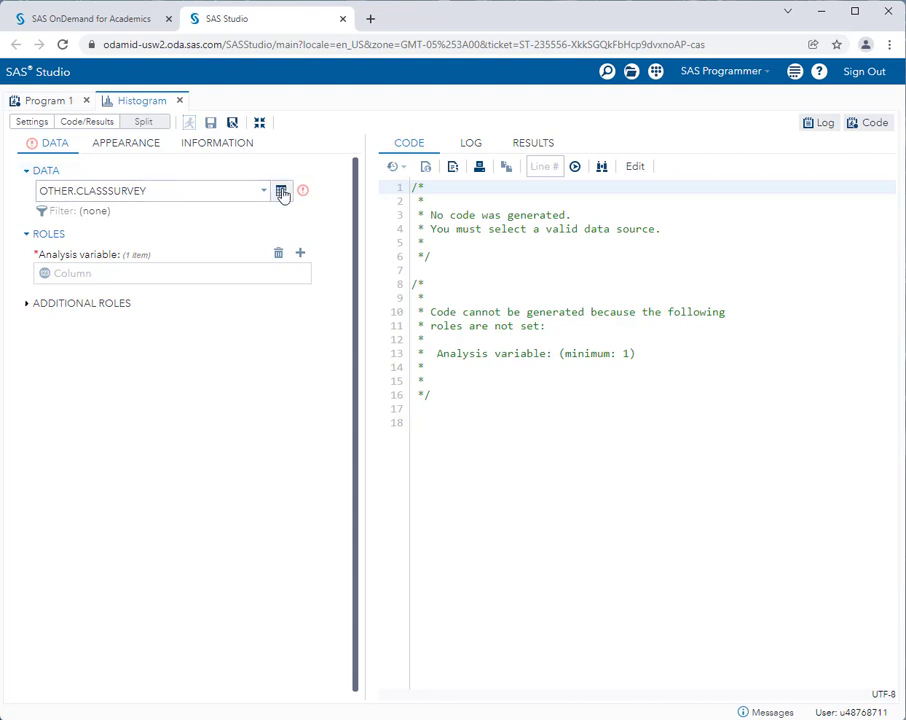
pyautogui.moveTo(282, 192)
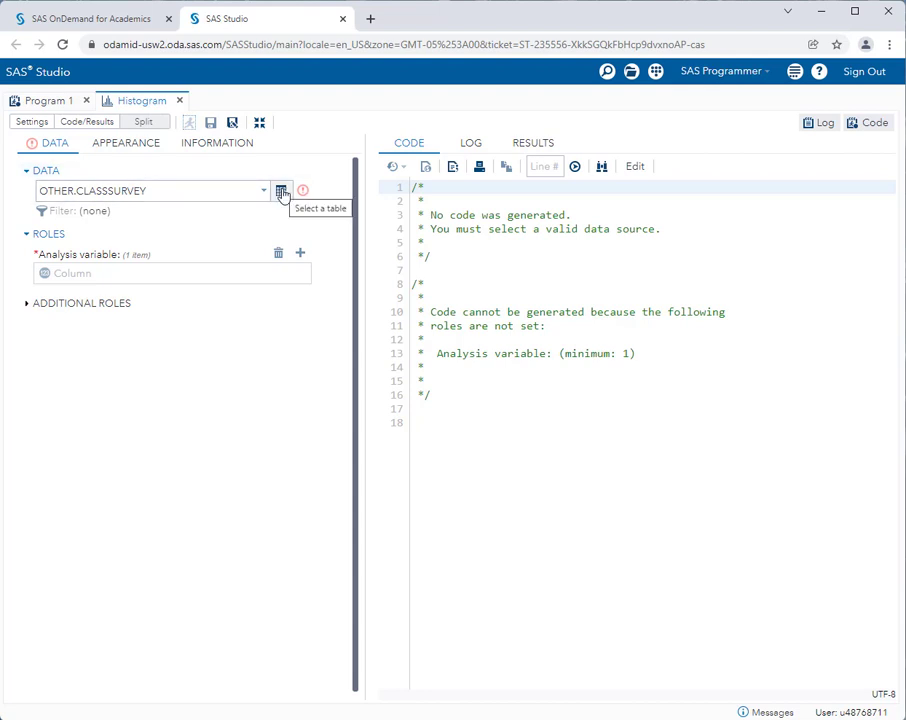
# - Choose SASHELP.CARS as the Histogram task's input table
pyautogui.click(282, 192)
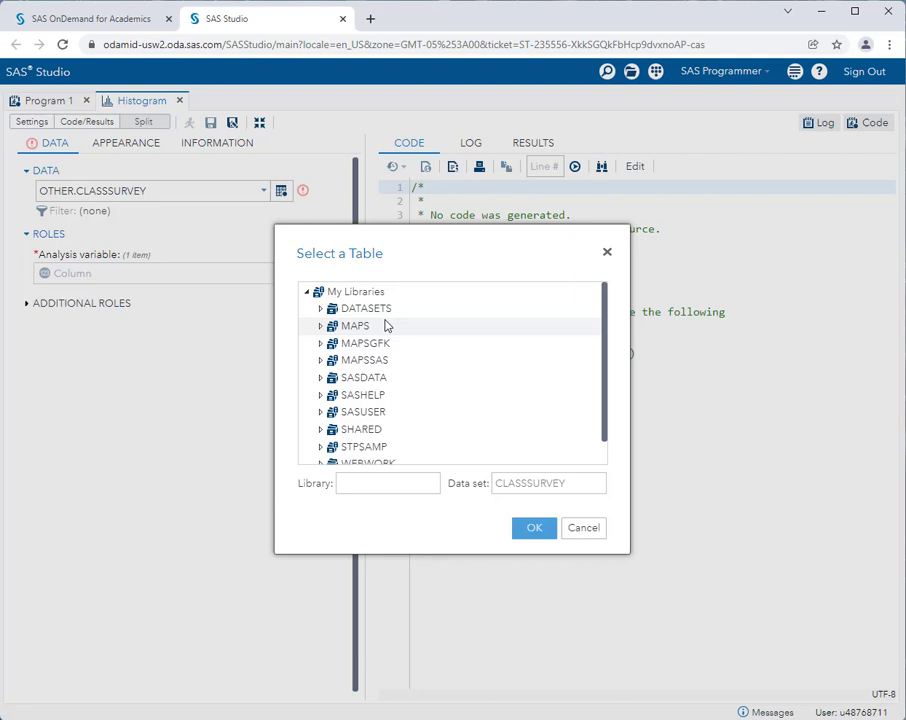
pyautogui.click(364, 308)
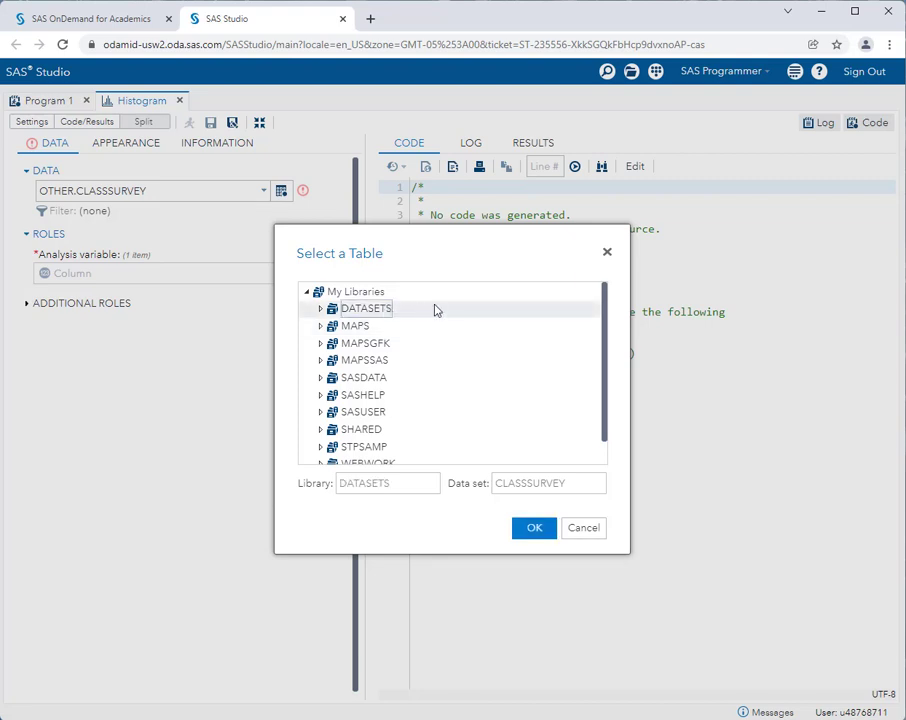
pyautogui.scroll(-3)
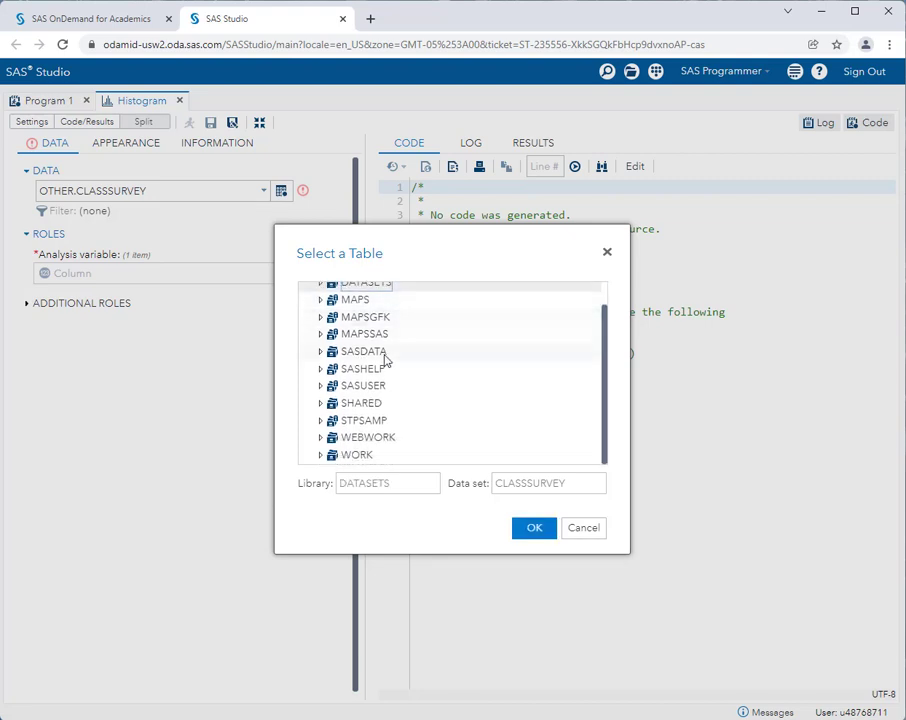
pyautogui.click(364, 368)
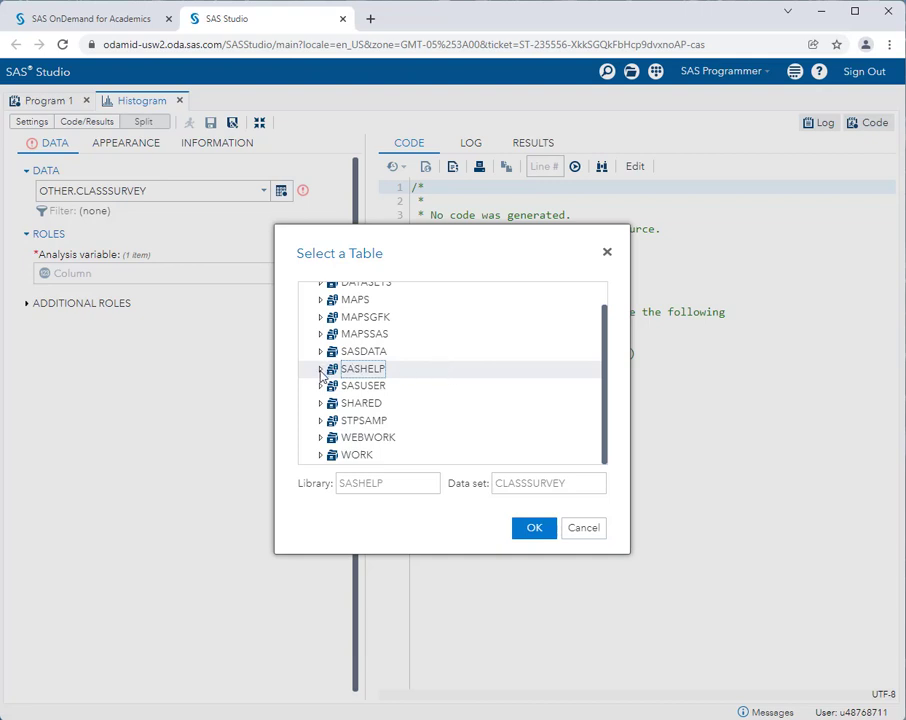
pyautogui.click(320, 368)
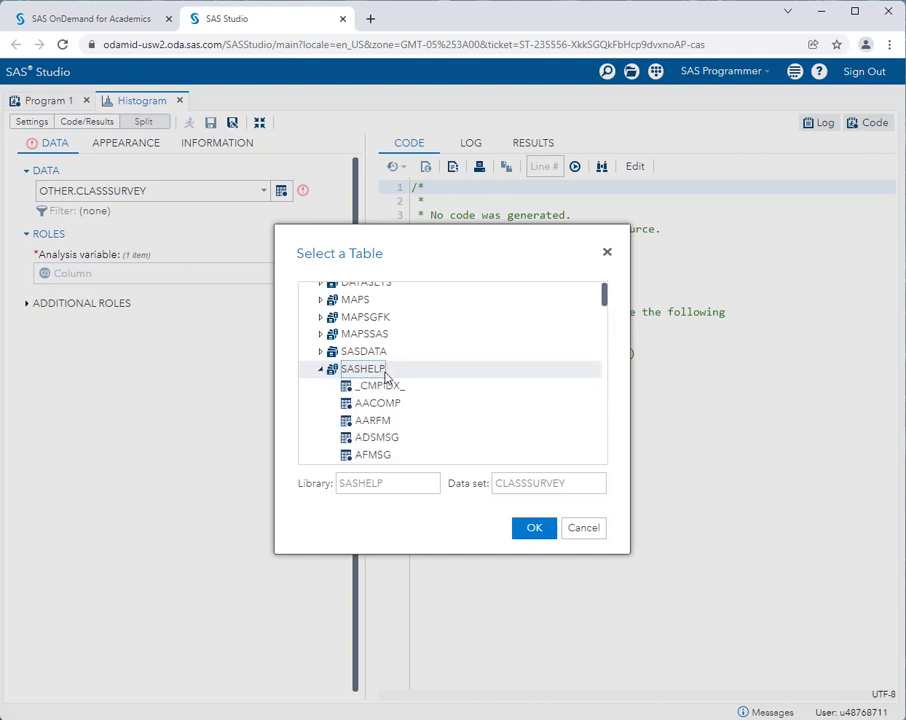
pyautogui.scroll(-3)
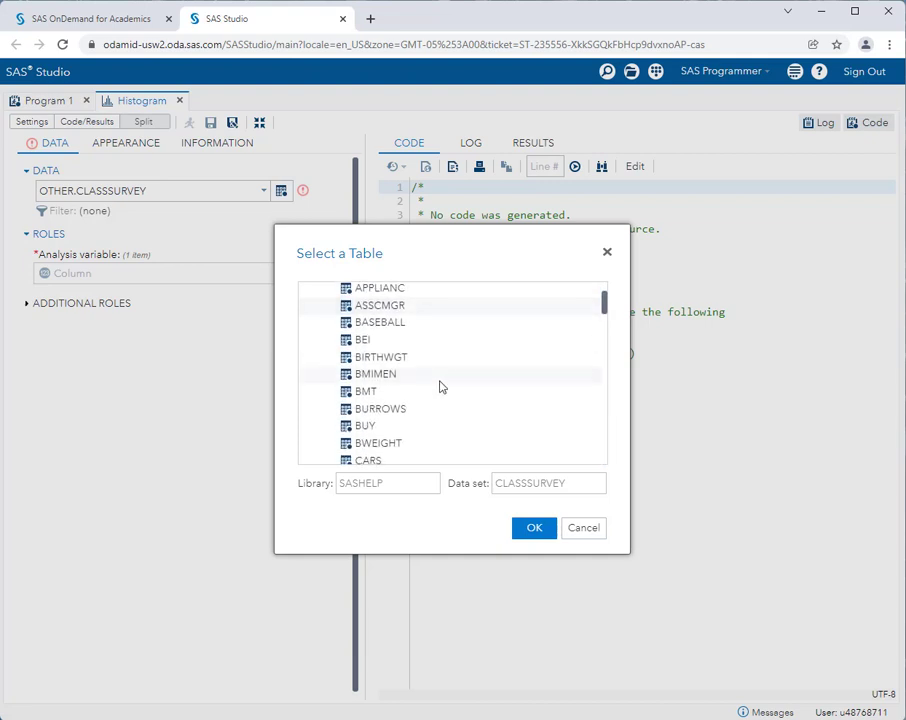
pyautogui.scroll(-3)
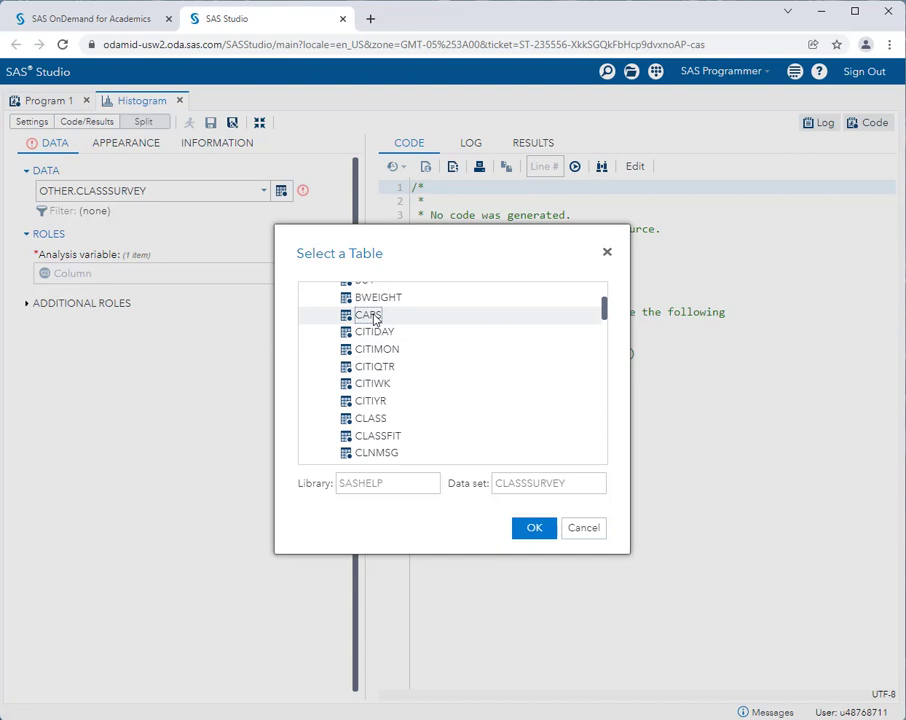
pyautogui.click(368, 316)
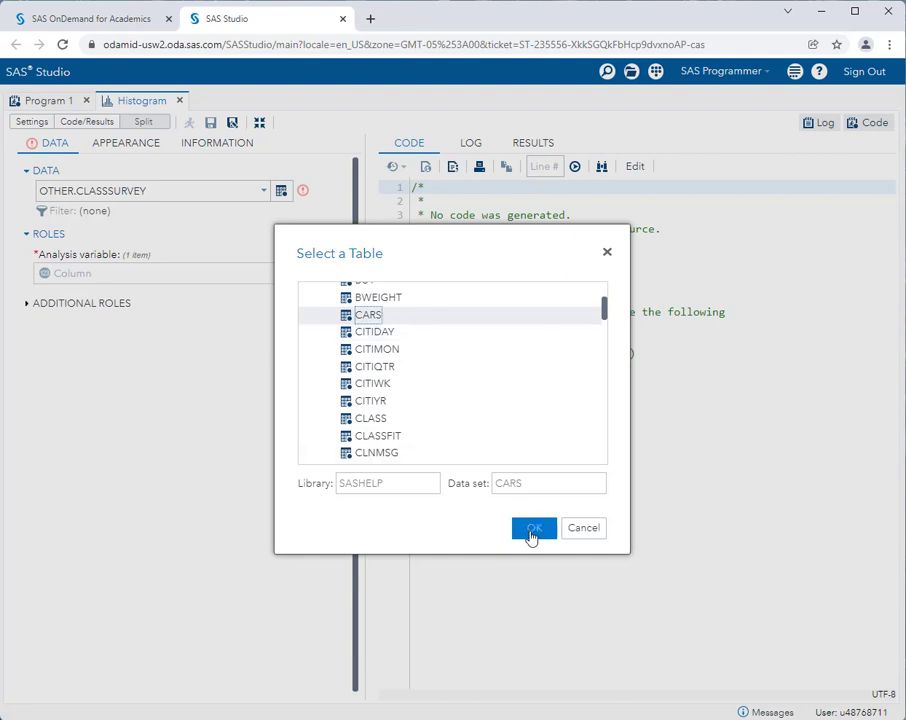
pyautogui.click(532, 528)
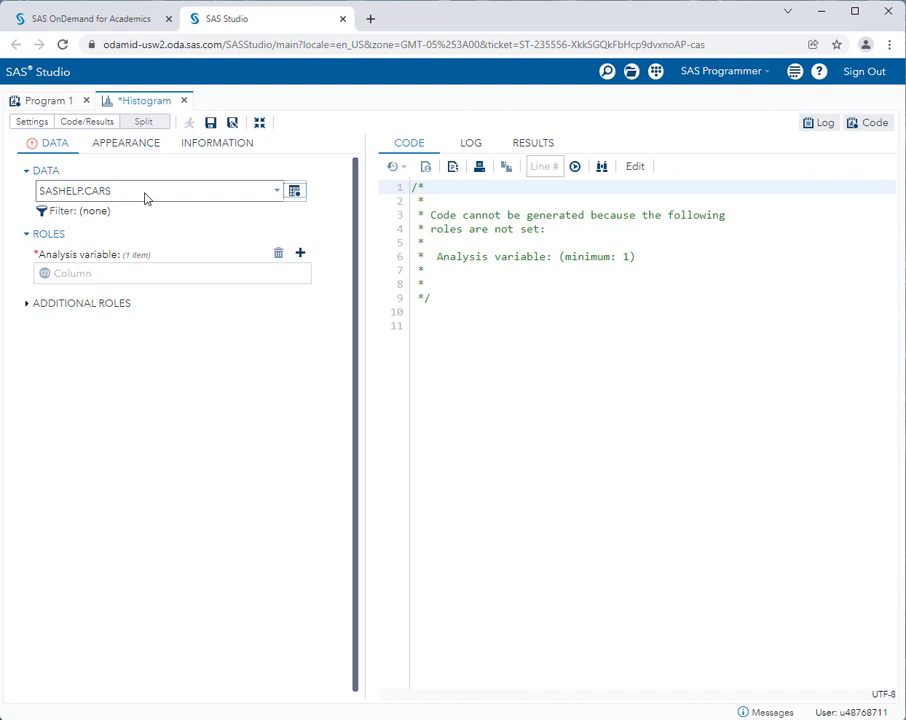
pyautogui.moveTo(136, 196)
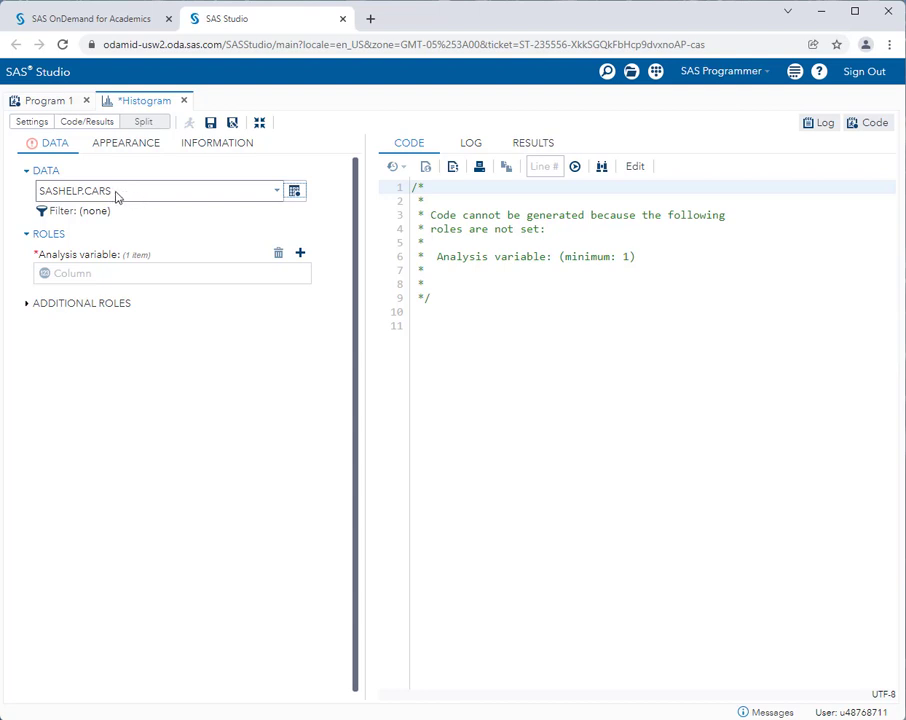
pyautogui.moveTo(80, 204)
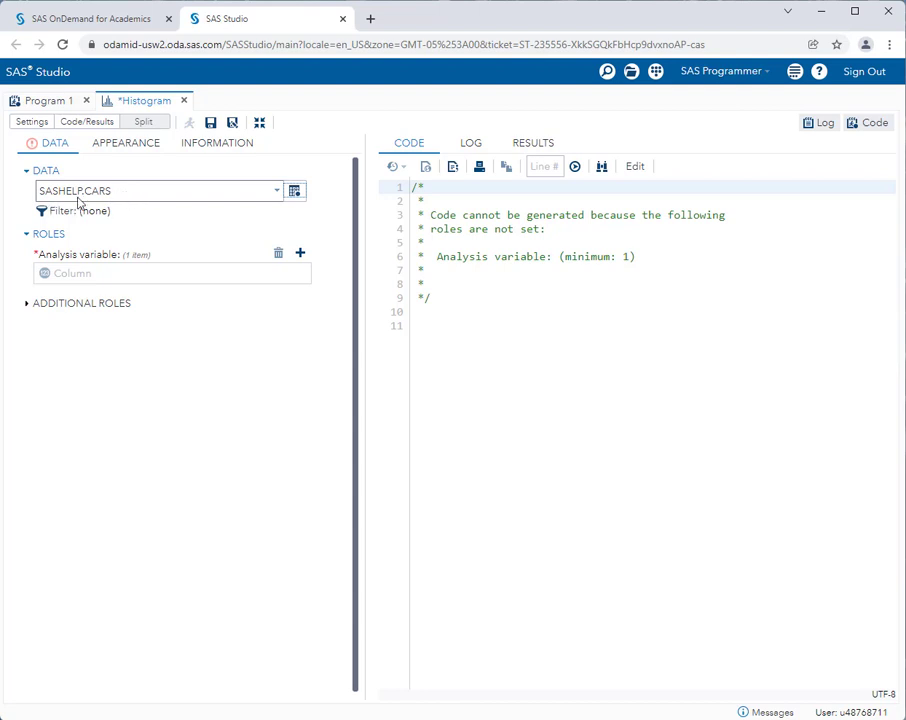
pyautogui.moveTo(142, 232)
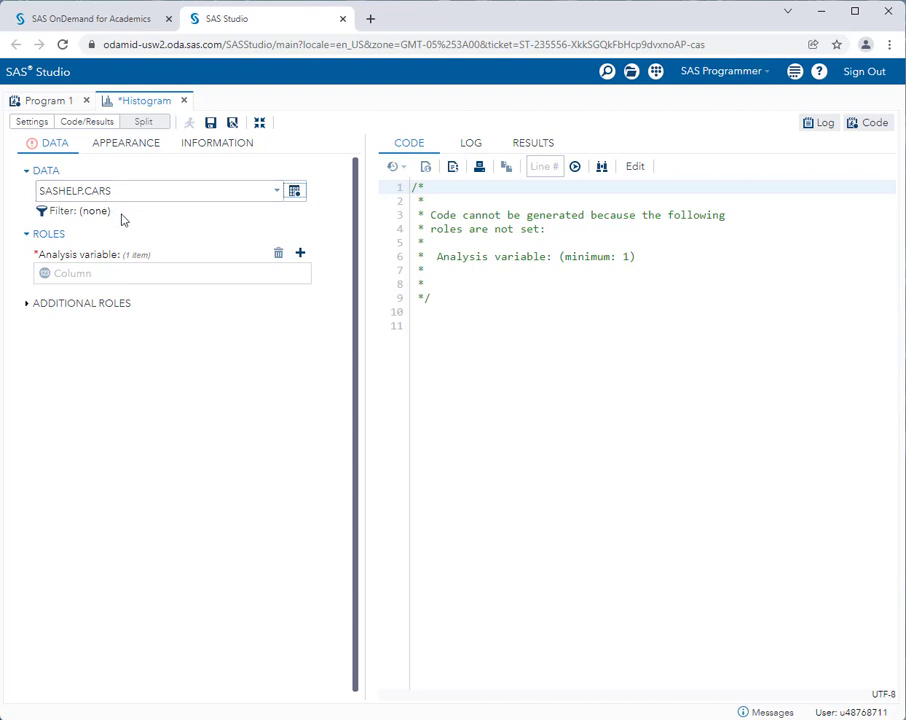
pyautogui.moveTo(124, 220)
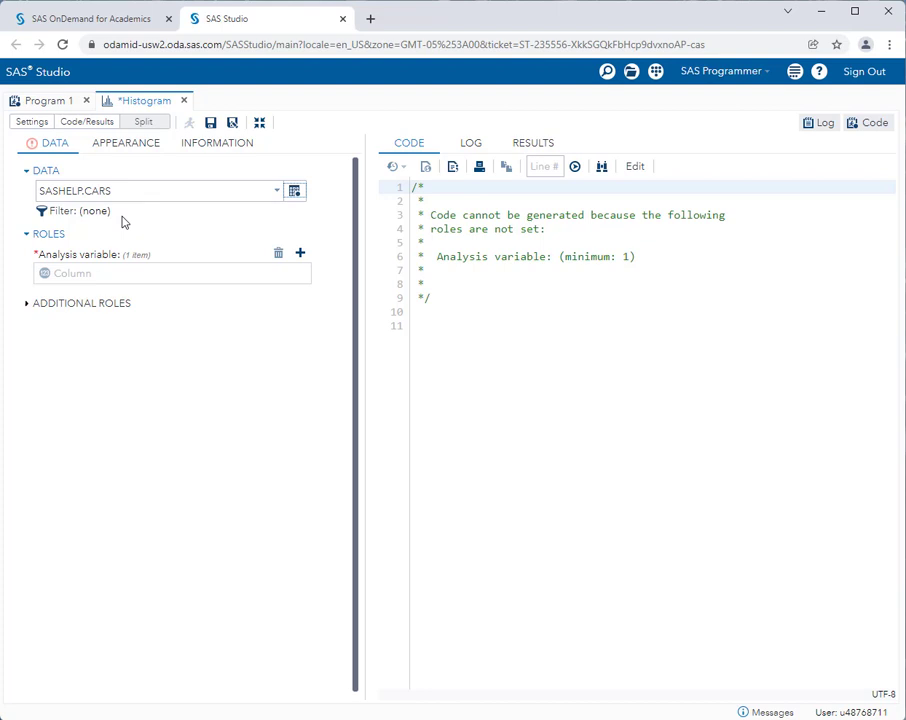
pyautogui.moveTo(122, 224)
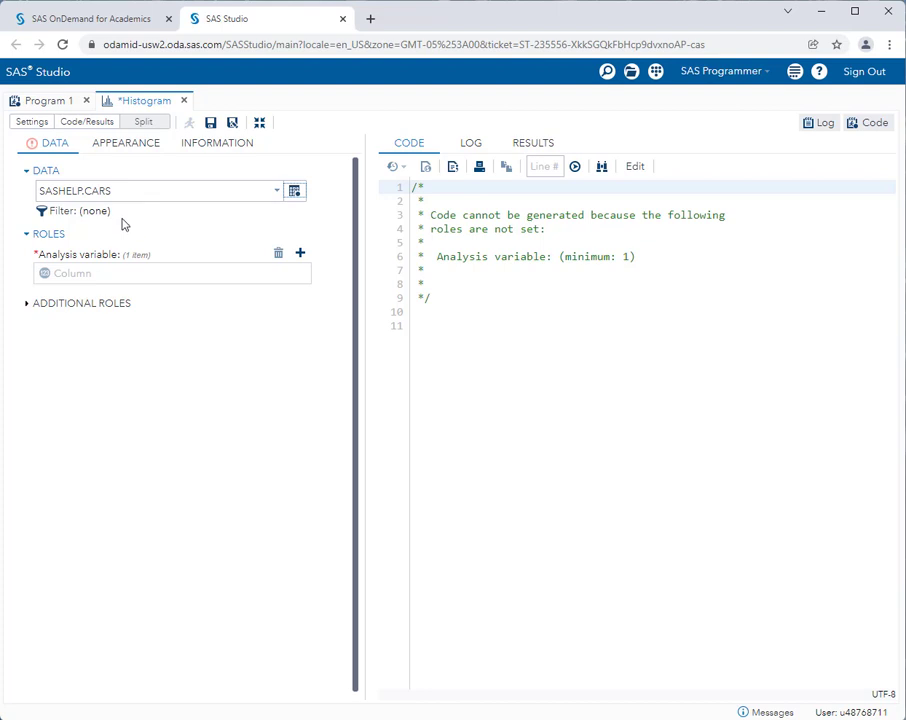
pyautogui.moveTo(162, 228)
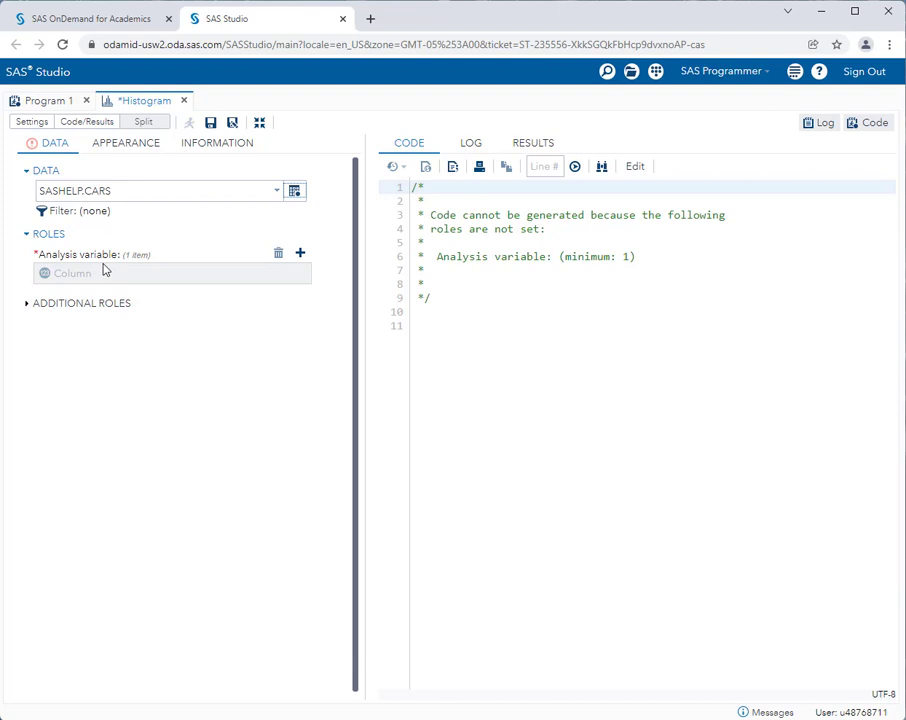
pyautogui.moveTo(98, 274)
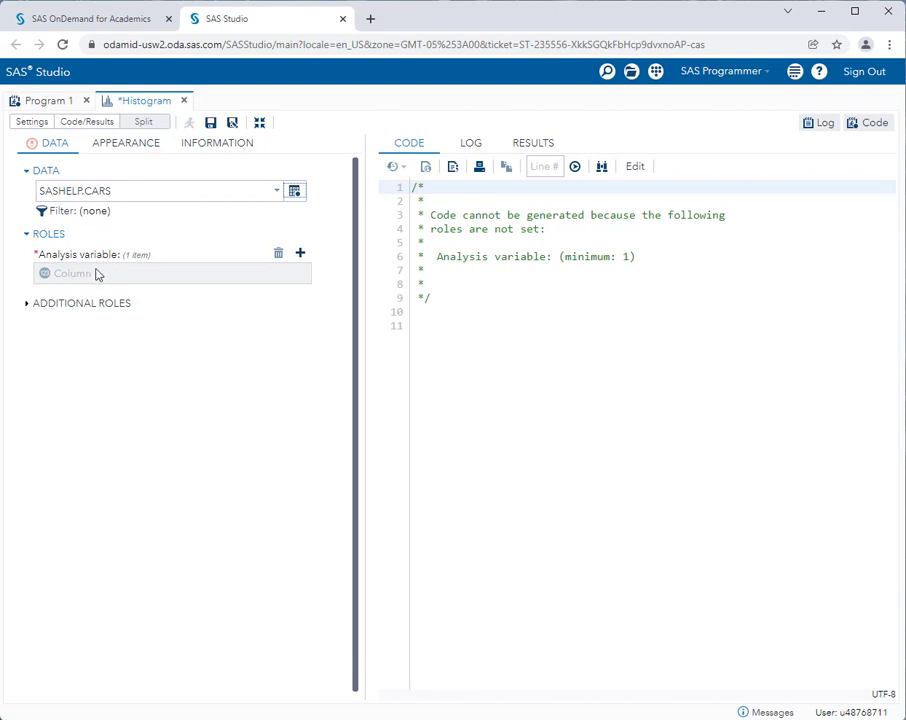
pyautogui.moveTo(116, 276)
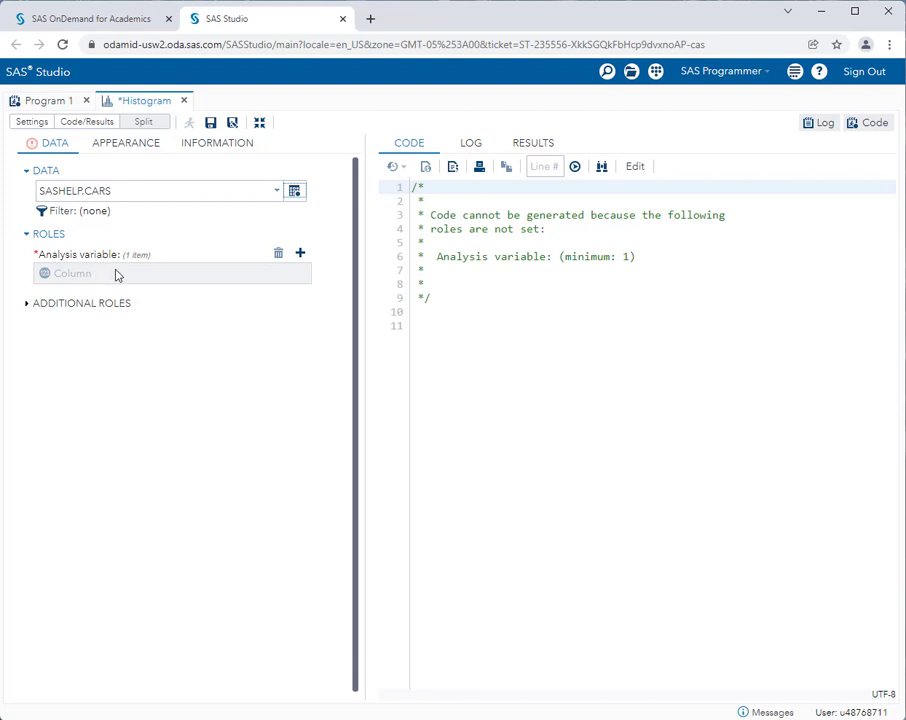
pyautogui.moveTo(138, 276)
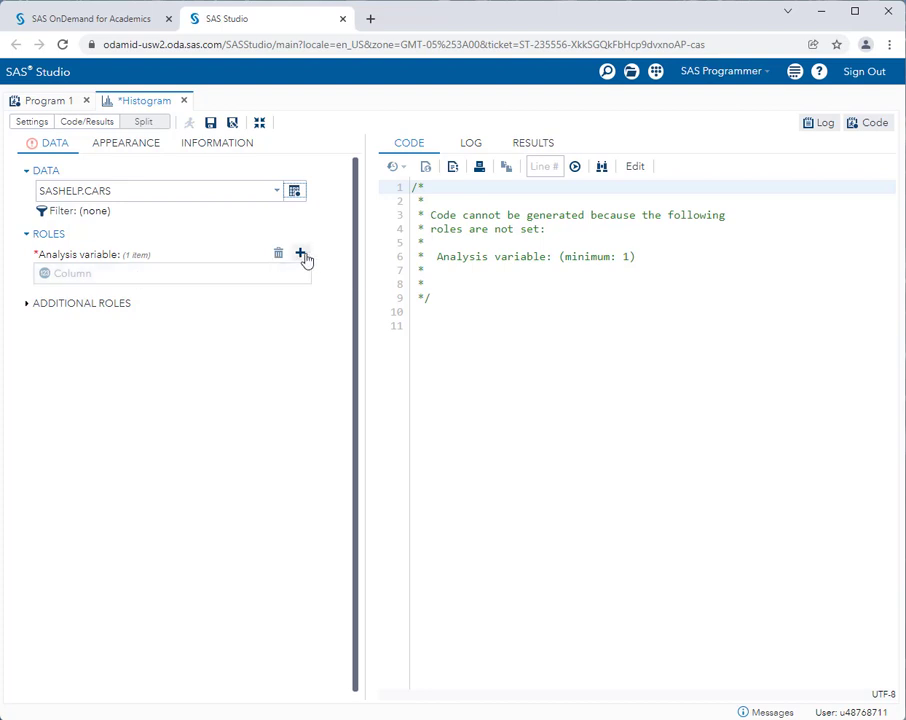
pyautogui.click(304, 256)
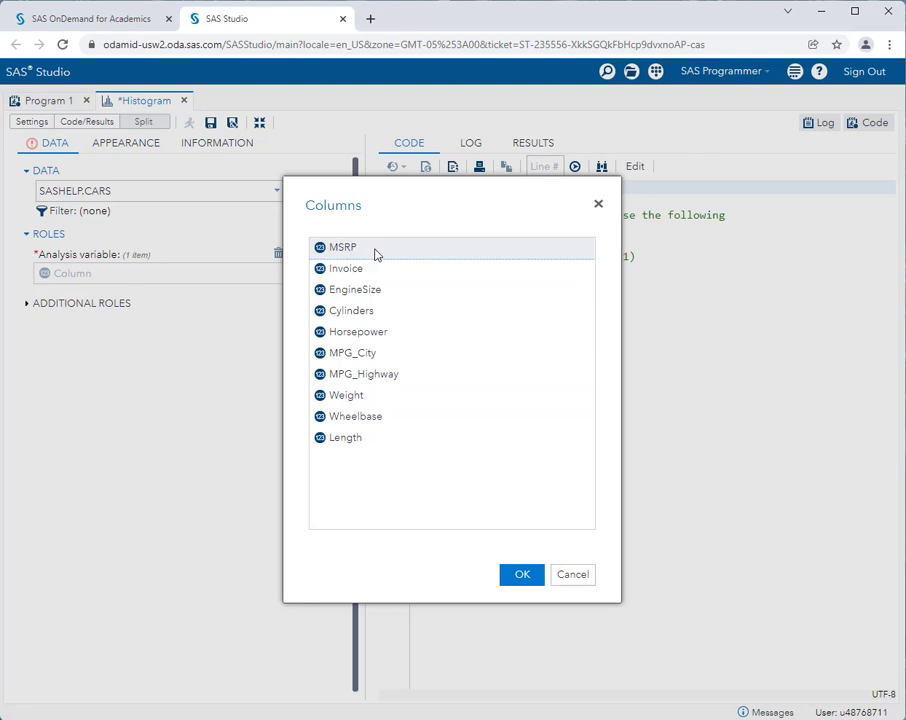
pyautogui.moveTo(436, 288)
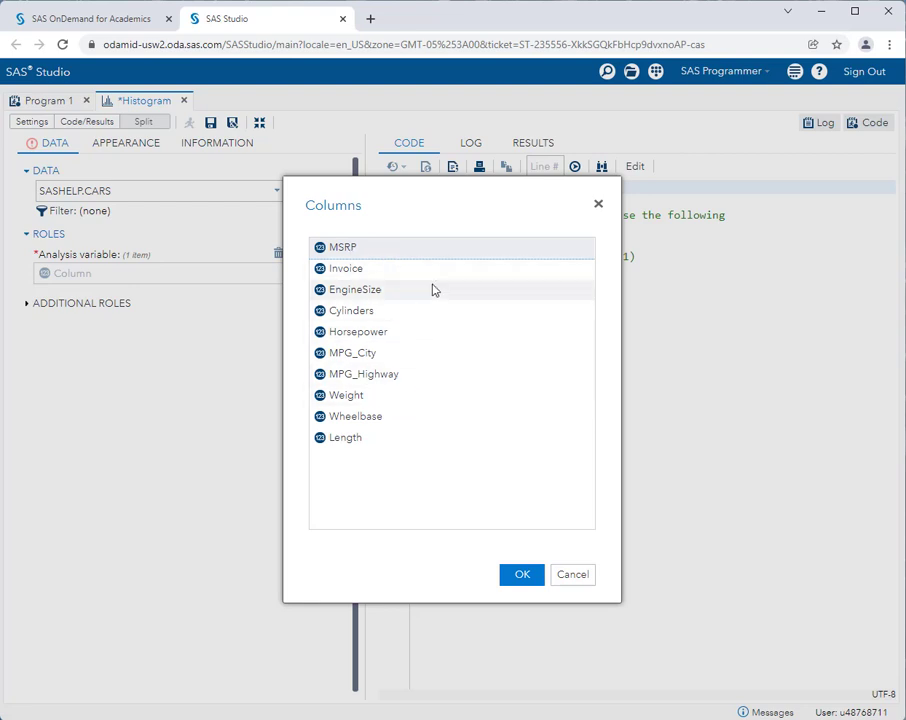
# - Confirm MSRP as the histogram's analysis variable
pyautogui.click(520, 574)
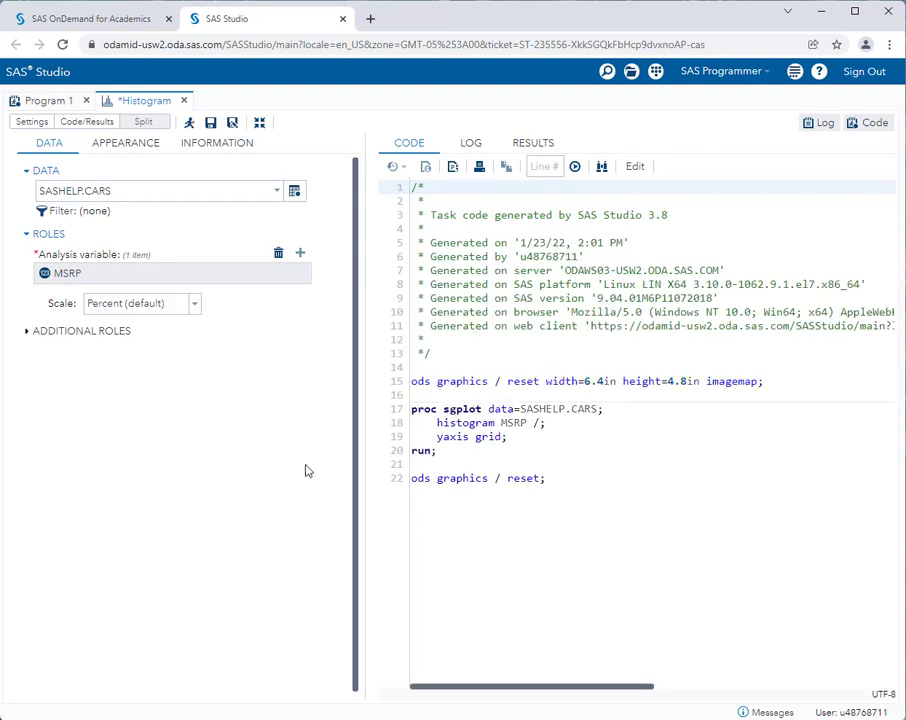
pyautogui.moveTo(280, 464)
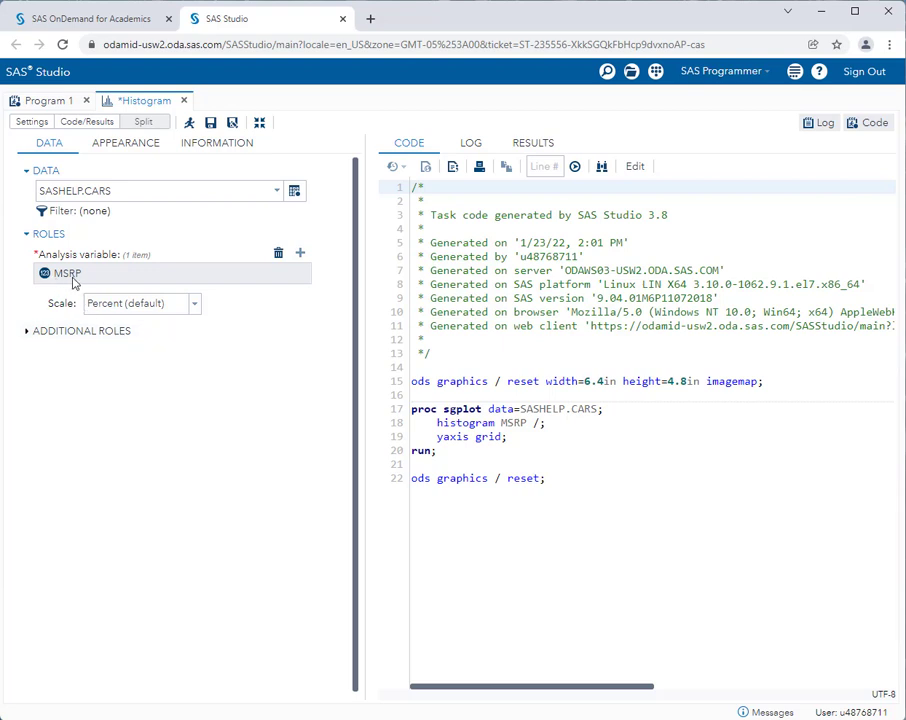
pyautogui.moveTo(80, 278)
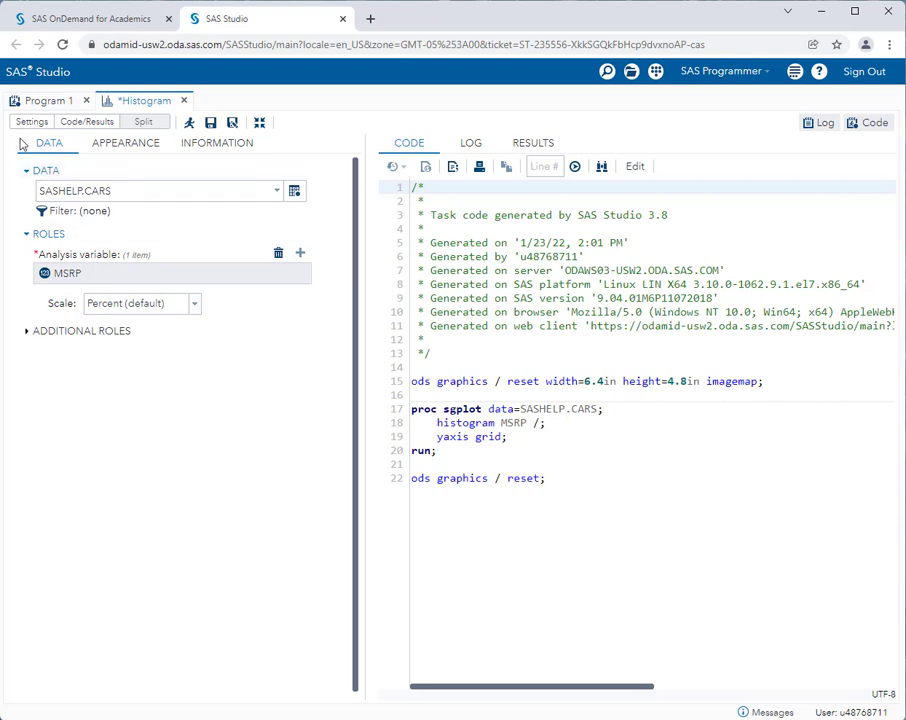
pyautogui.moveTo(24, 152)
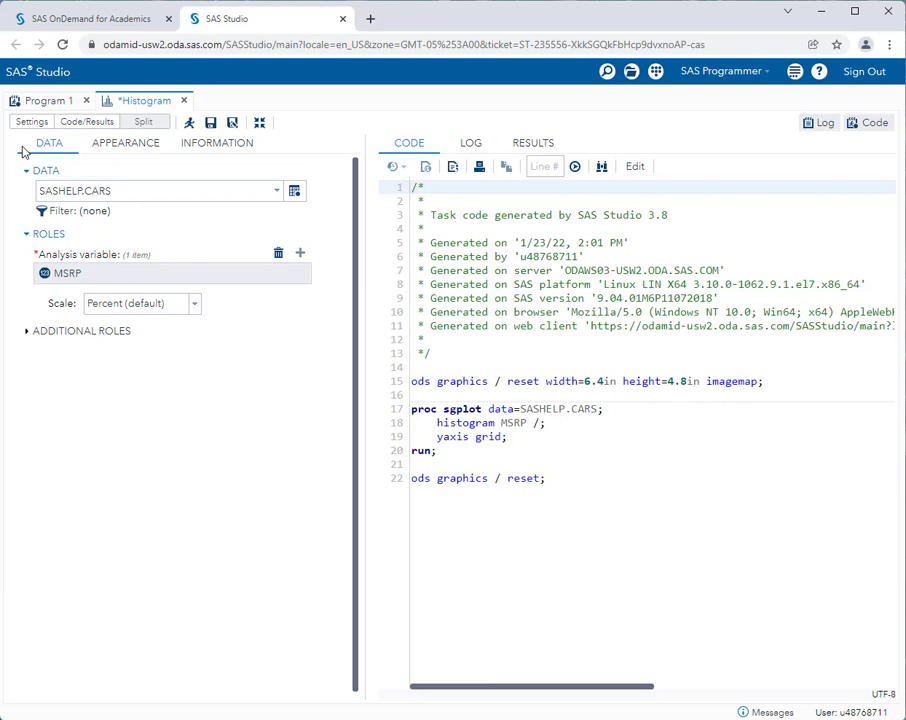
pyautogui.moveTo(188, 124)
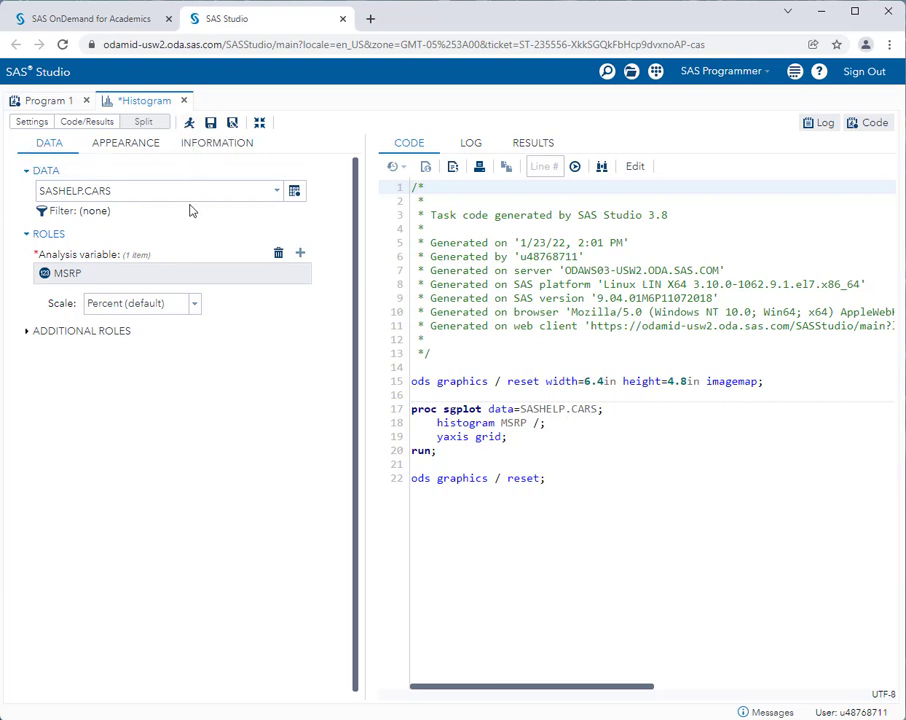
pyautogui.moveTo(220, 262)
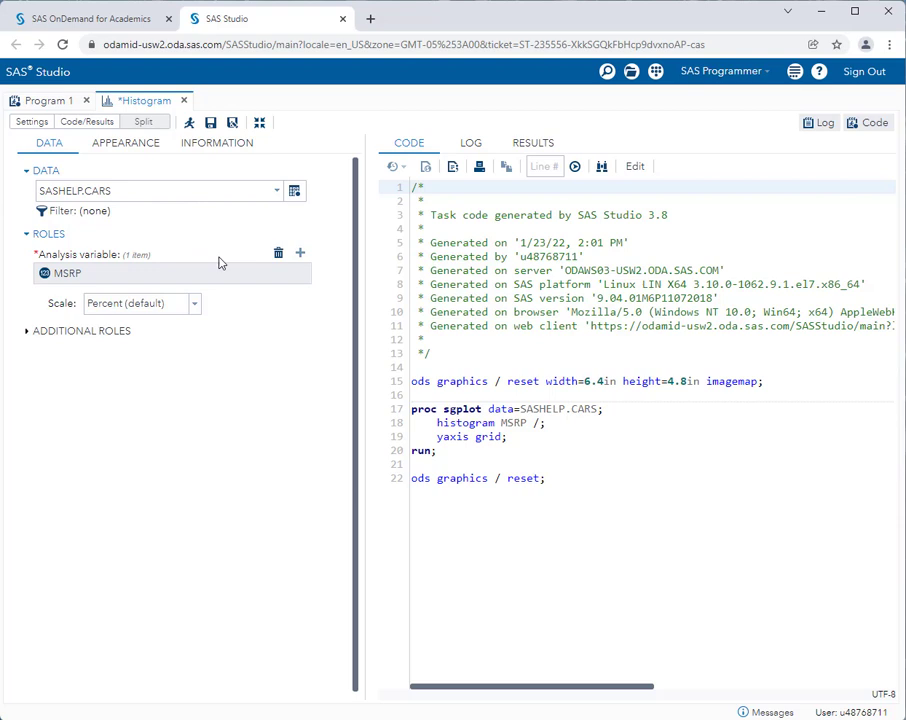
pyautogui.moveTo(178, 262)
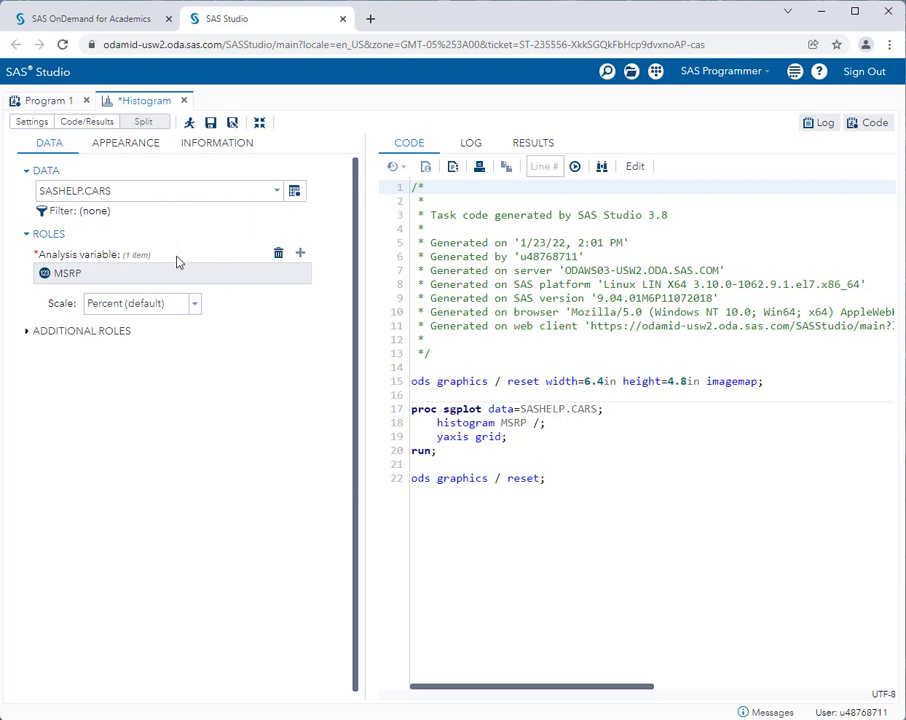
pyautogui.moveTo(188, 282)
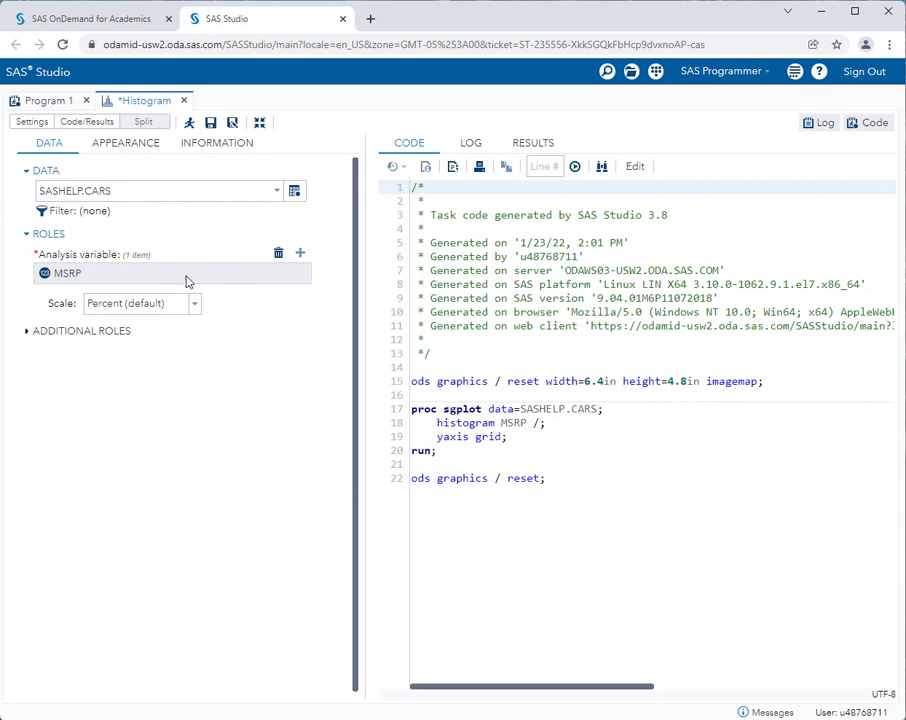
pyautogui.moveTo(504, 278)
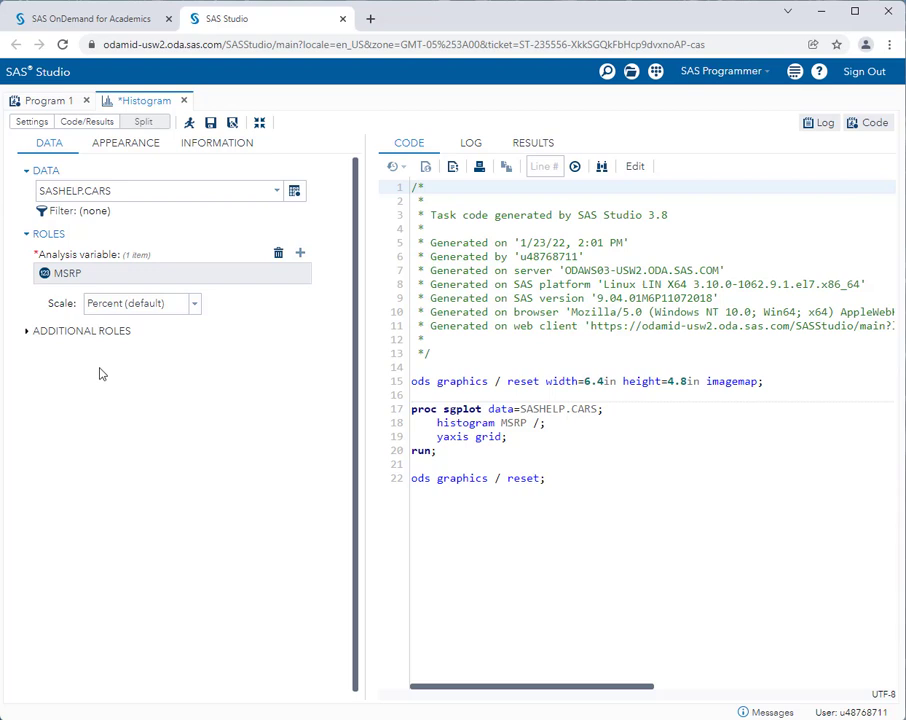
pyautogui.moveTo(176, 252)
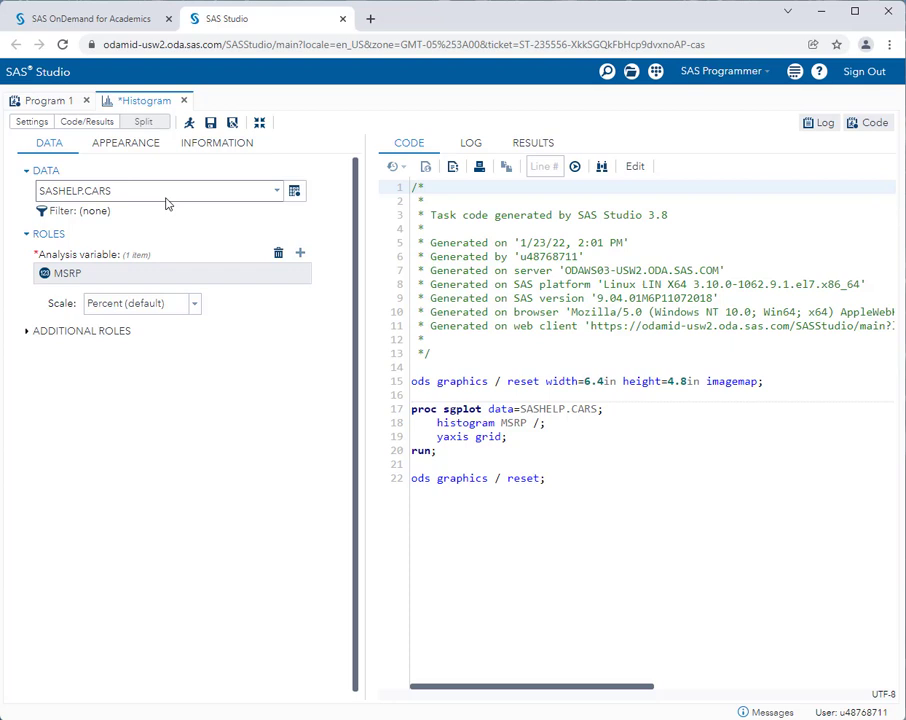
pyautogui.moveTo(164, 228)
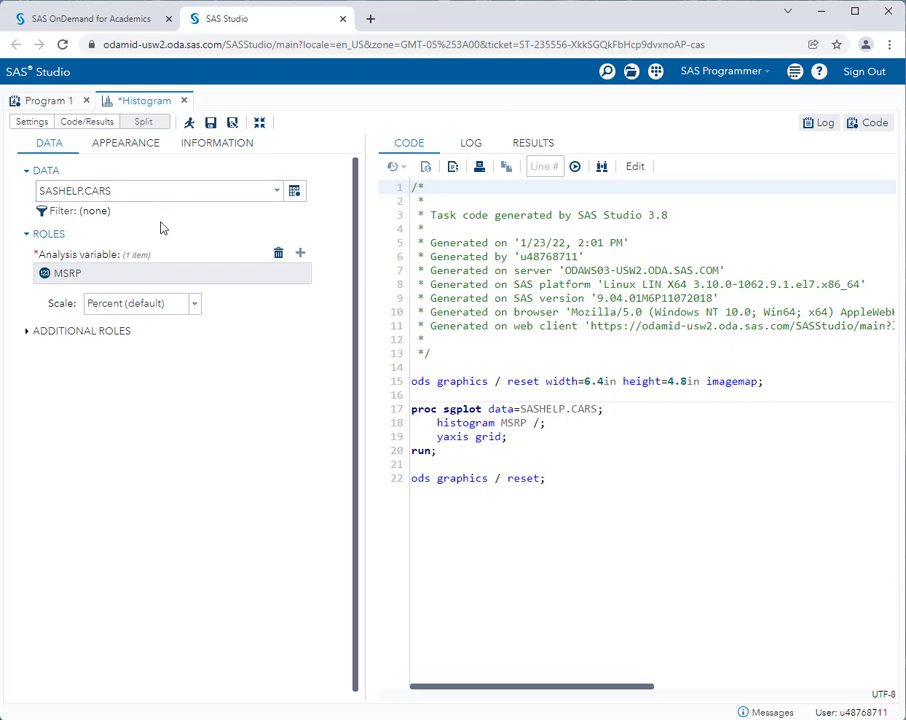
pyautogui.moveTo(228, 312)
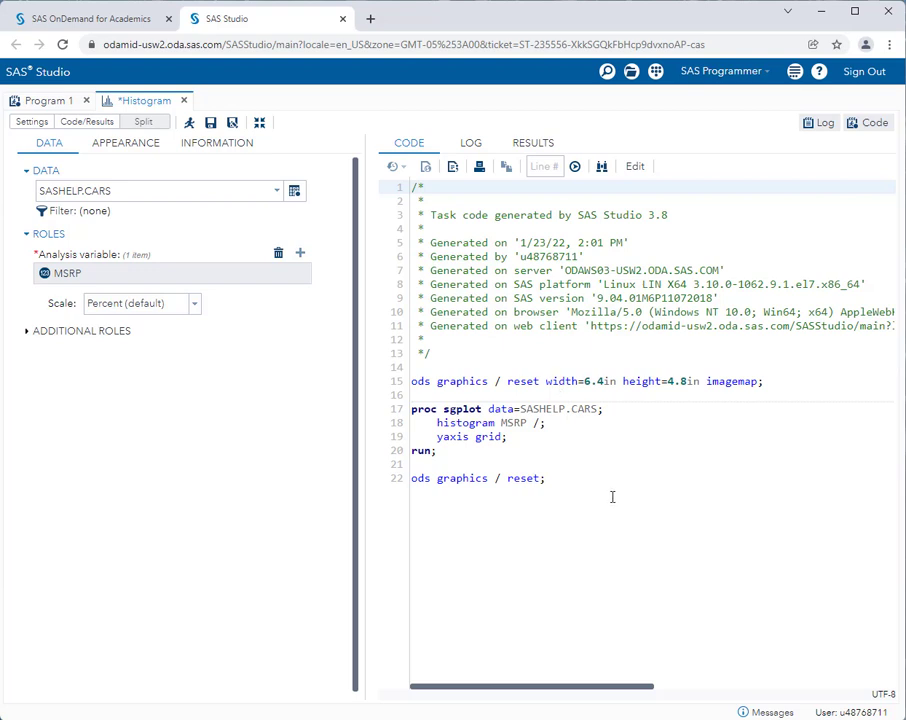
pyautogui.moveTo(610, 500)
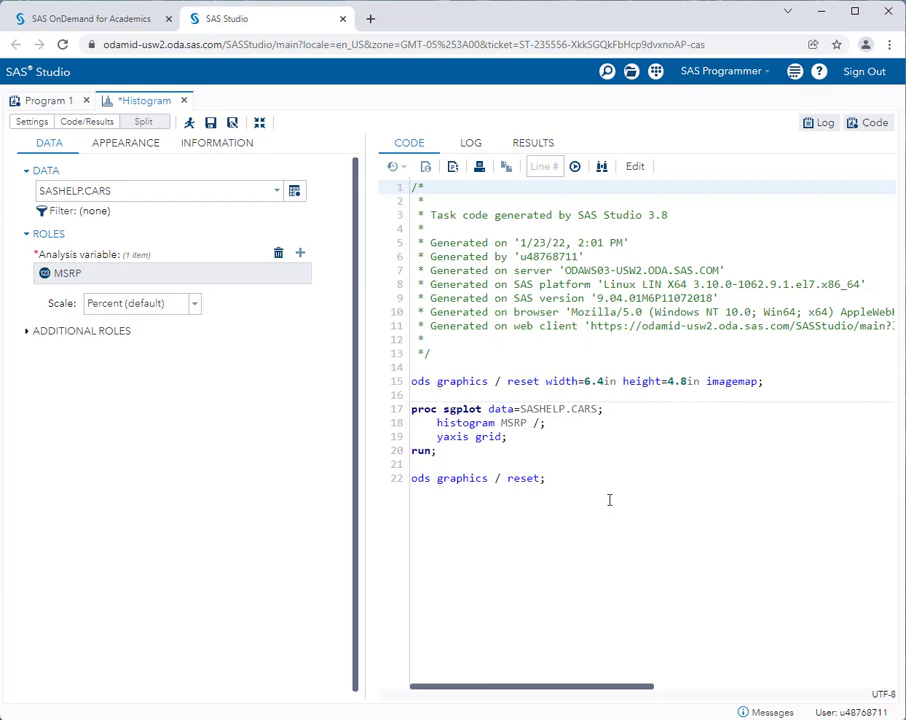
pyautogui.moveTo(156, 392)
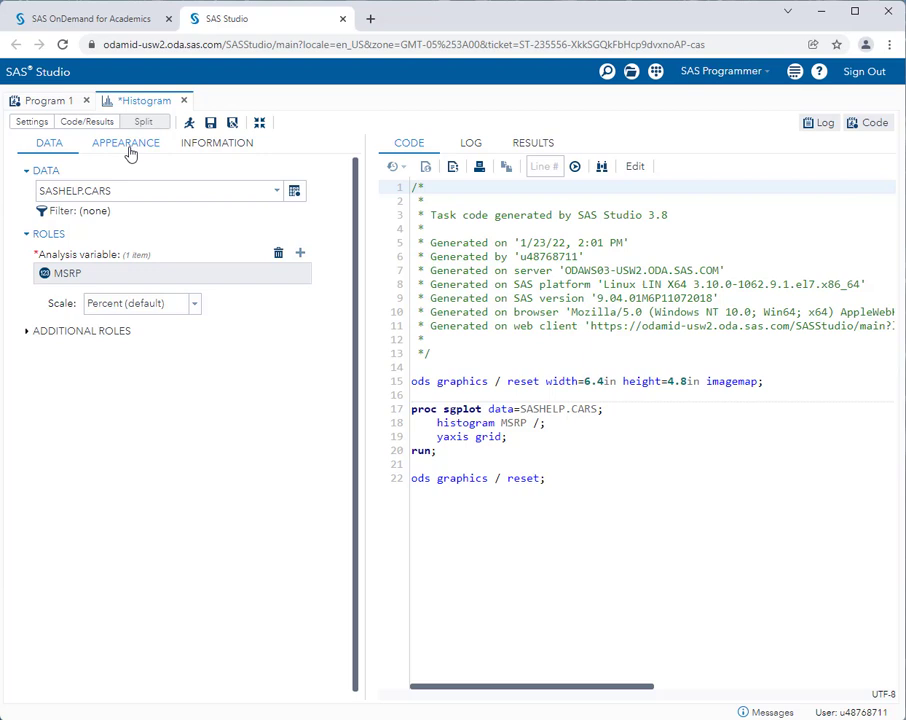
# - Switch to the Histogram task's Appearance options
pyautogui.click(126, 142)
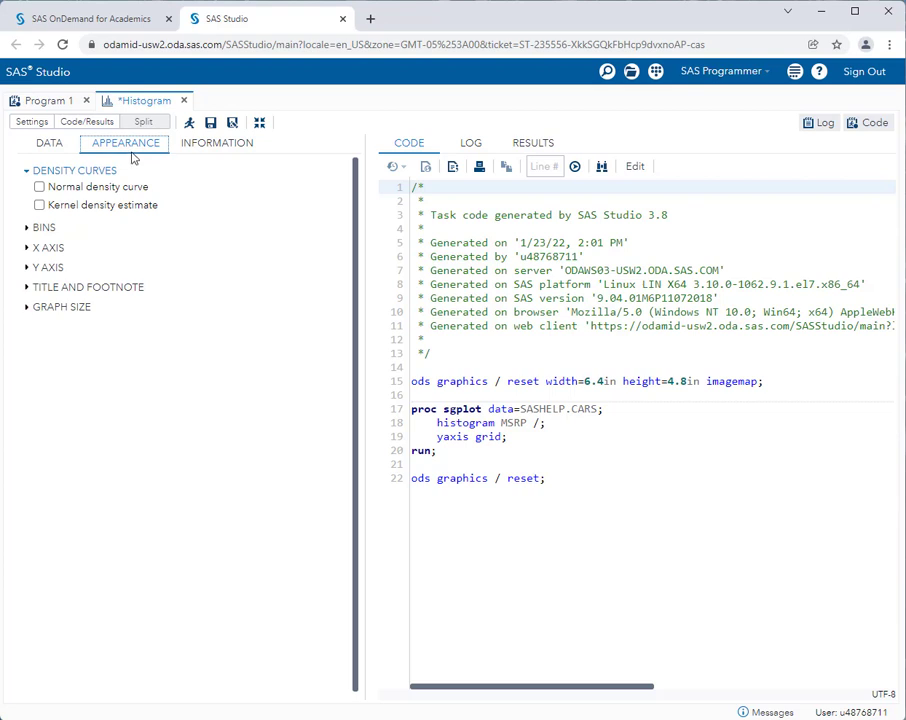
pyautogui.moveTo(90, 330)
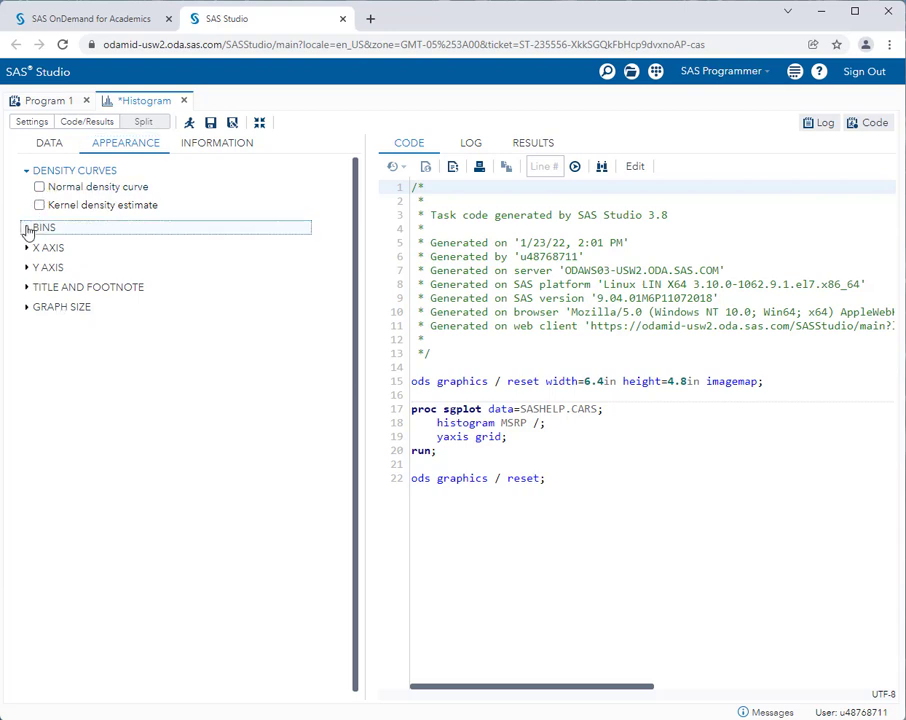
pyautogui.click(28, 228)
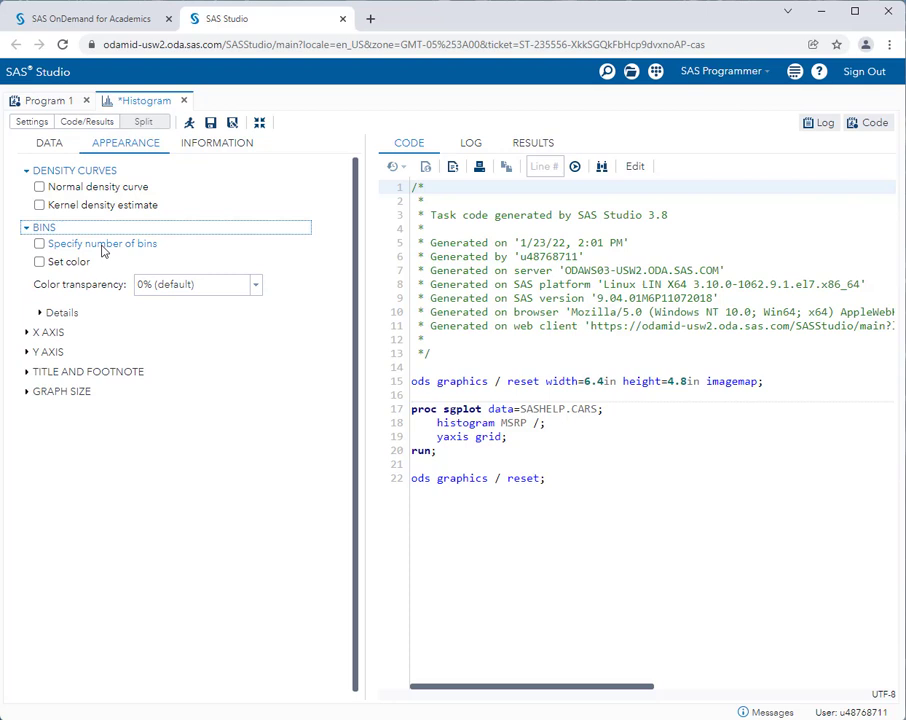
pyautogui.click(48, 332)
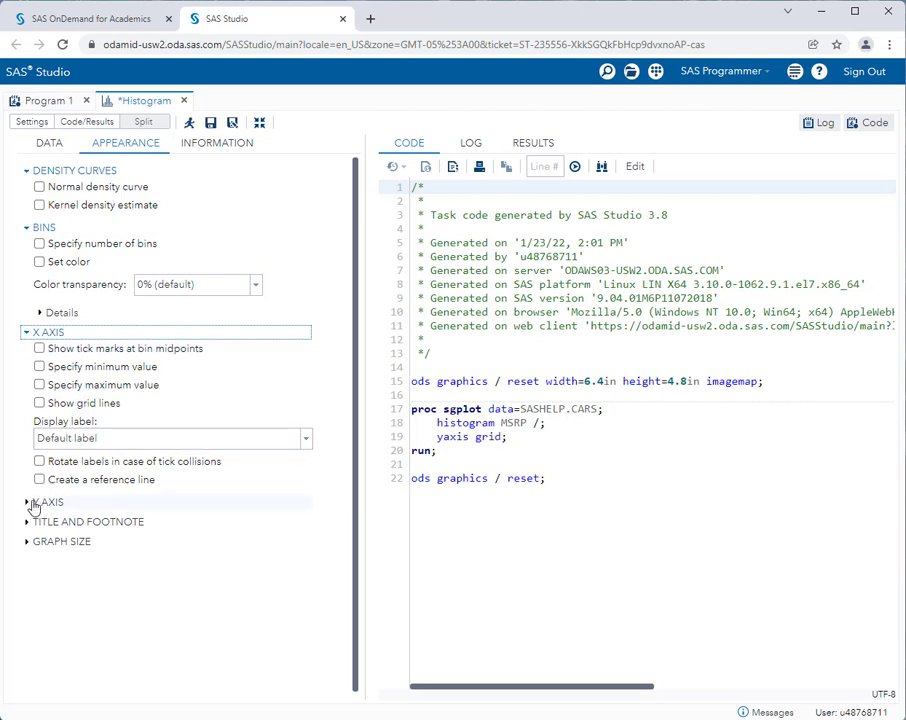
pyautogui.click(88, 520)
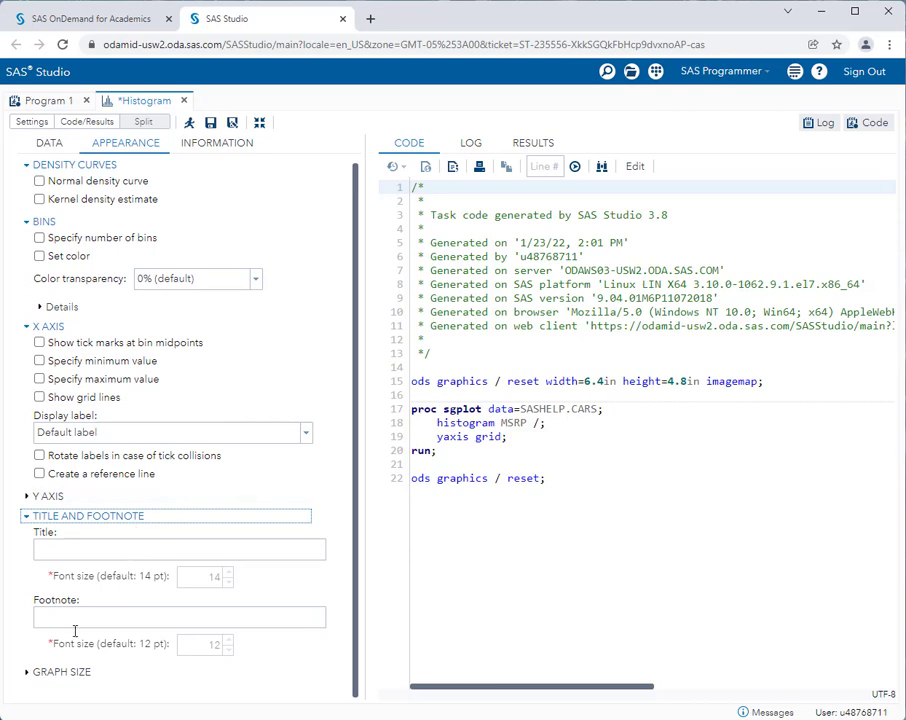
pyautogui.scroll(-3)
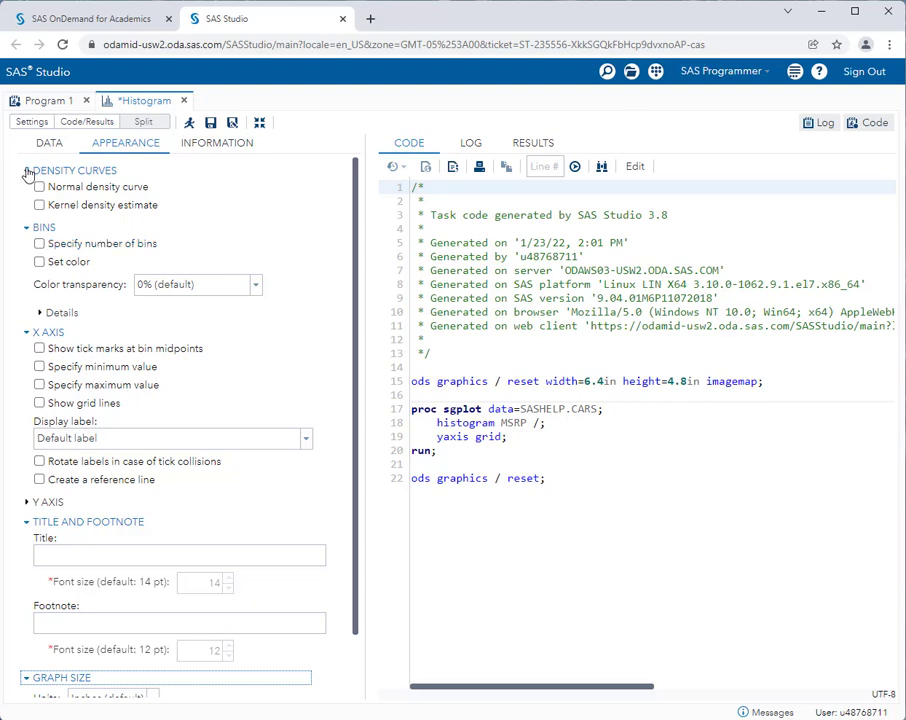
pyautogui.click(28, 170)
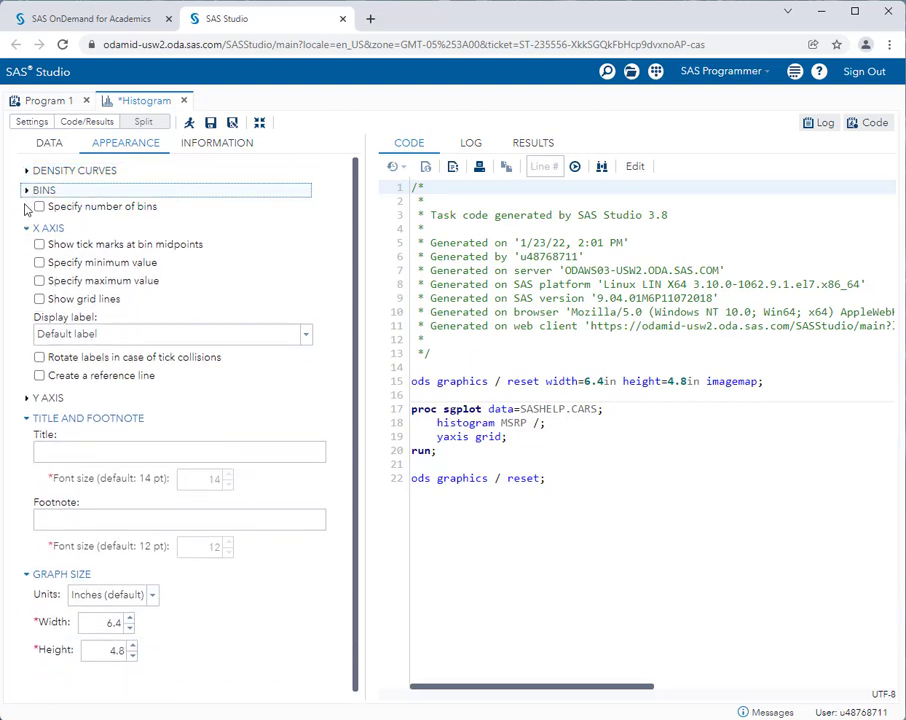
pyautogui.click(48, 144)
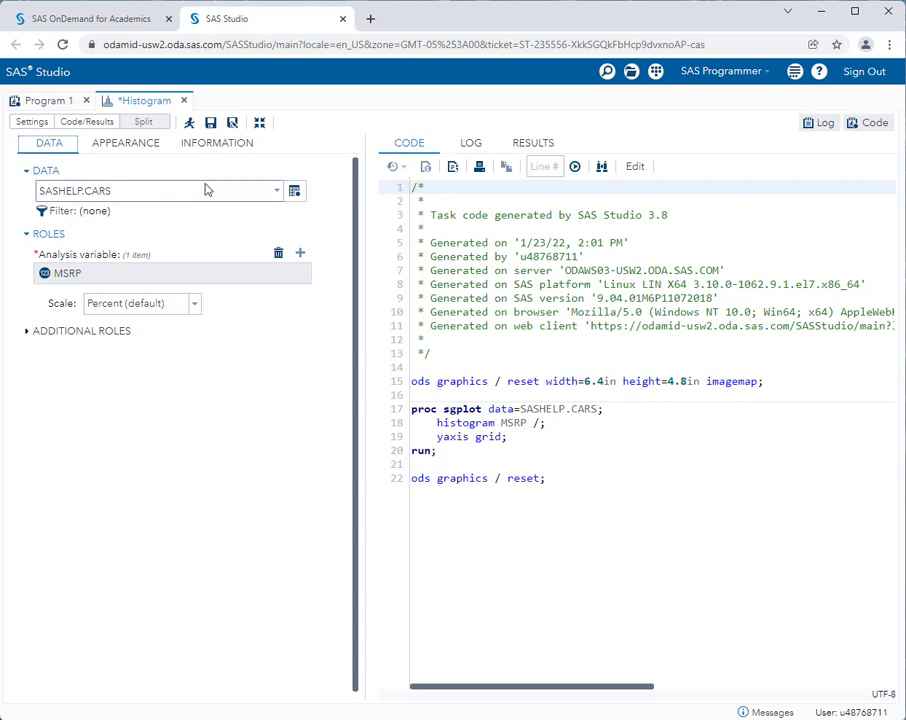
pyautogui.moveTo(190, 122)
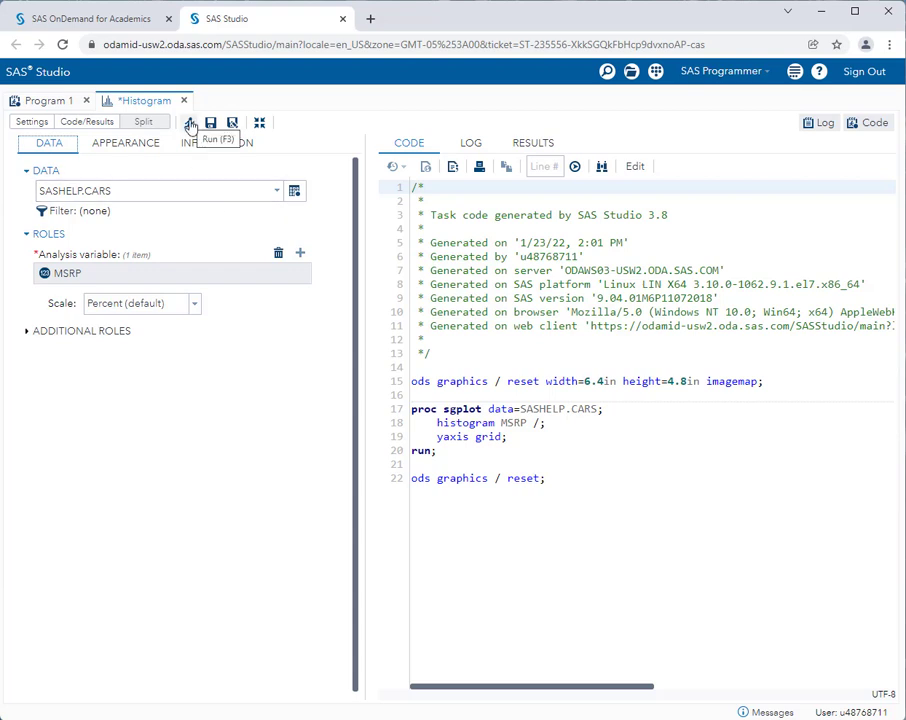
# - Run the task to draw the MSRP histogram from SASHELP.CARS
pyautogui.click(190, 122)
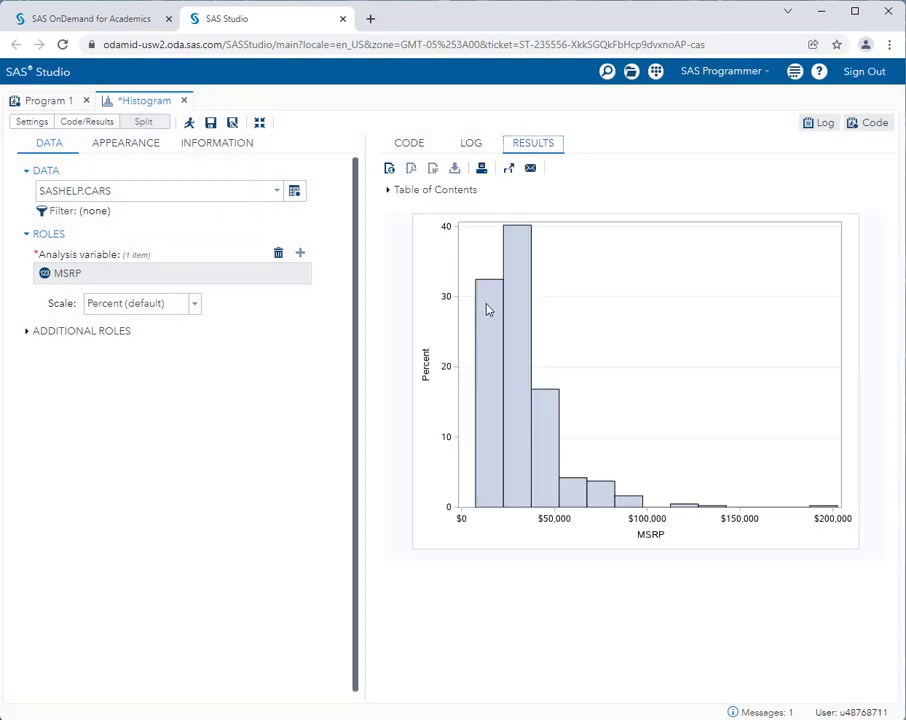
pyautogui.moveTo(504, 416)
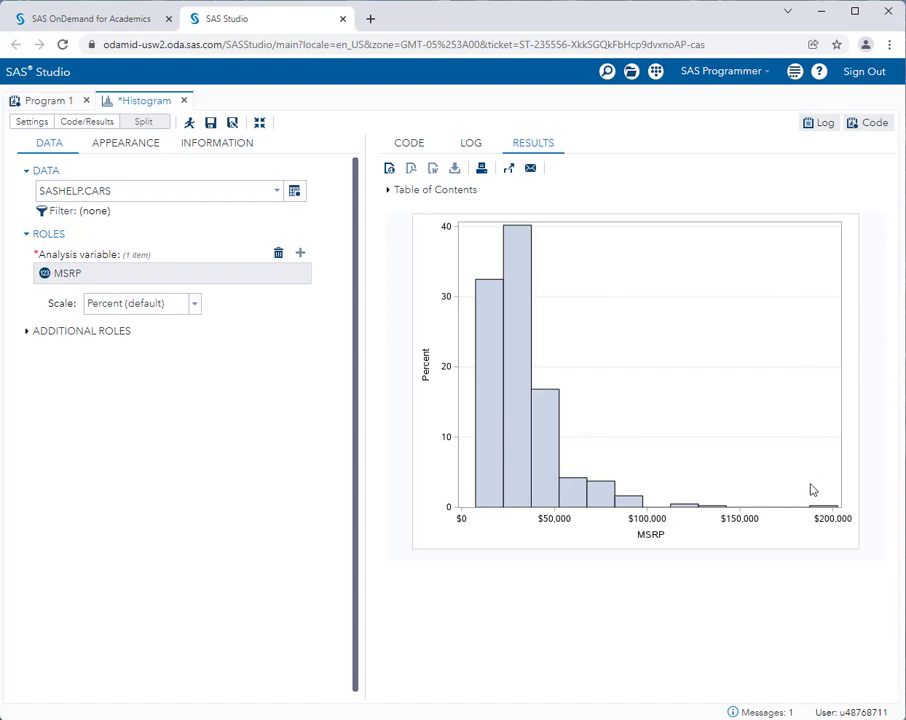
pyautogui.moveTo(800, 504)
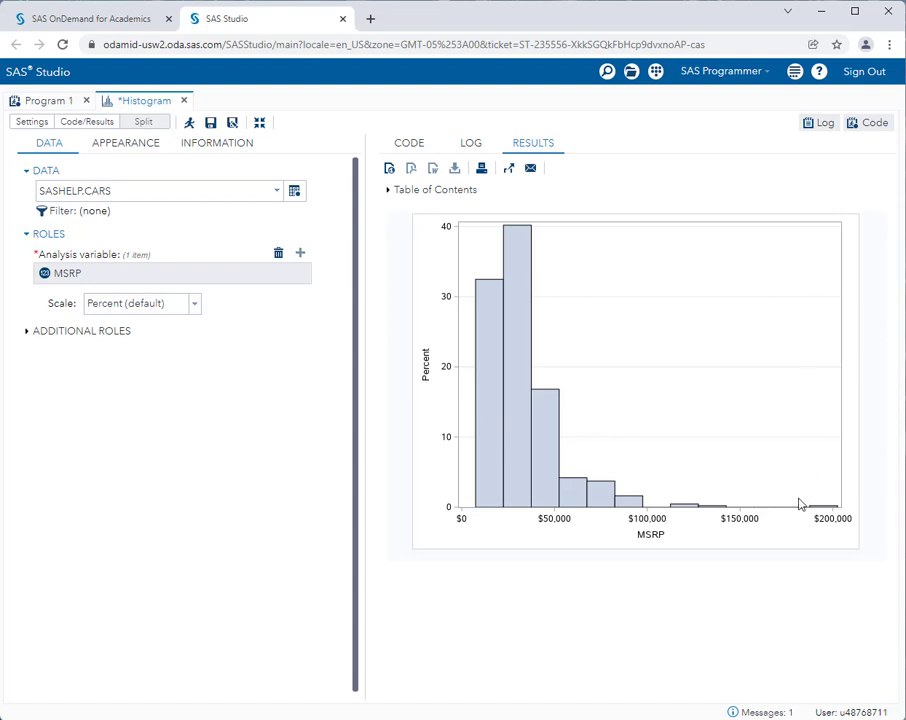
pyautogui.moveTo(456, 540)
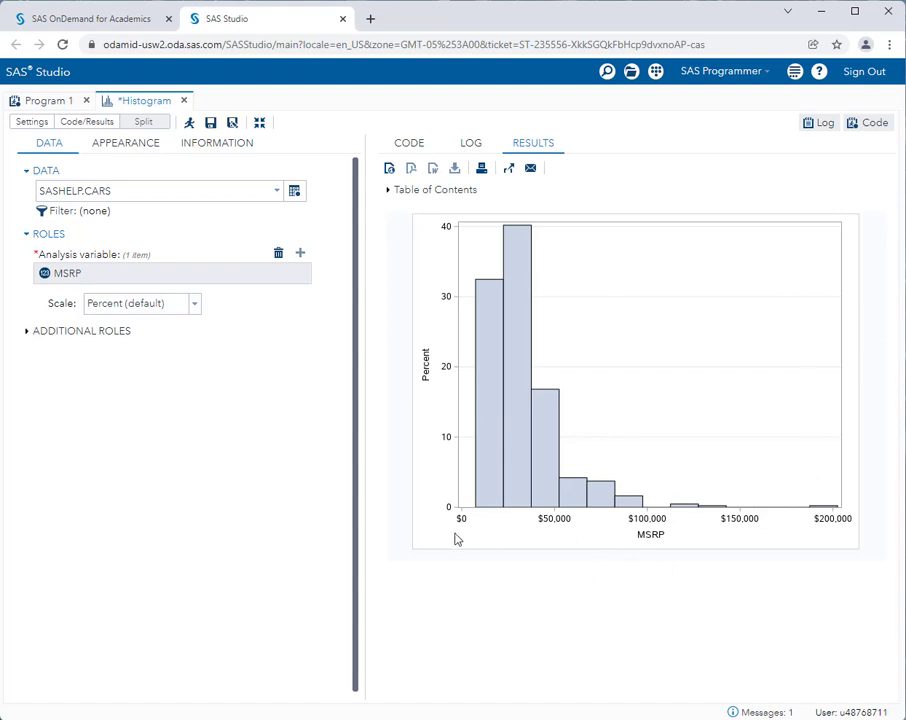
pyautogui.moveTo(416, 500)
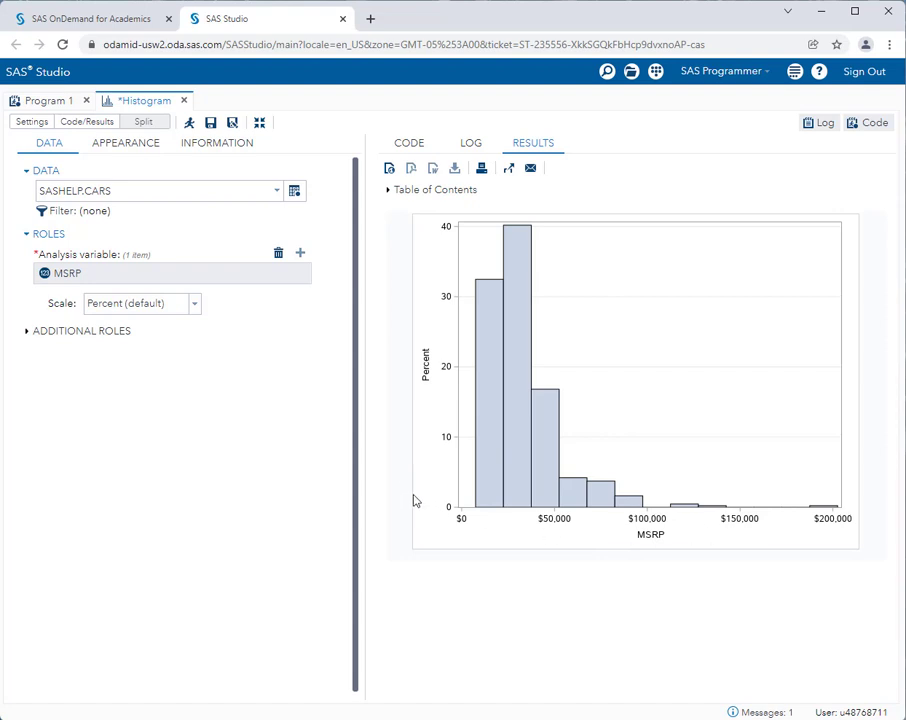
pyautogui.moveTo(436, 510)
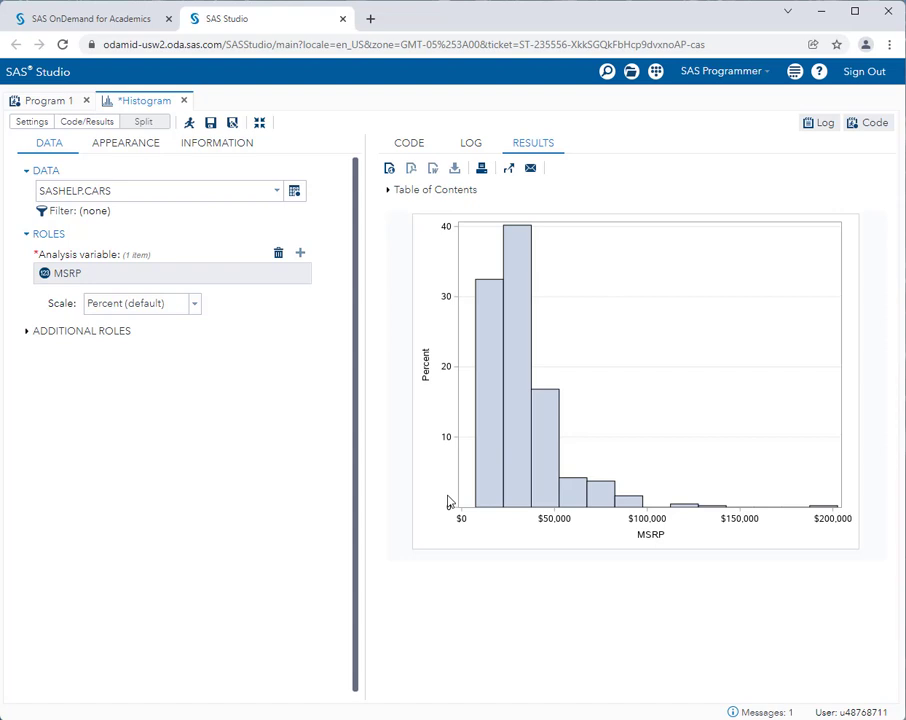
pyautogui.moveTo(604, 280)
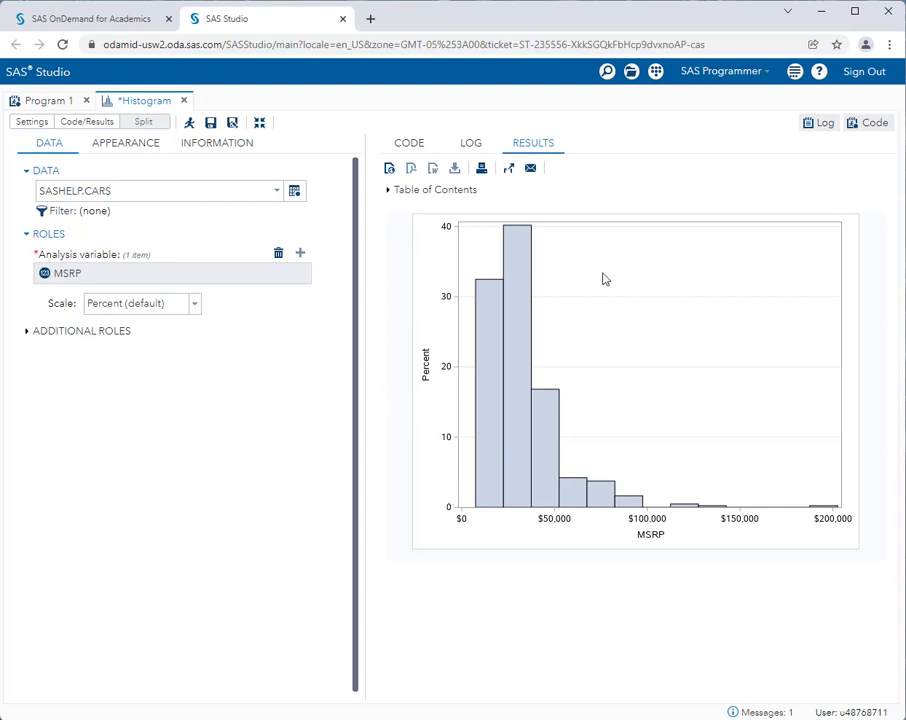
pyautogui.moveTo(502, 356)
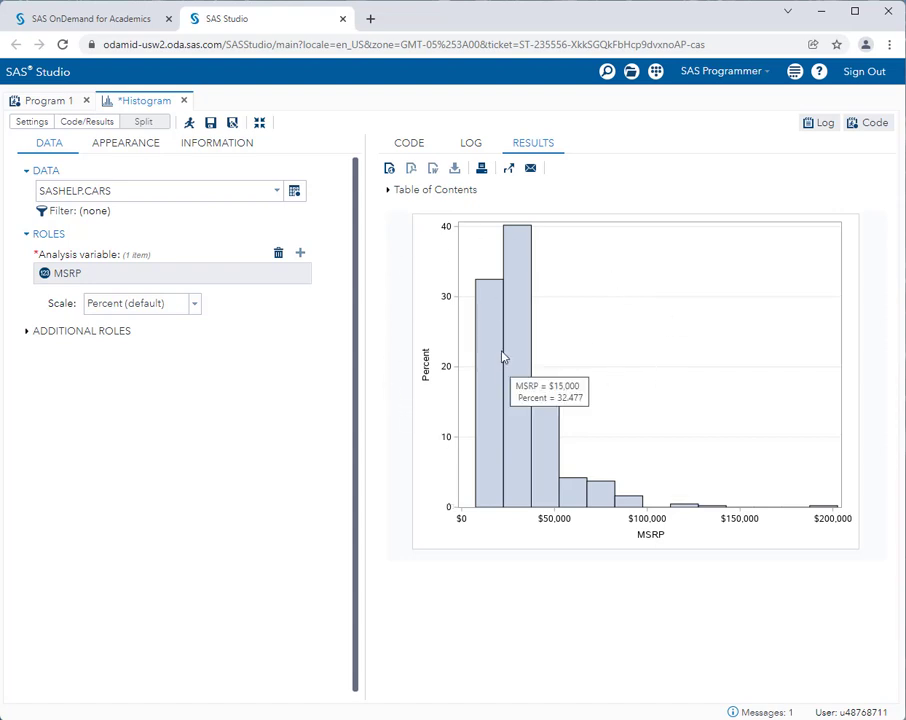
pyautogui.moveTo(510, 292)
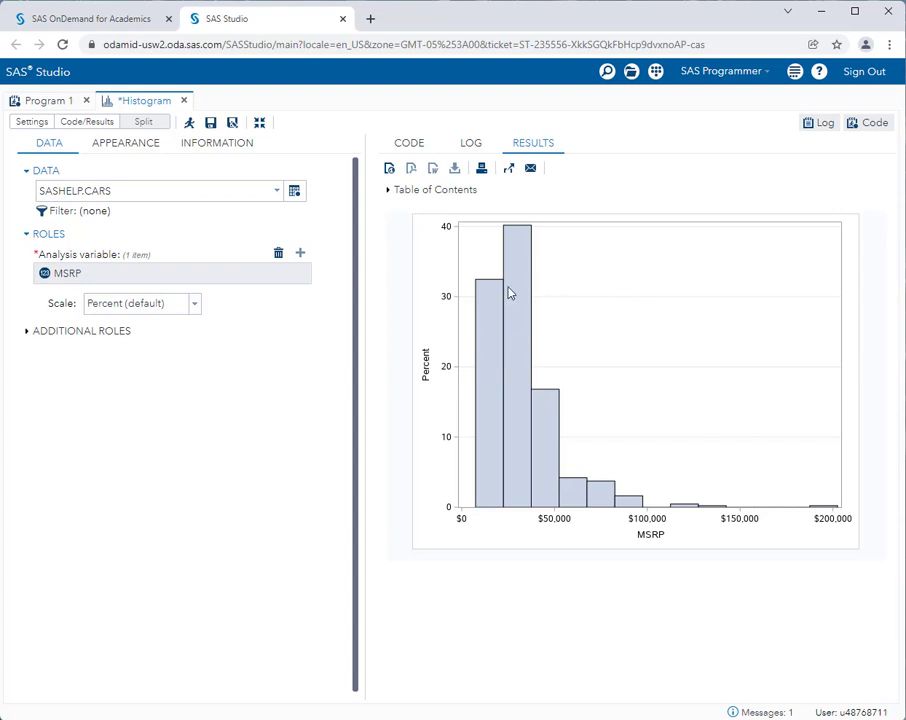
pyautogui.moveTo(590, 392)
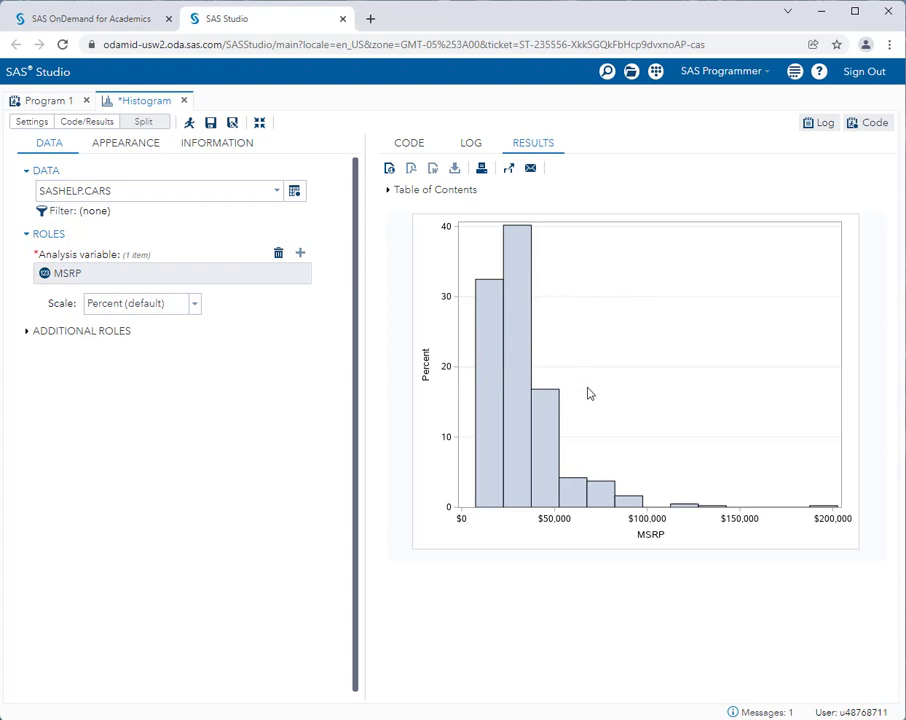
pyautogui.moveTo(488, 388)
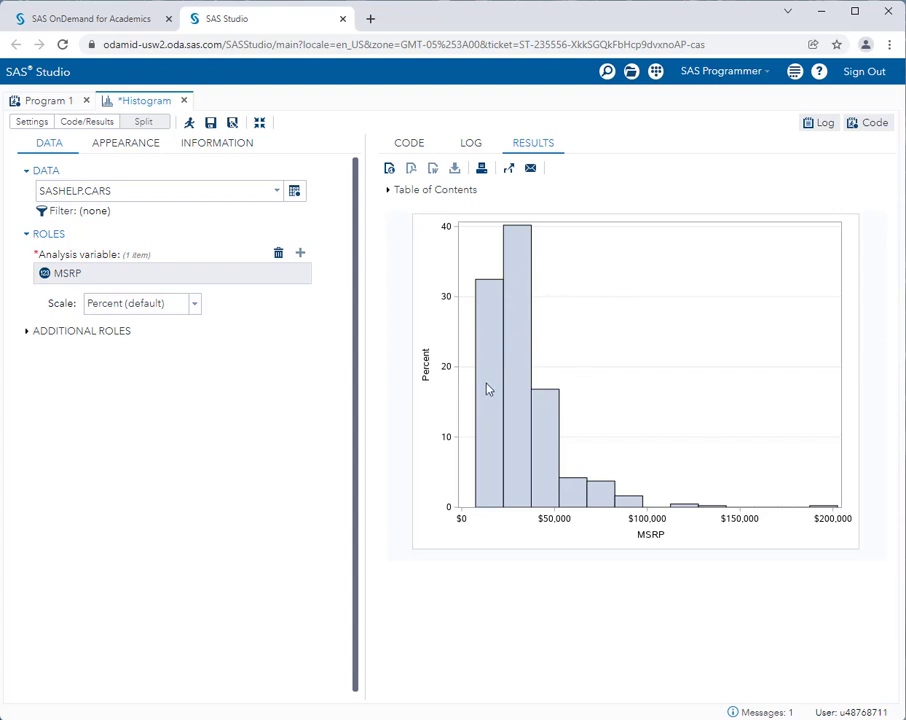
pyautogui.moveTo(484, 340)
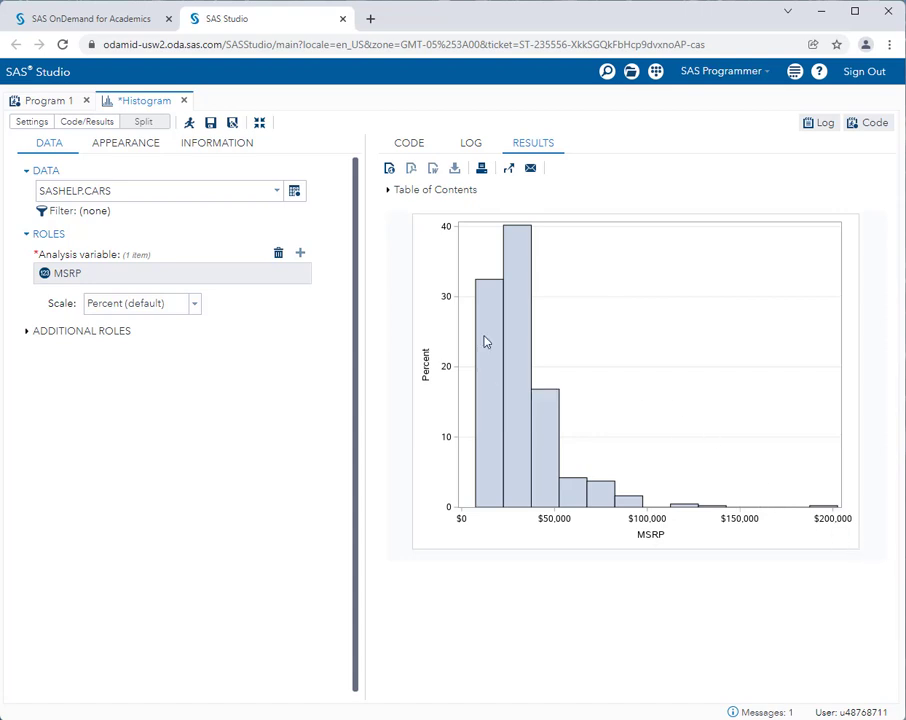
pyautogui.moveTo(790, 524)
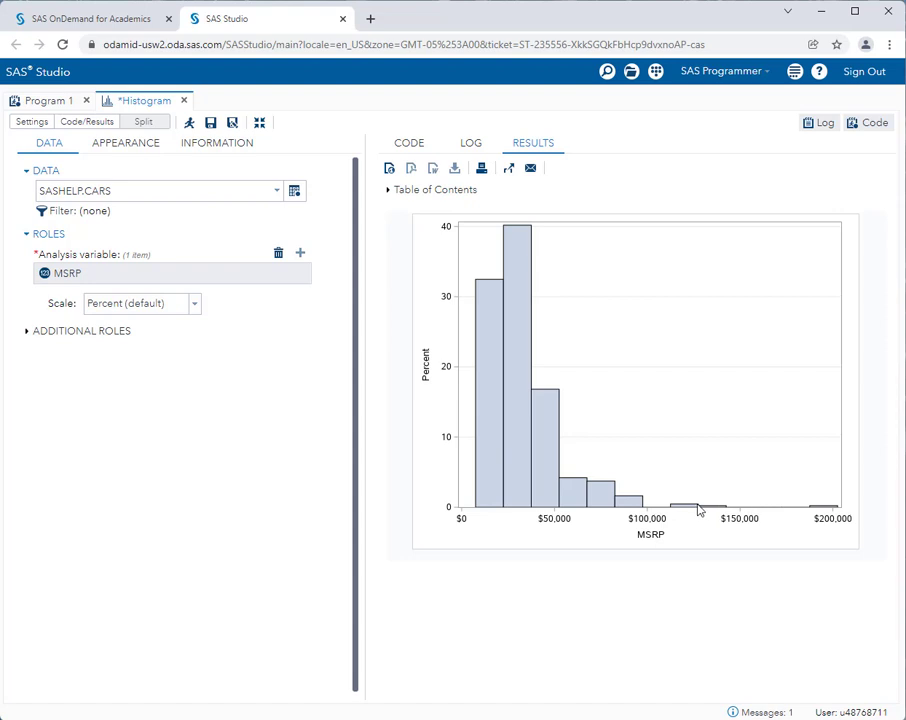
pyautogui.moveTo(620, 480)
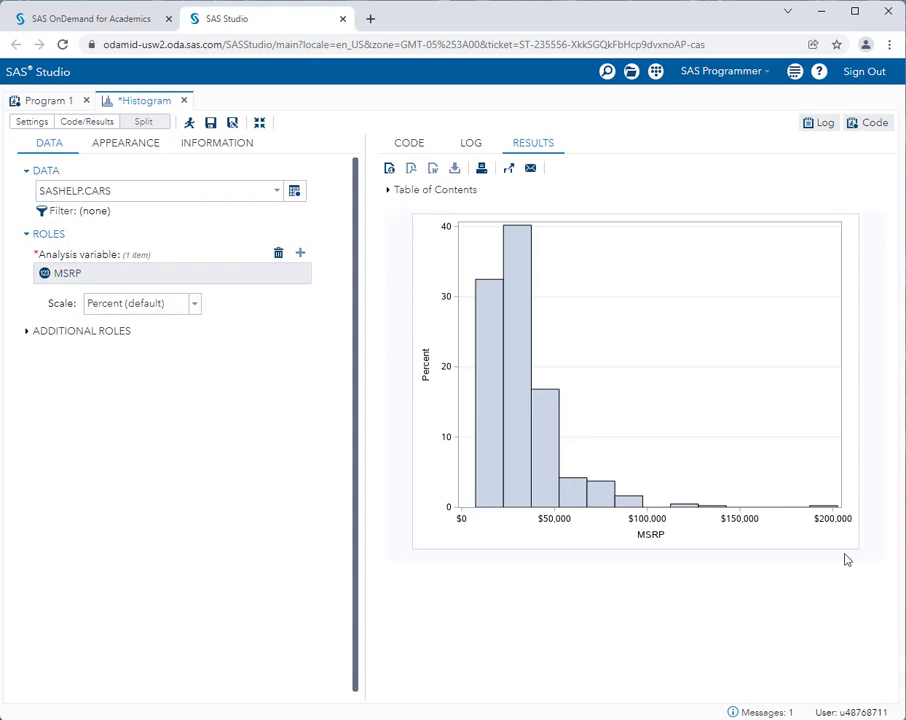
pyautogui.moveTo(836, 560)
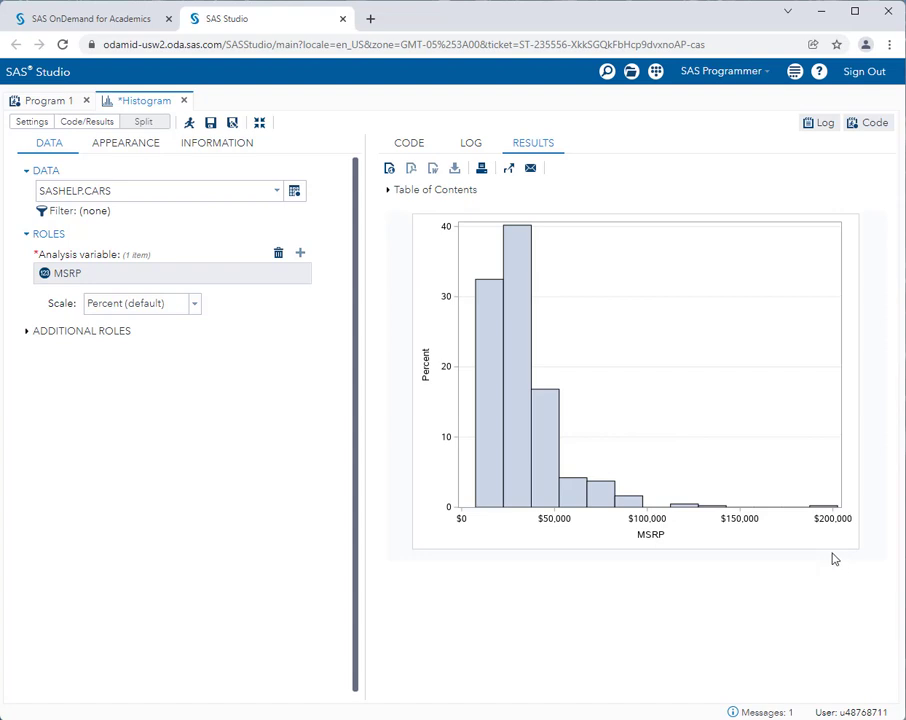
pyautogui.moveTo(576, 304)
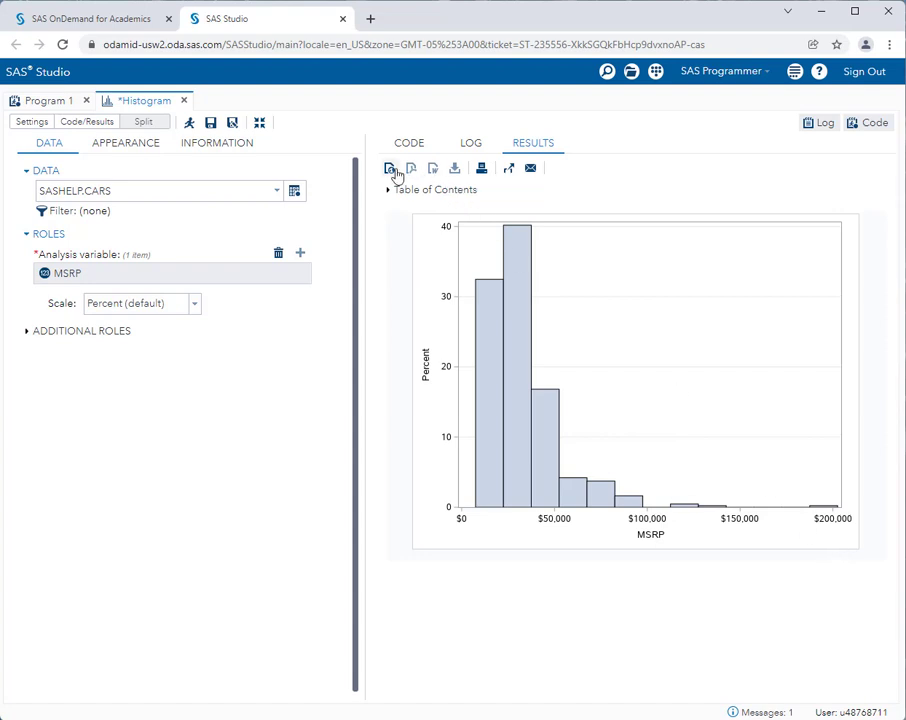
pyautogui.moveTo(390, 168)
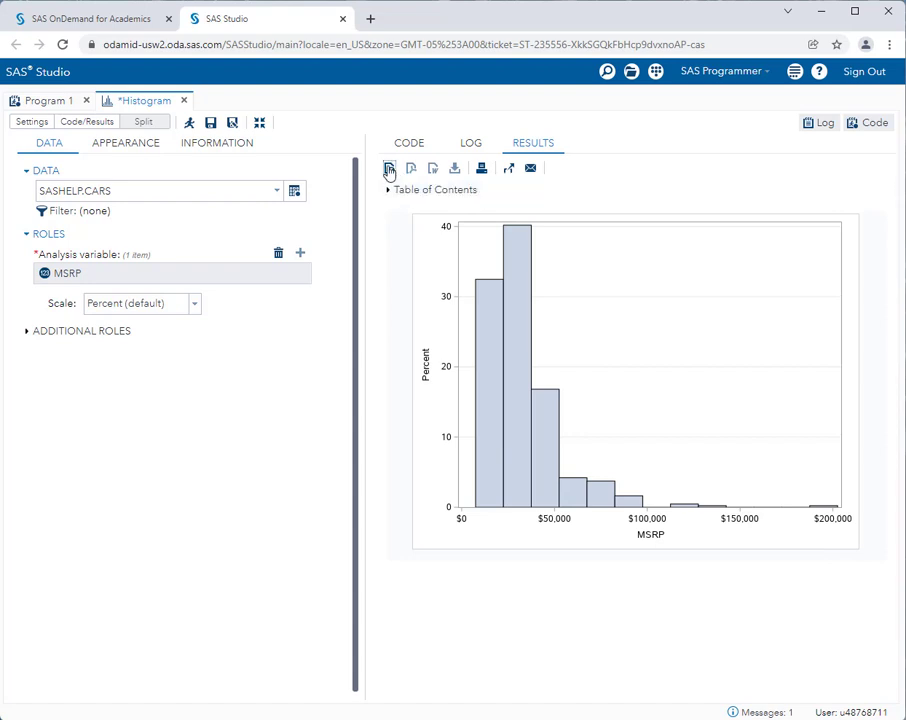
# - View the downloaded Histogram-results.html in Chrome and check the chart's options
pyautogui.click(388, 168)
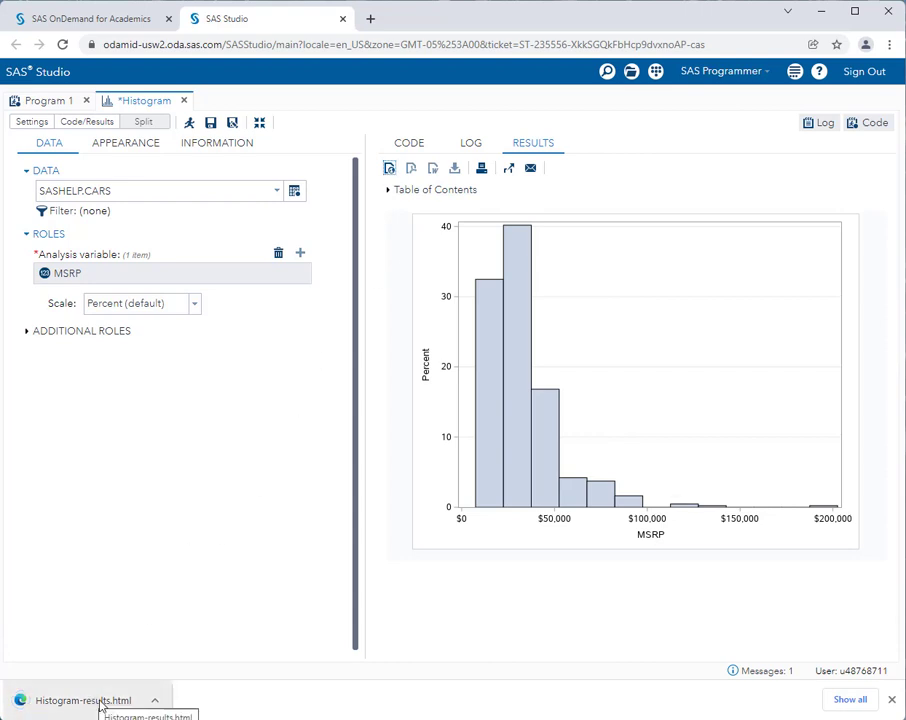
pyautogui.moveTo(140, 704)
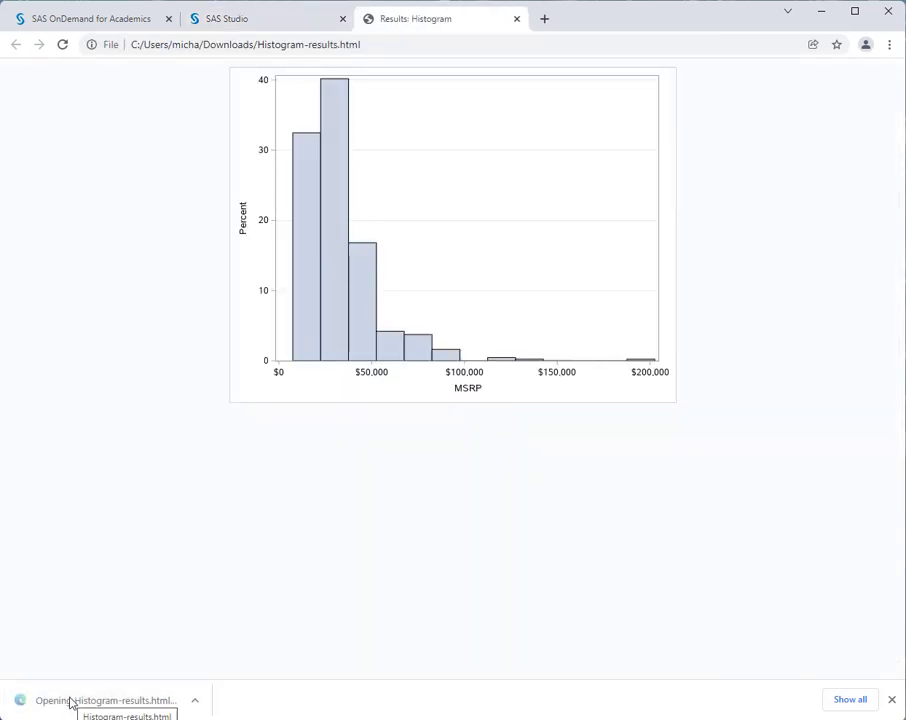
pyautogui.moveTo(404, 456)
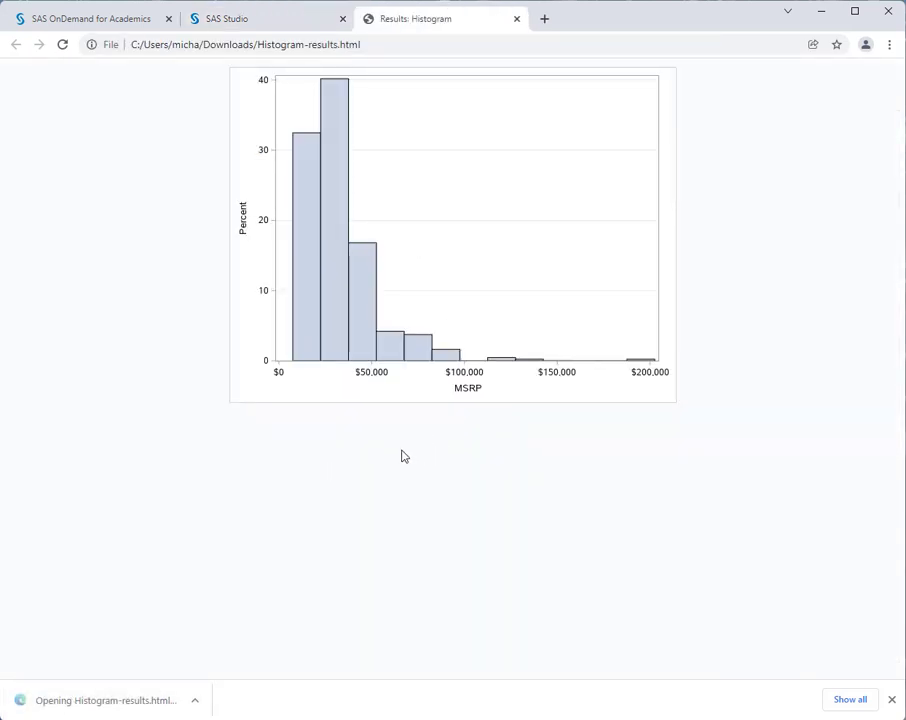
pyautogui.rightClick(470, 156)
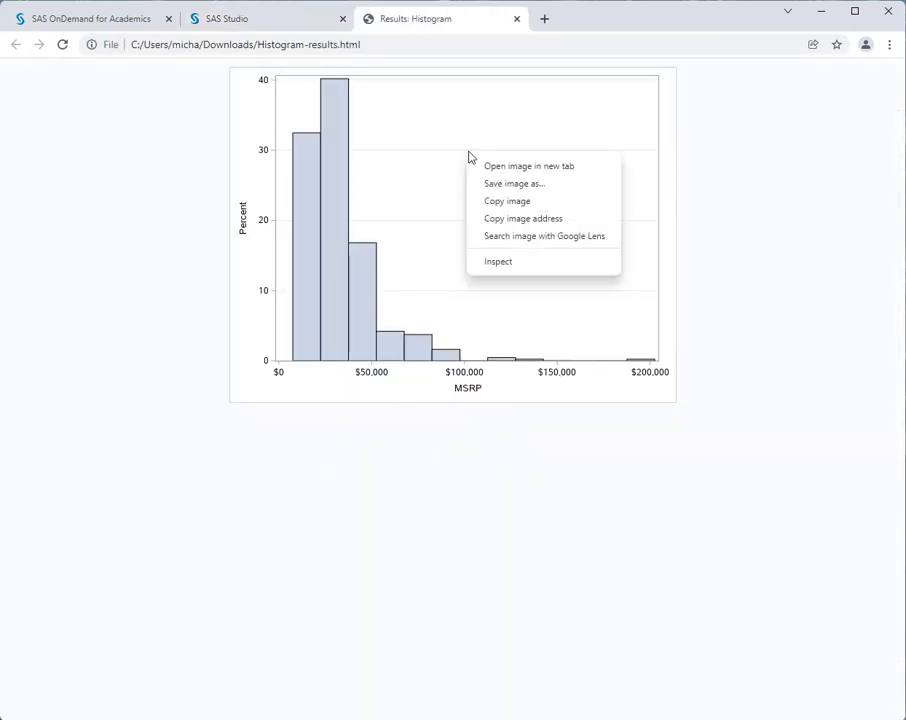
pyautogui.click(424, 270)
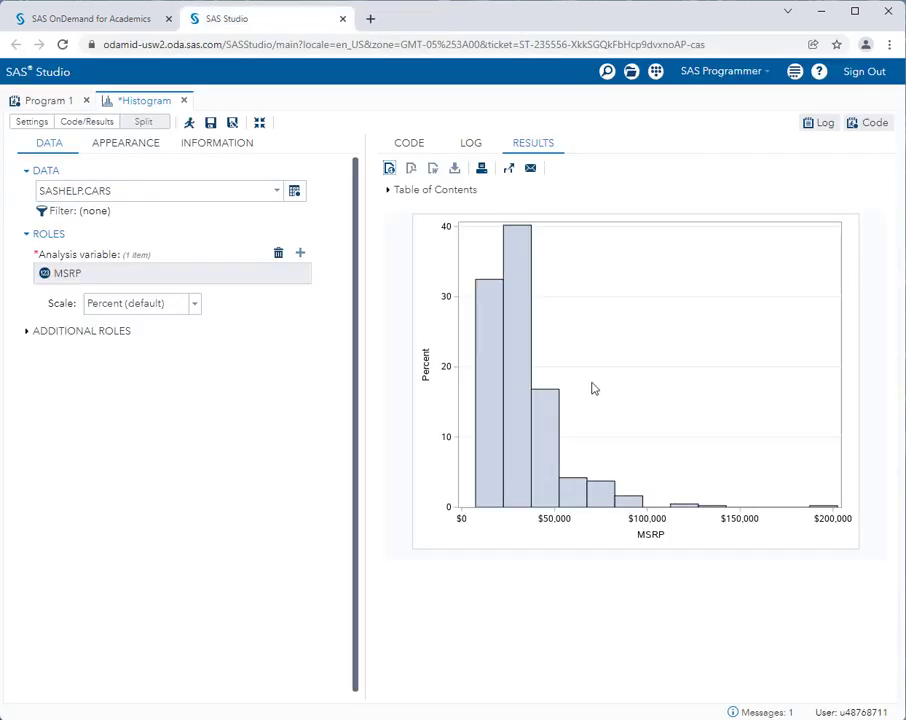
pyautogui.moveTo(640, 280)
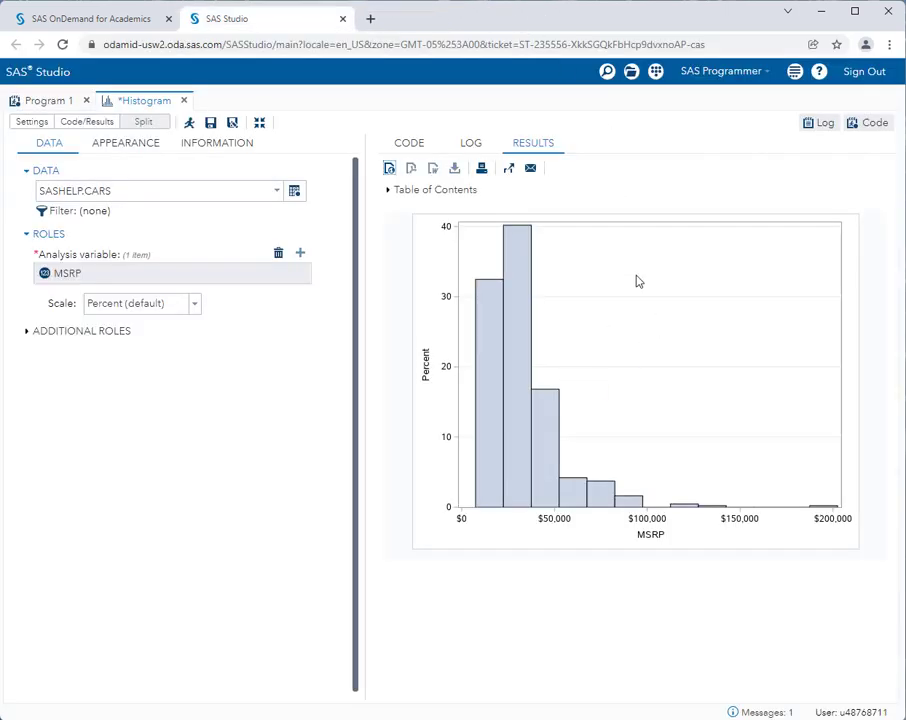
pyautogui.moveTo(604, 364)
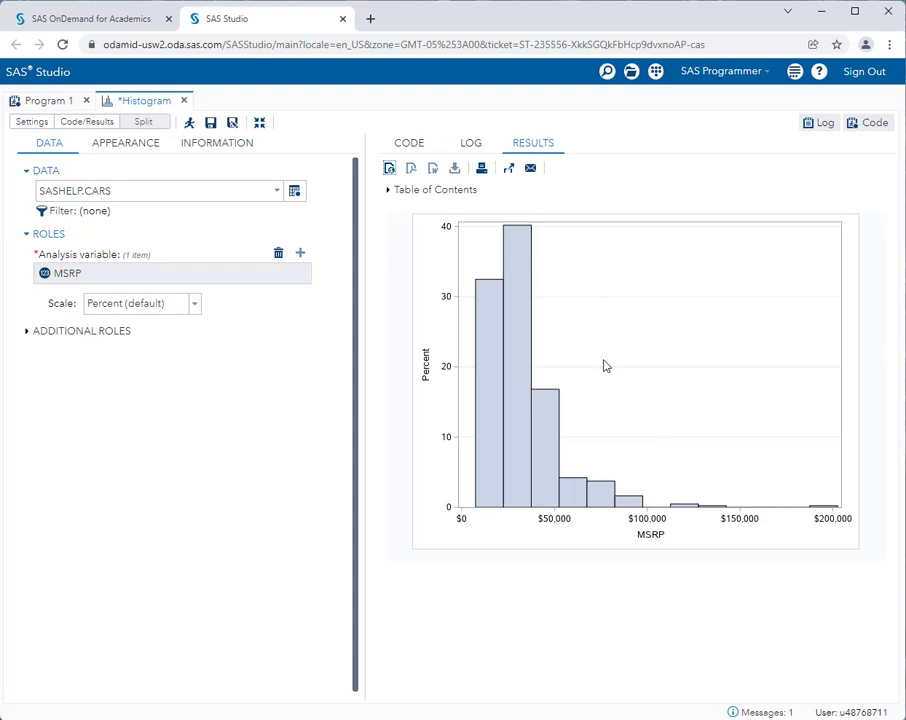
pyautogui.moveTo(584, 108)
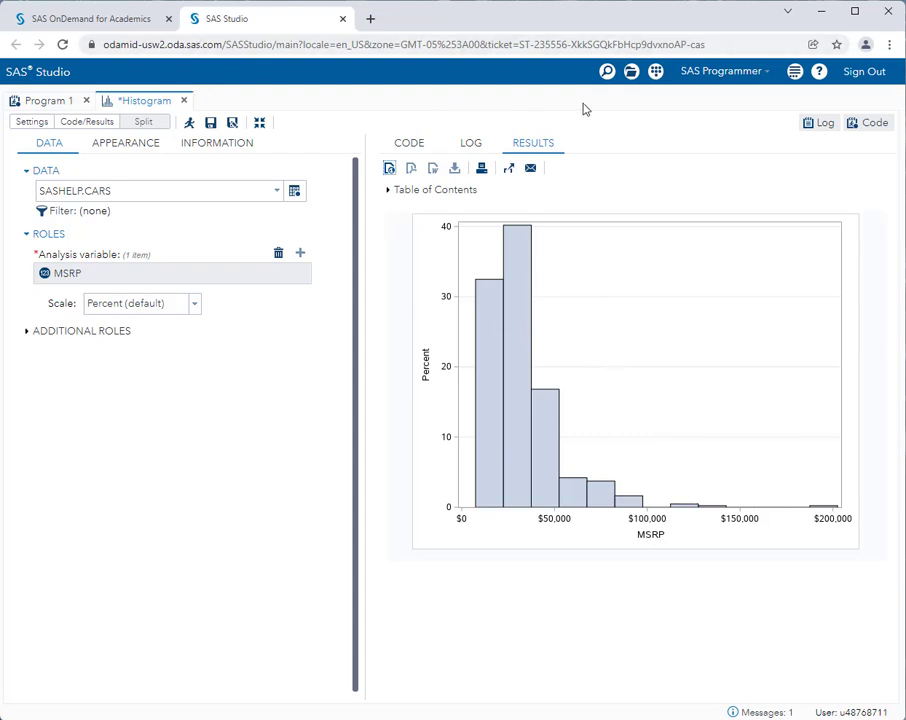
pyautogui.moveTo(644, 348)
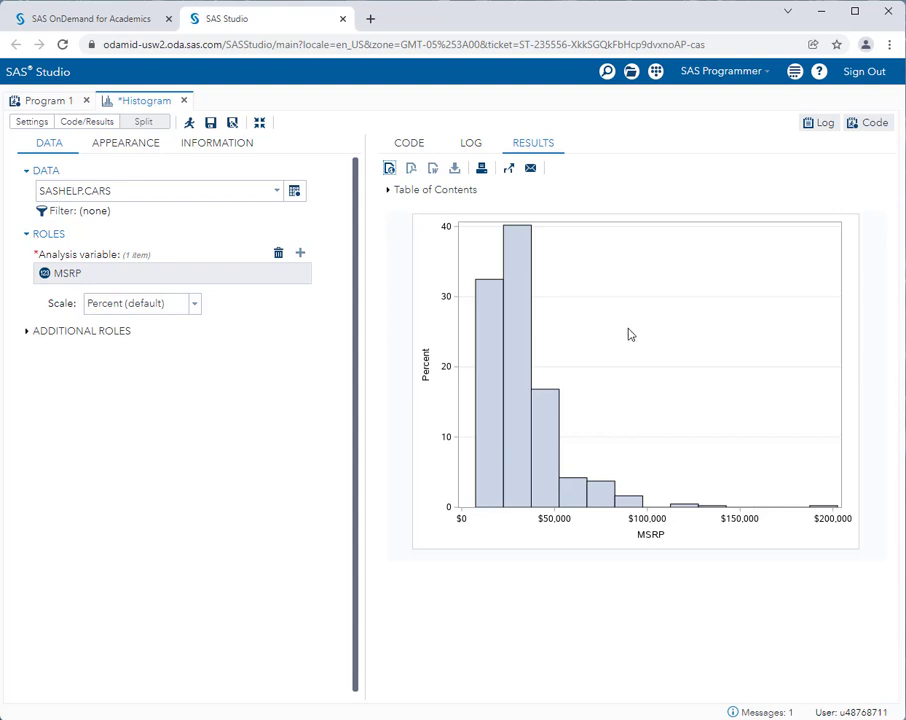
# - Review the run log, expanding the summary showing no errors or warnings and three notes
pyautogui.click(472, 142)
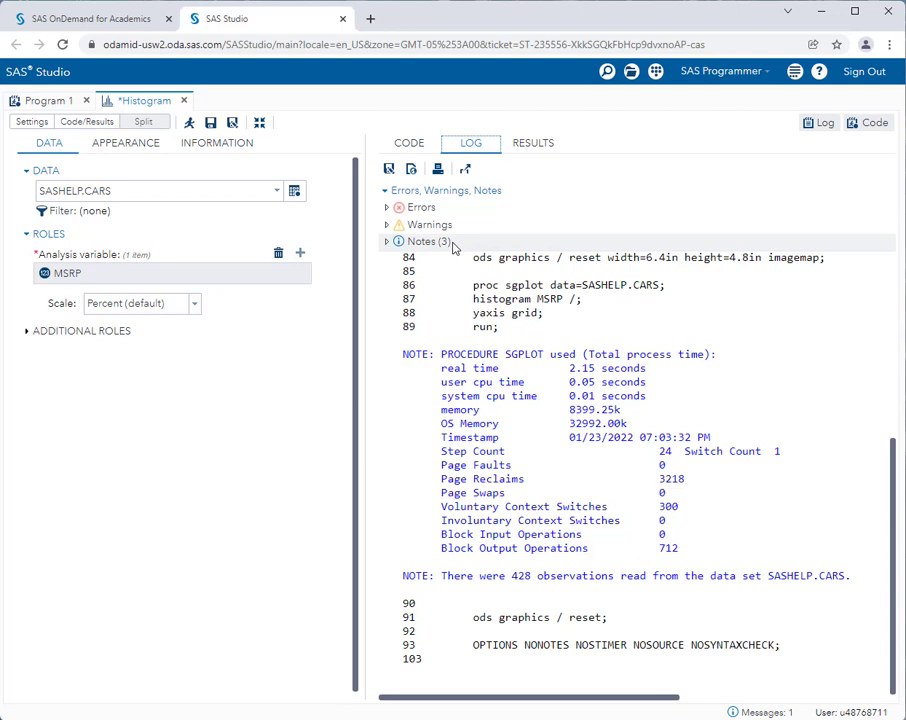
pyautogui.moveTo(448, 248)
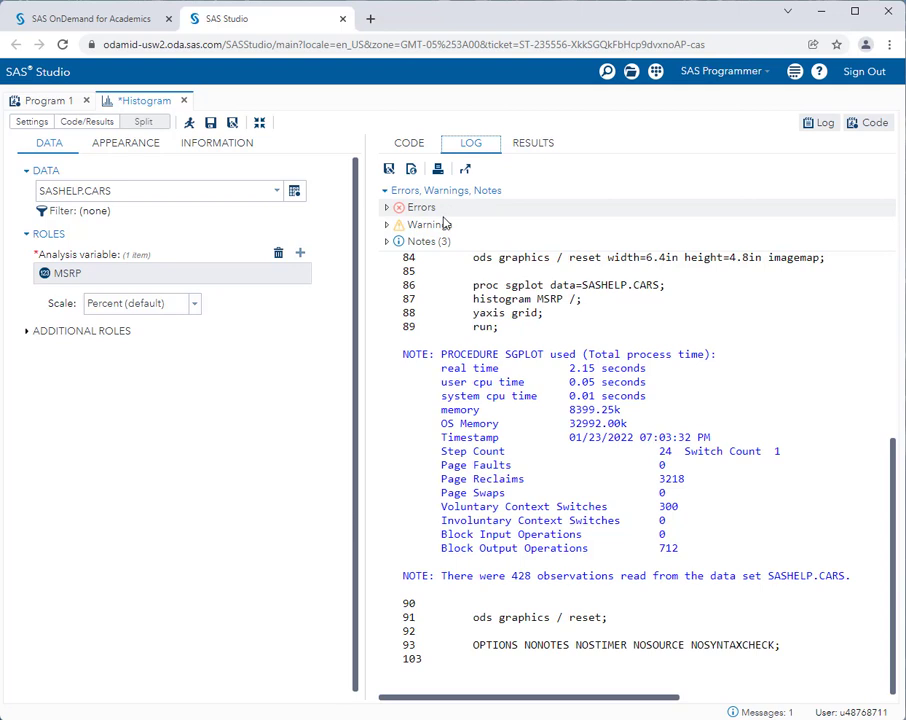
pyautogui.moveTo(428, 224)
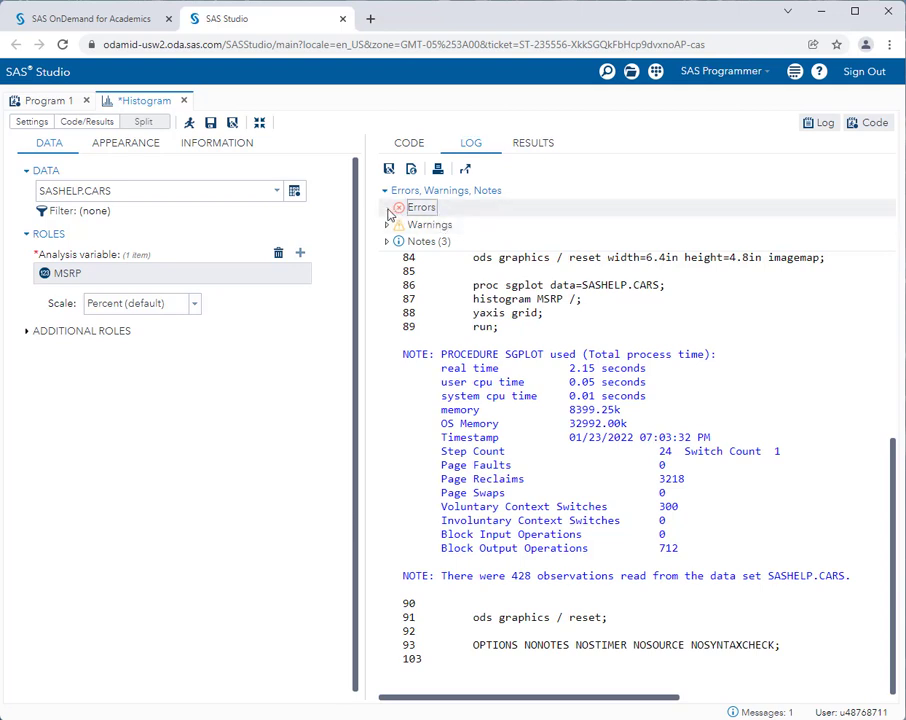
pyautogui.click(430, 224)
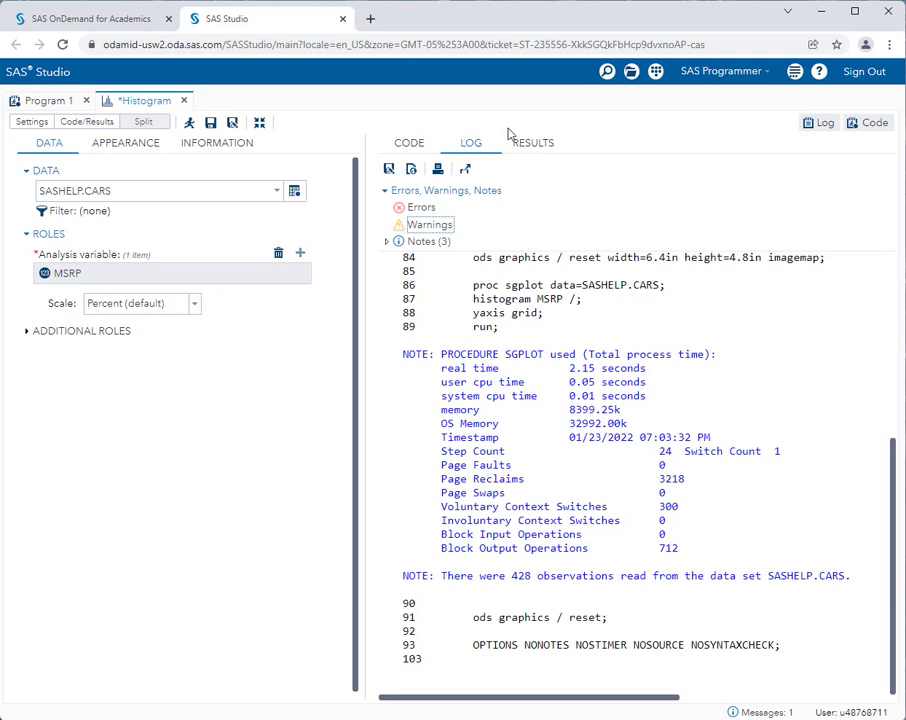
# - Return to the Results view showing the MSRP percentage histogram for SASHELP.CARS
pyautogui.click(532, 142)
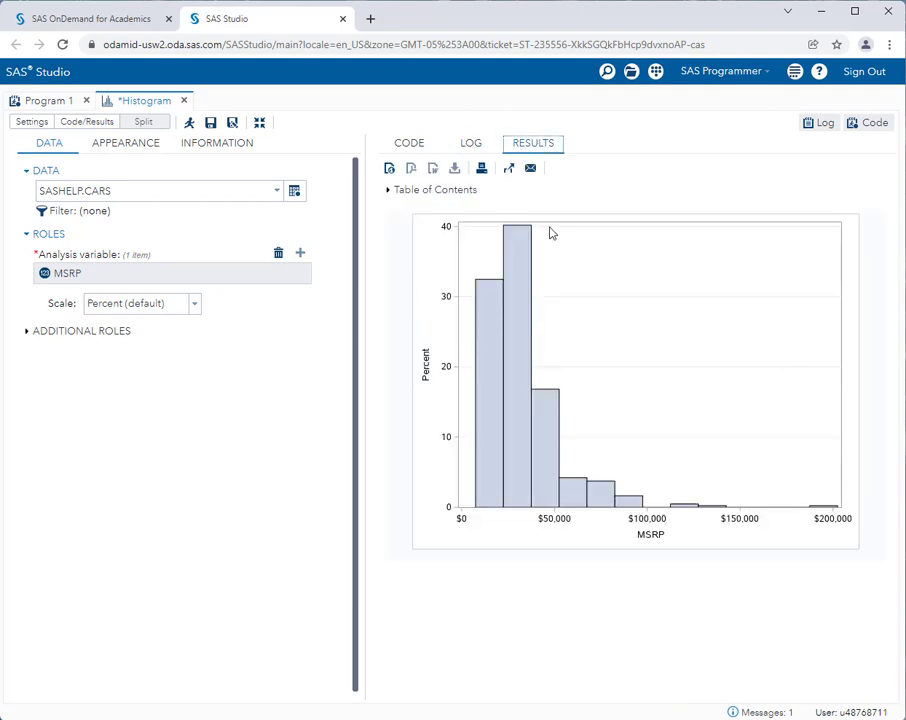
pyautogui.moveTo(560, 324)
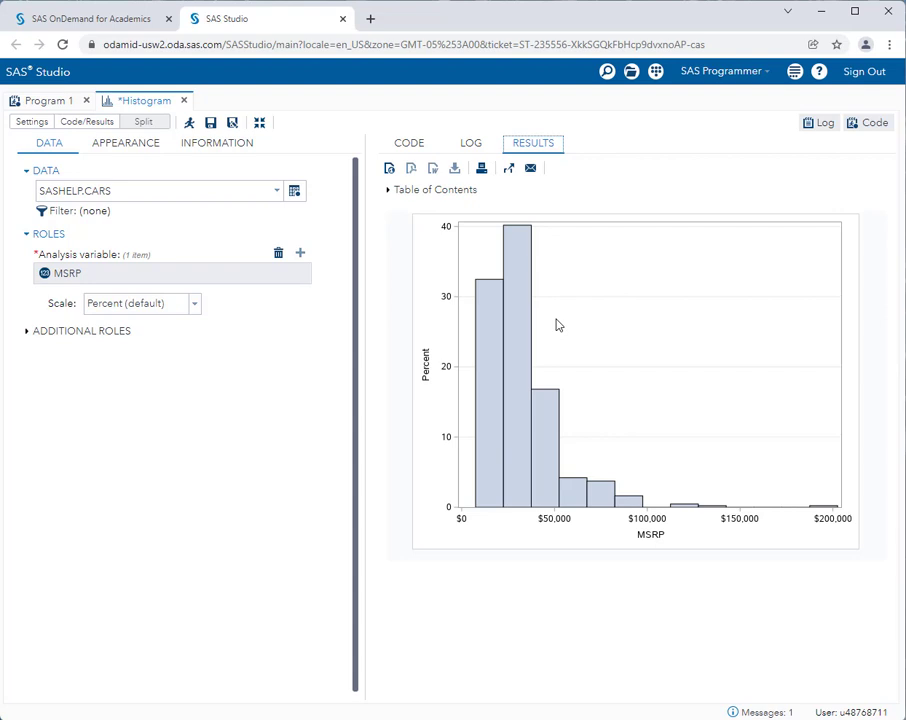
pyautogui.moveTo(556, 328)
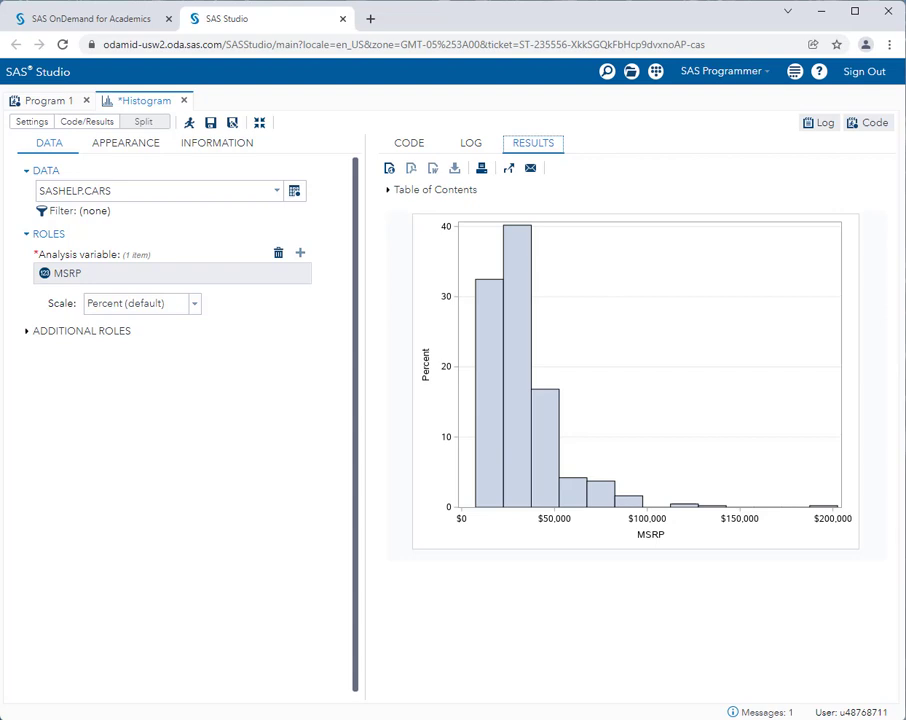
pyautogui.moveTo(482, 478)
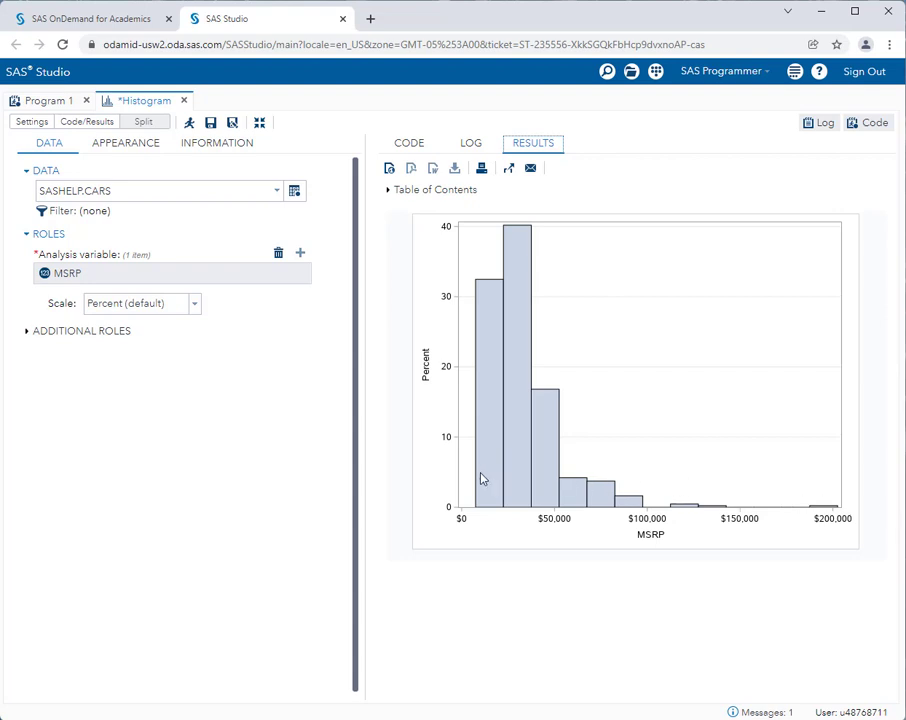
pyautogui.moveTo(458, 468)
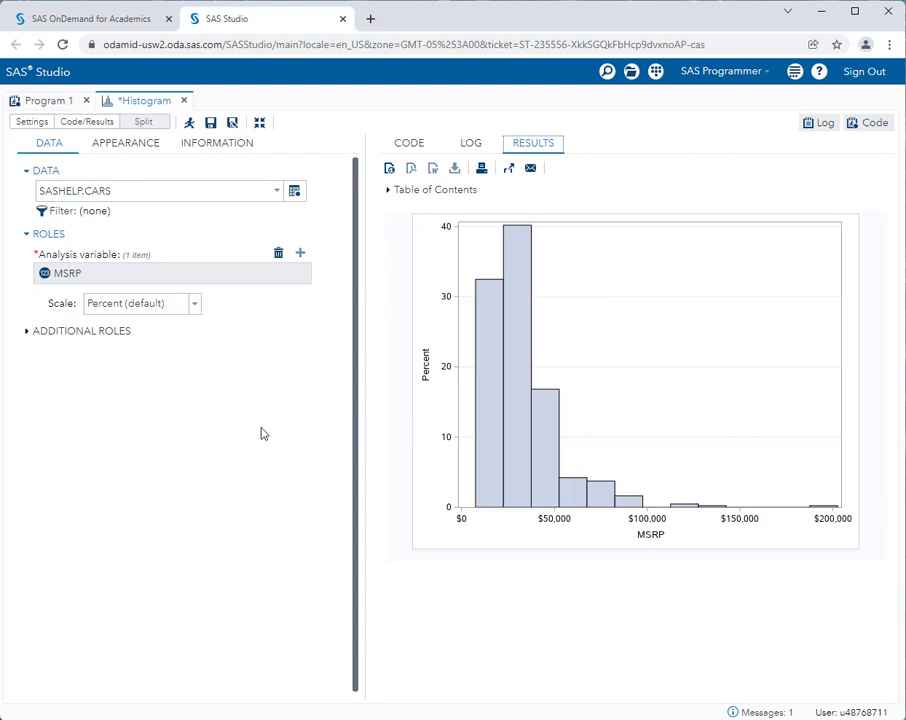
pyautogui.moveTo(270, 432)
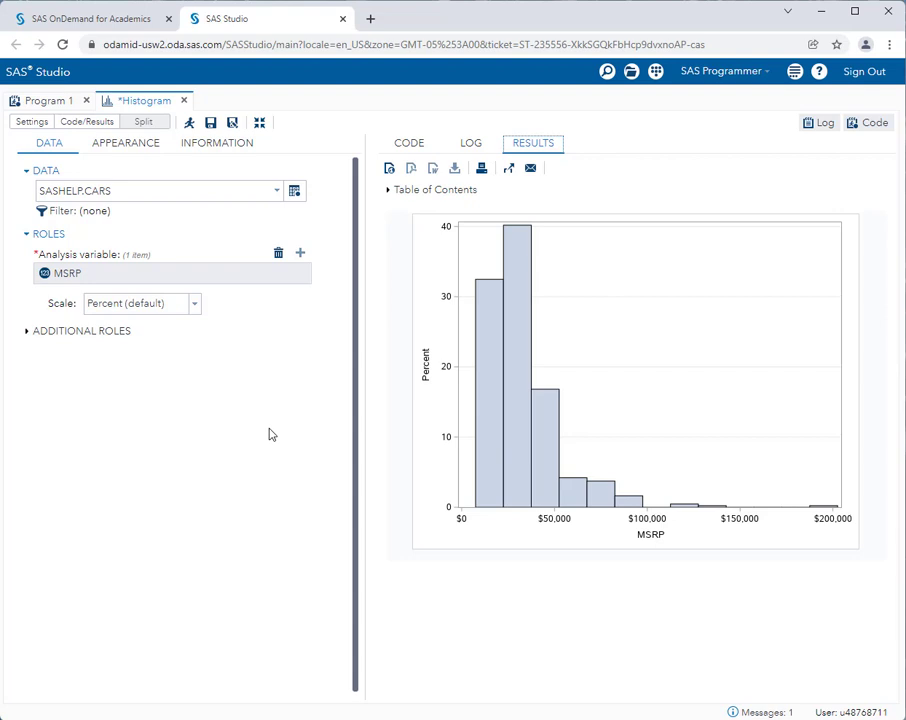
pyautogui.moveTo(314, 366)
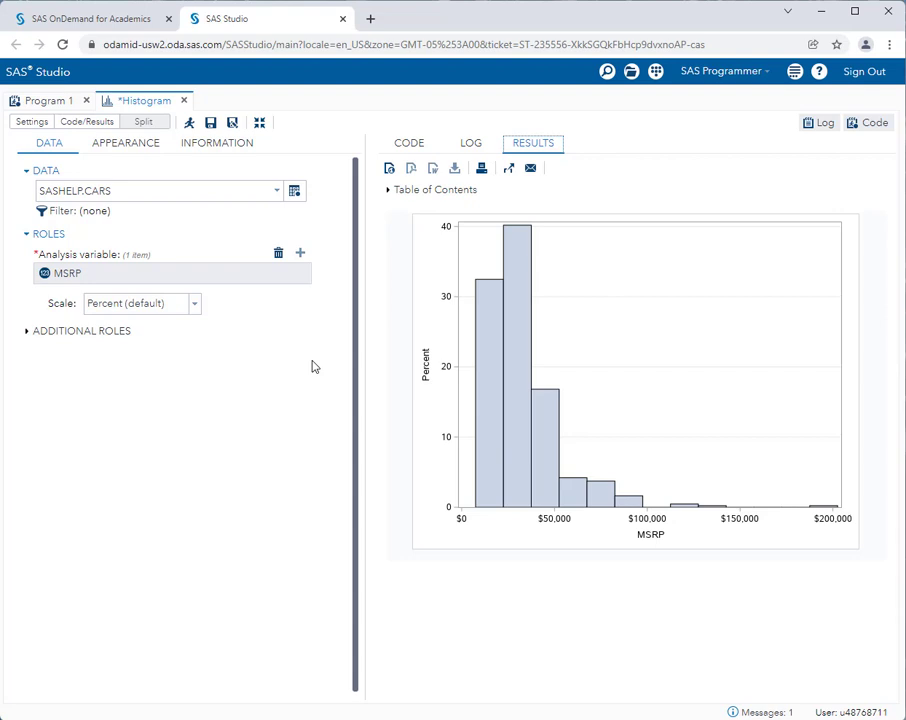
pyautogui.moveTo(296, 370)
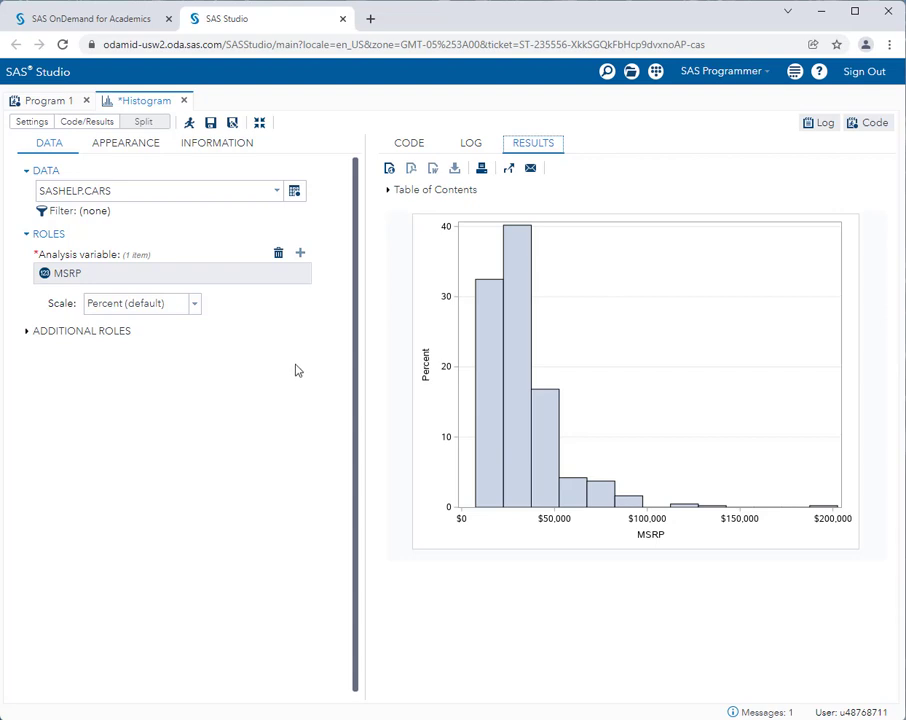
pyautogui.moveTo(864, 72)
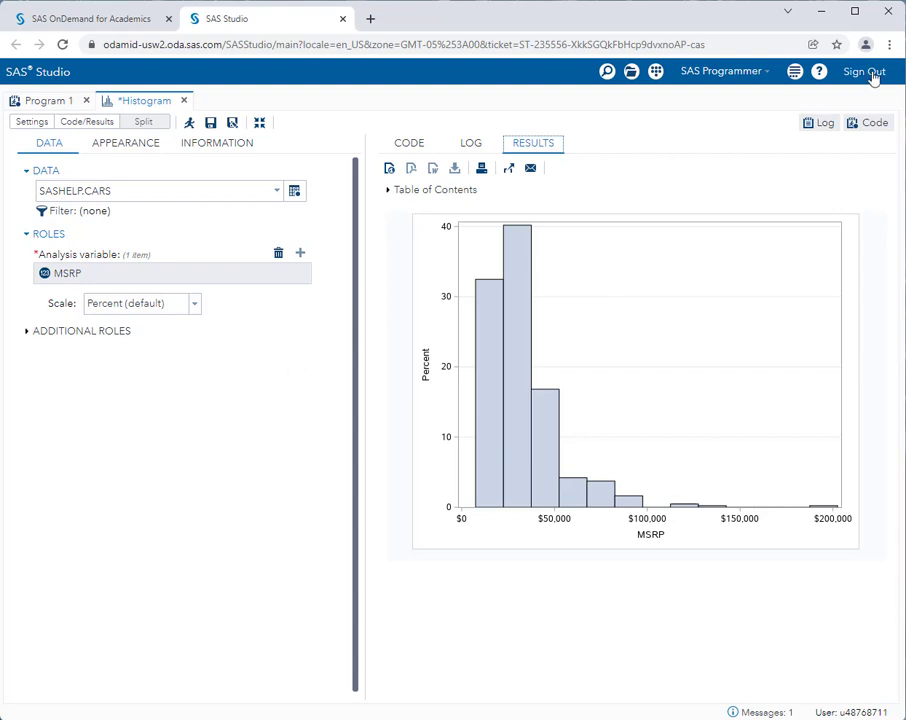
# - Sign out of SAS Studio, confirming despite the unsaved-changes warning
pyautogui.click(864, 72)
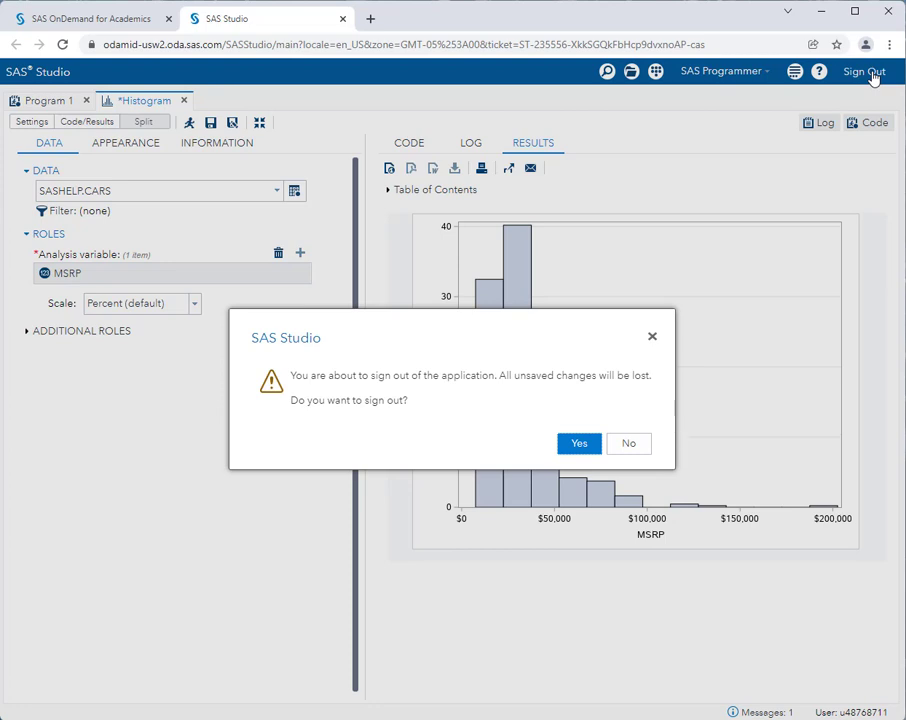
pyautogui.moveTo(570, 392)
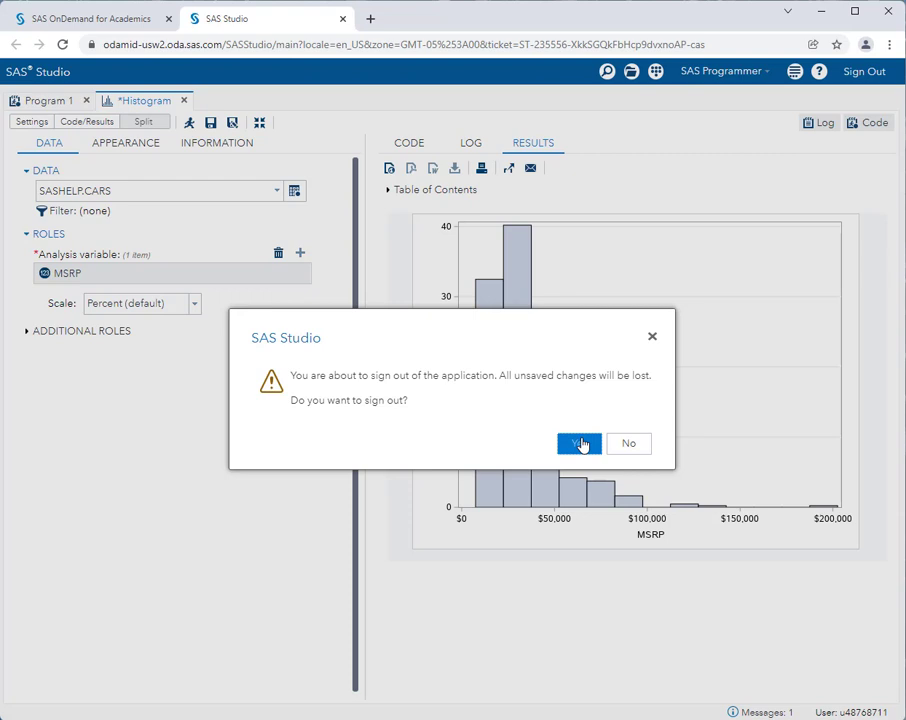
pyautogui.click(580, 444)
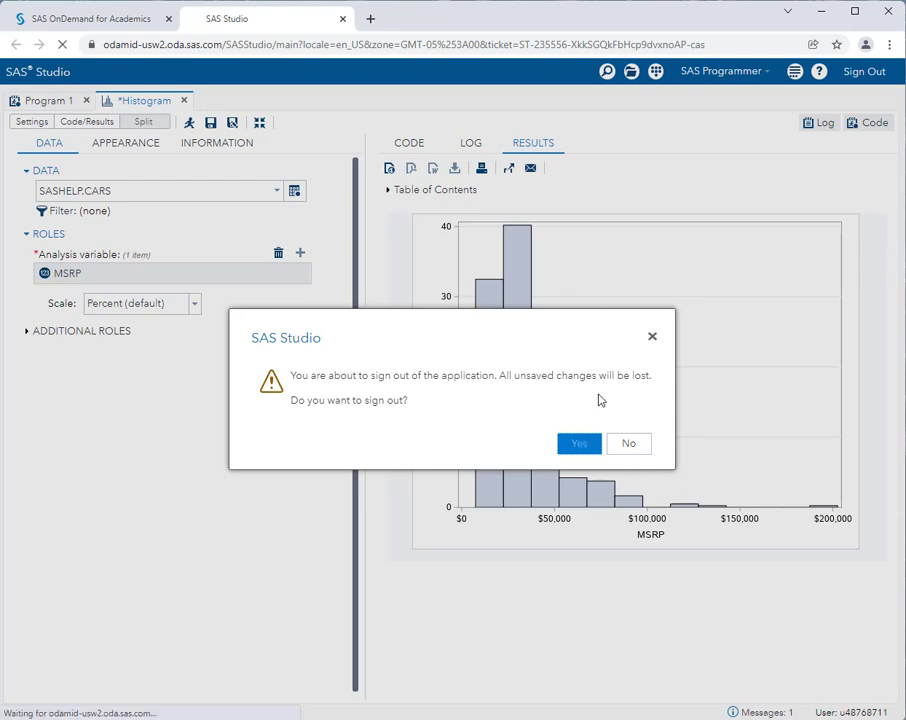